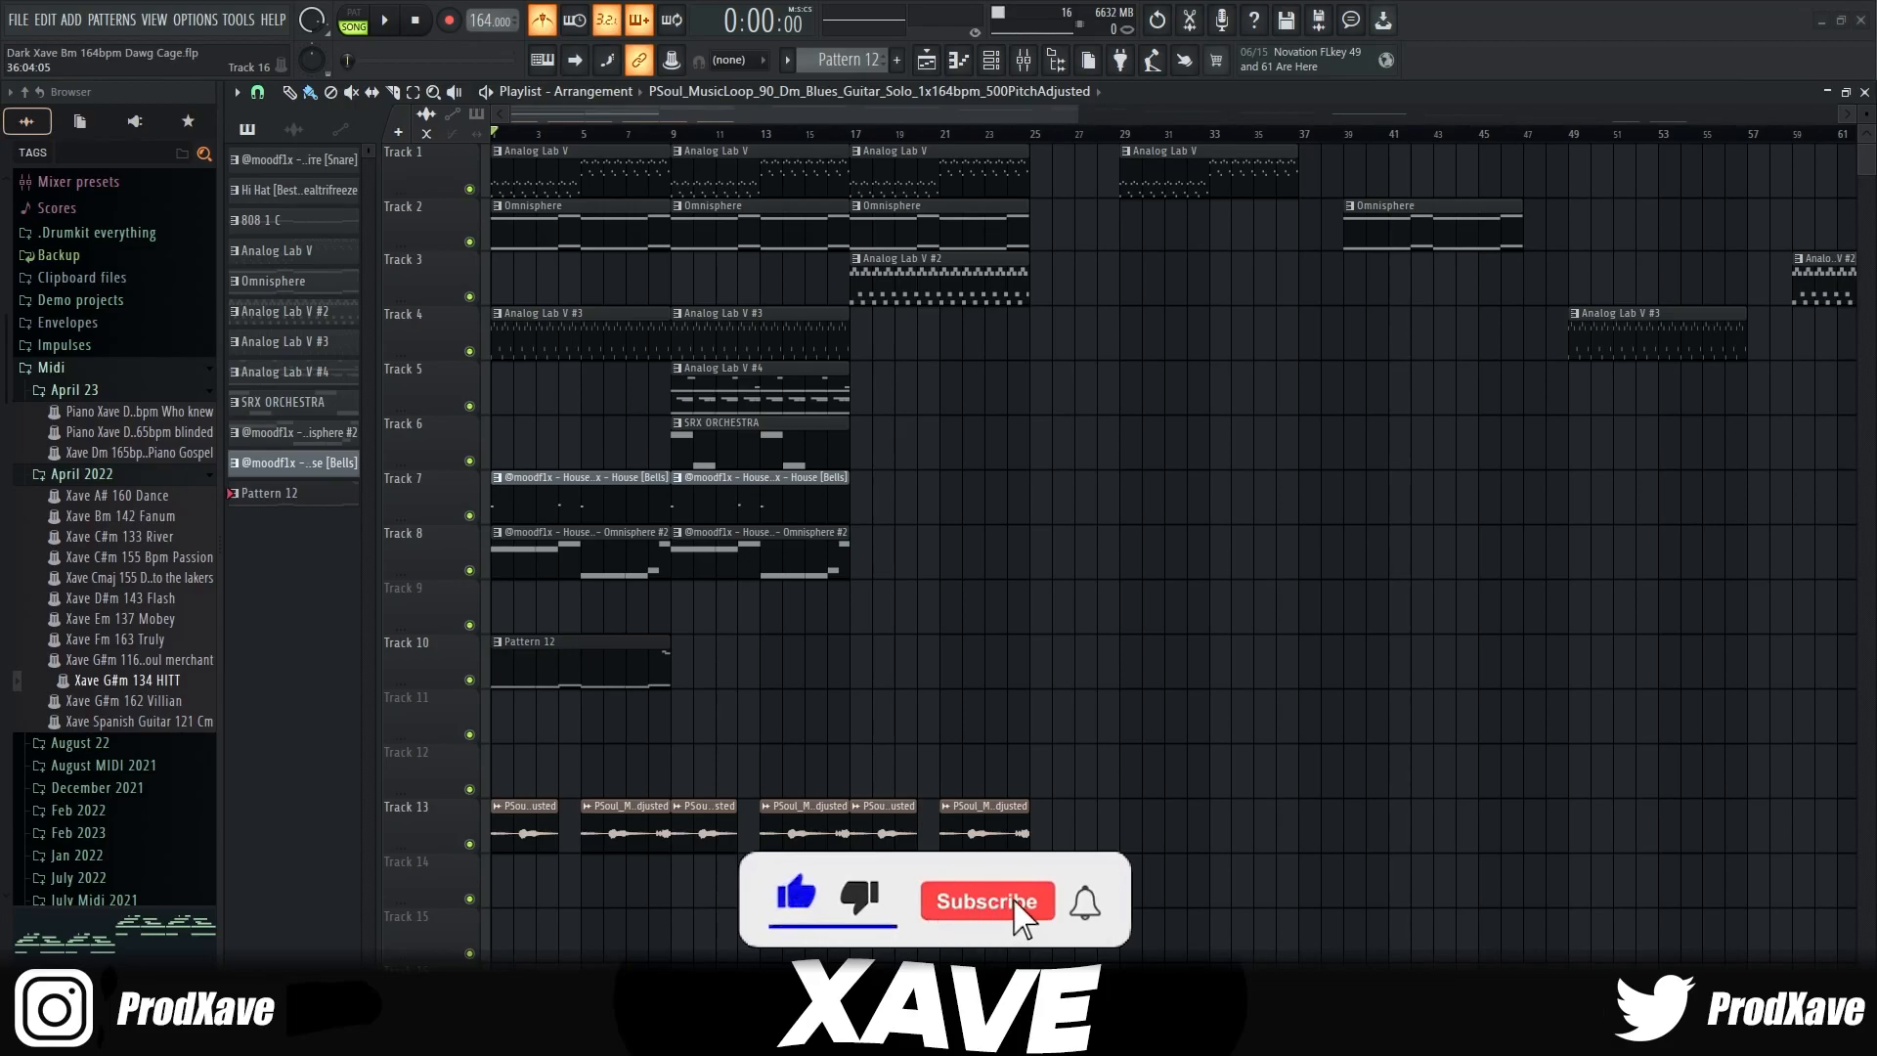
Step: Play the arrangement, check the Keyscape piano EQ page, then bring up the Omnisphere chord pattern
left_click(986, 900)
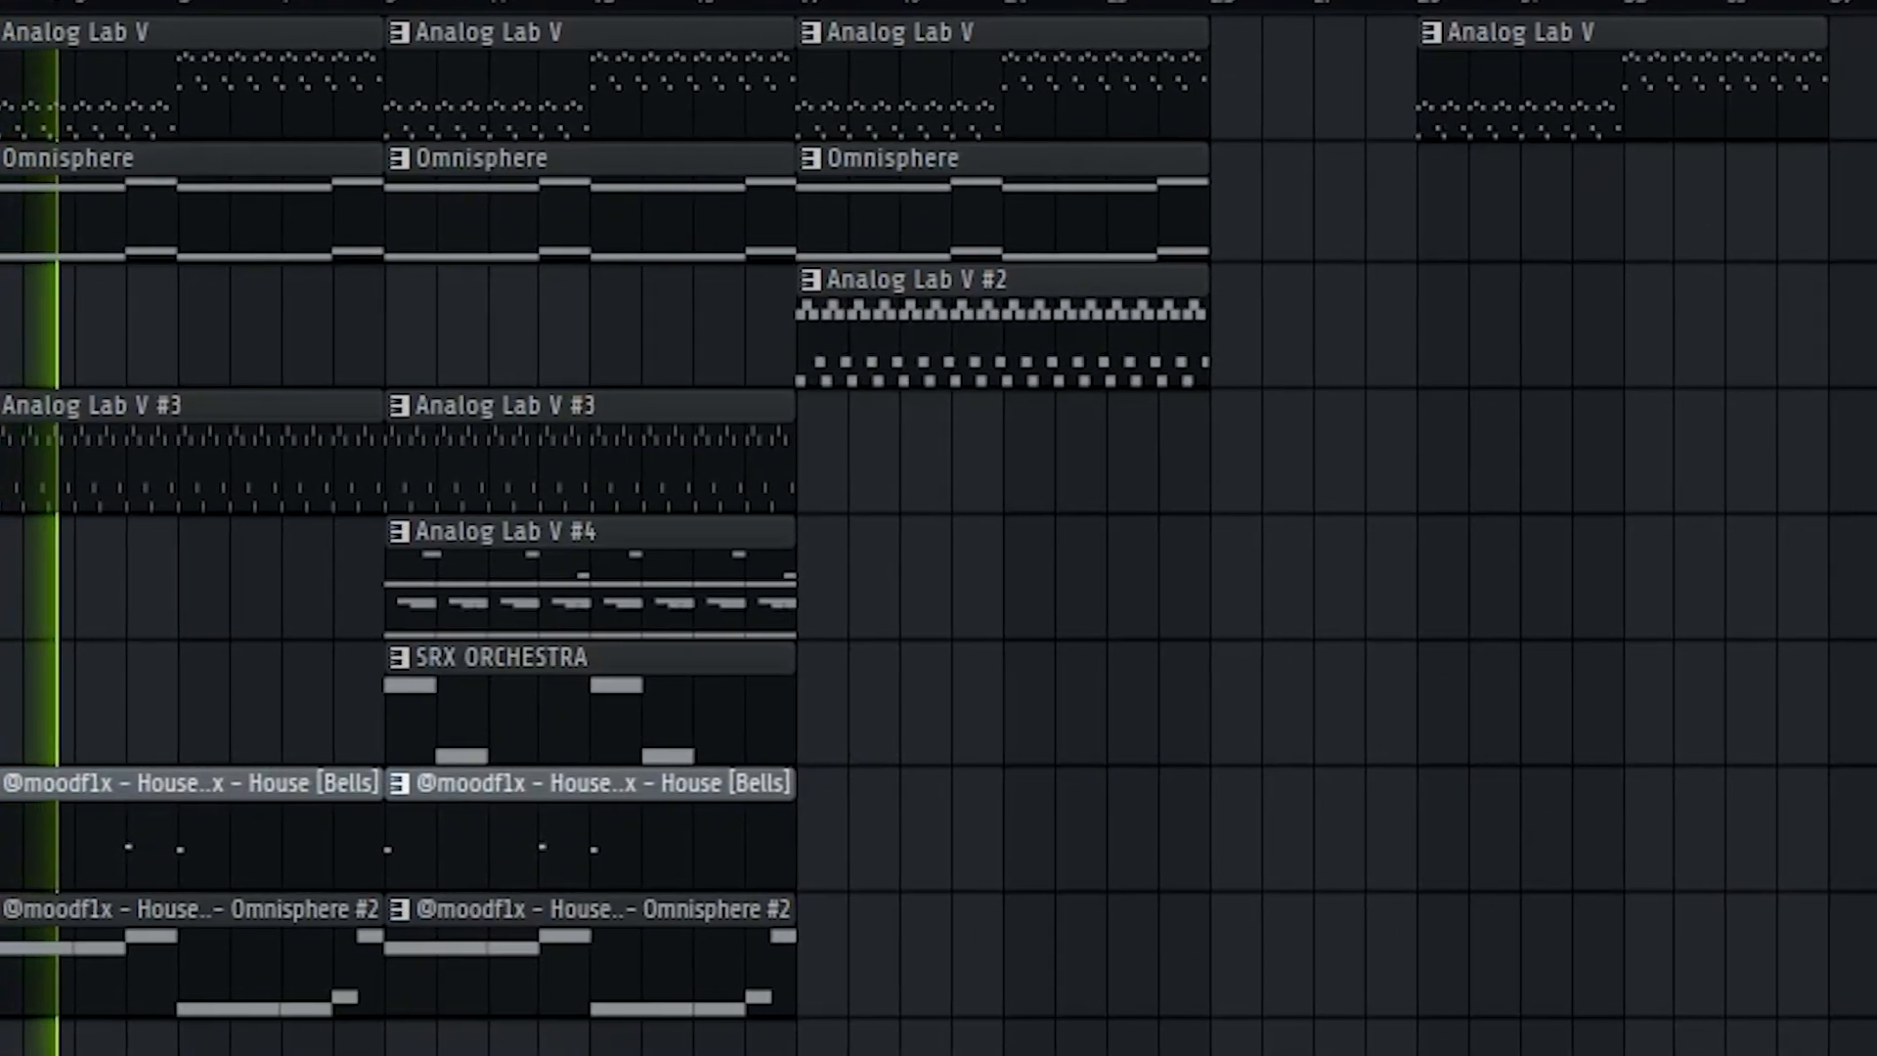
scroll("right", 3)
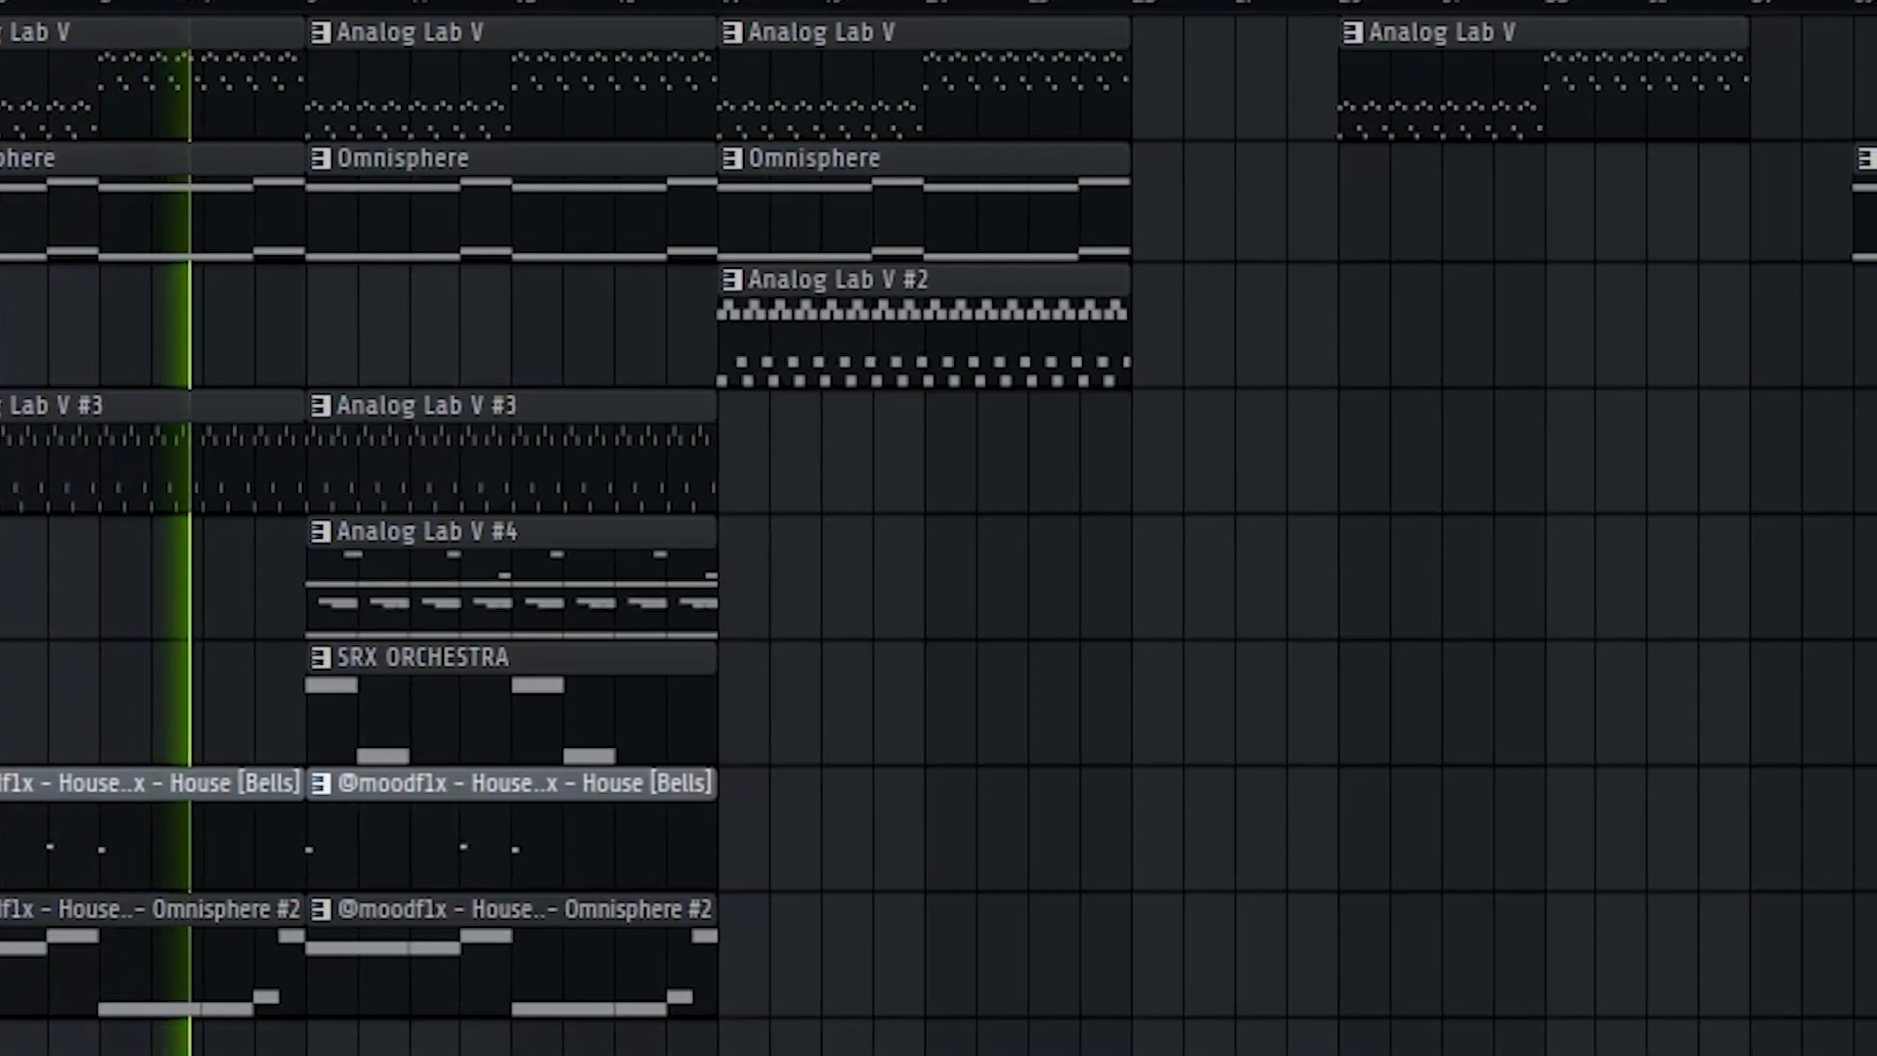
scroll("left", 3)
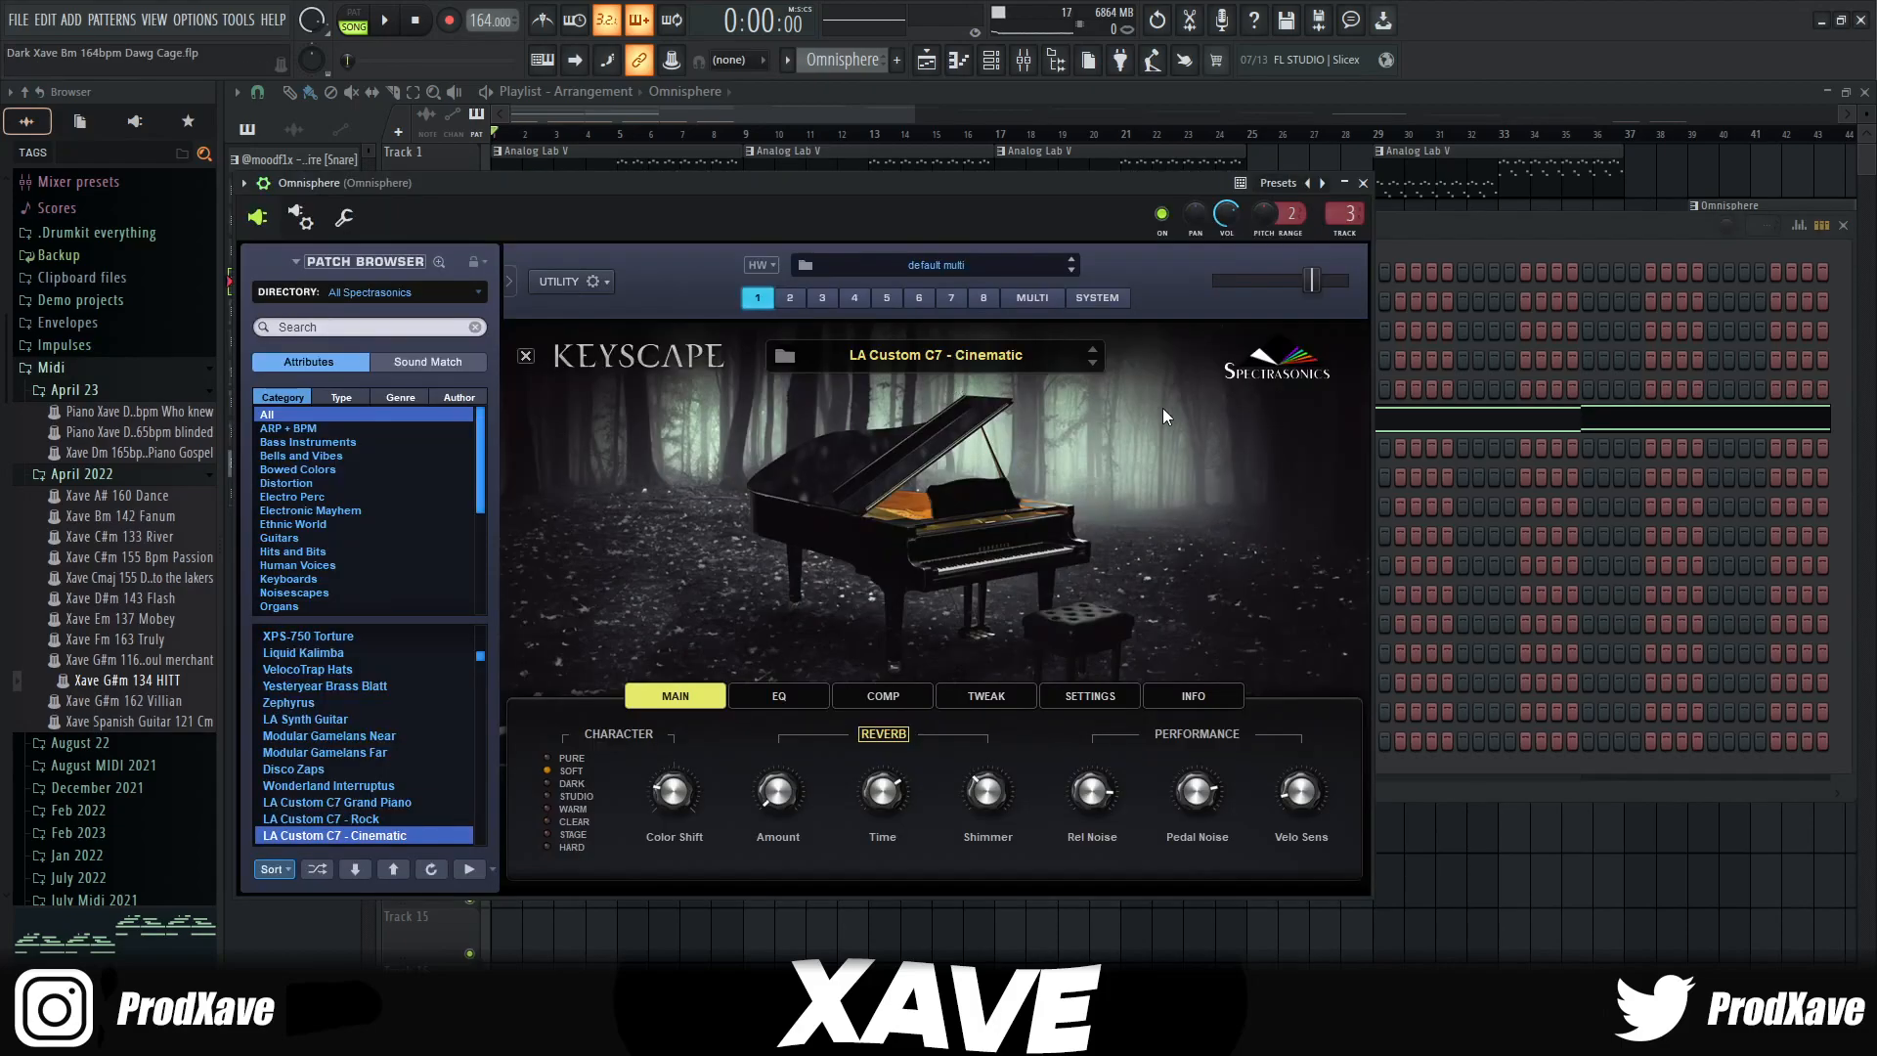
mouse_move(767, 428)
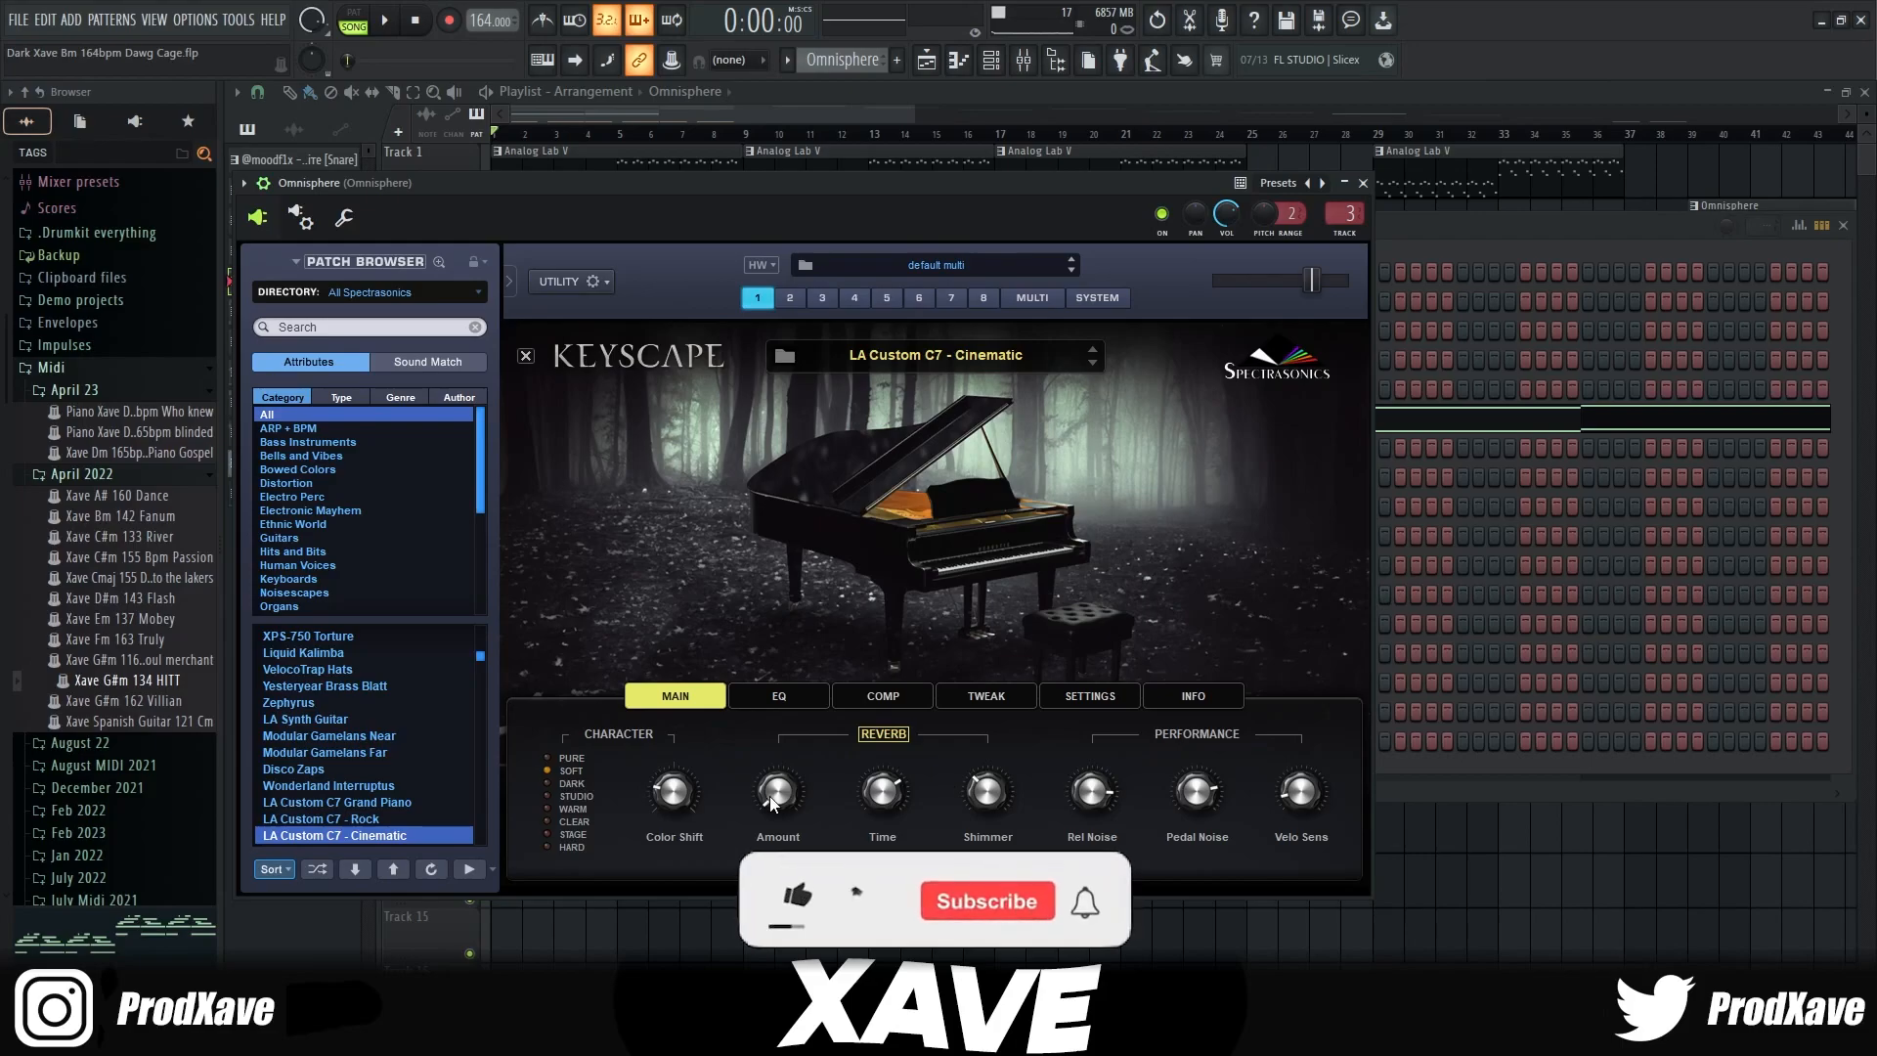
left_click(778, 694)
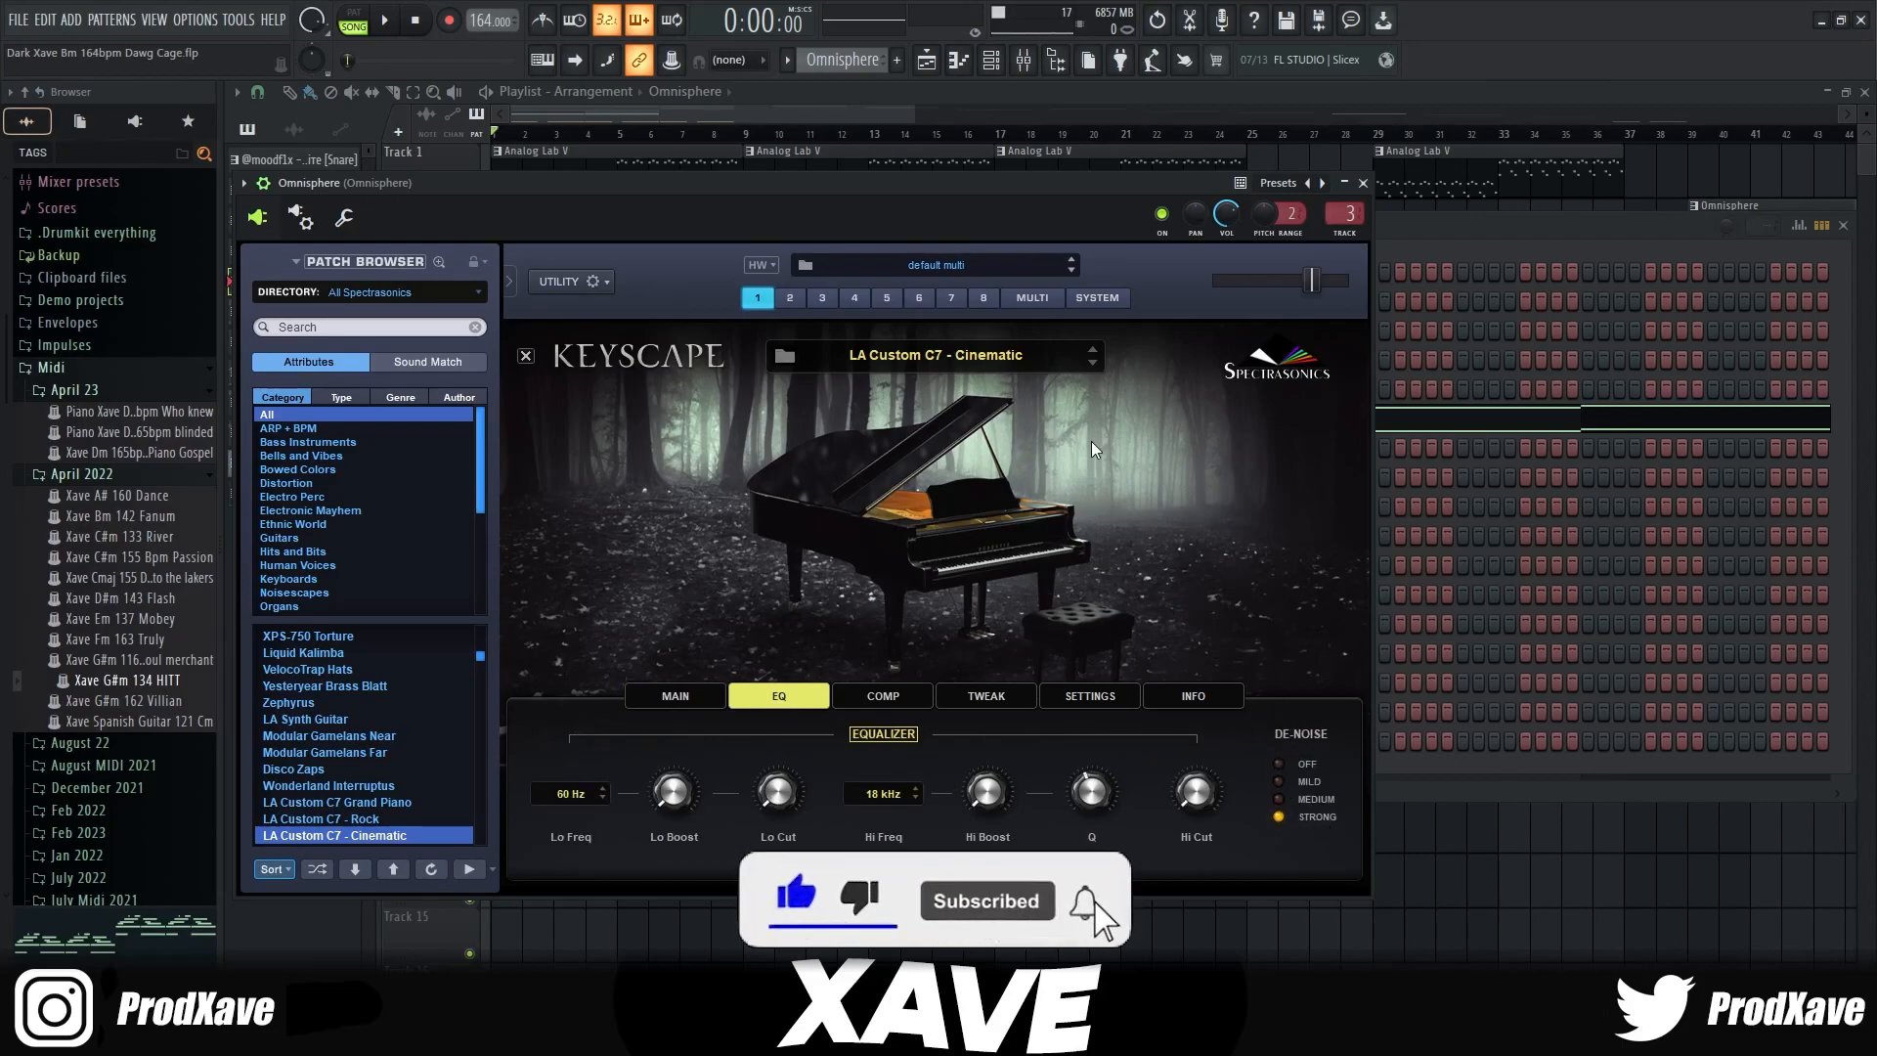
left_click(1361, 182)
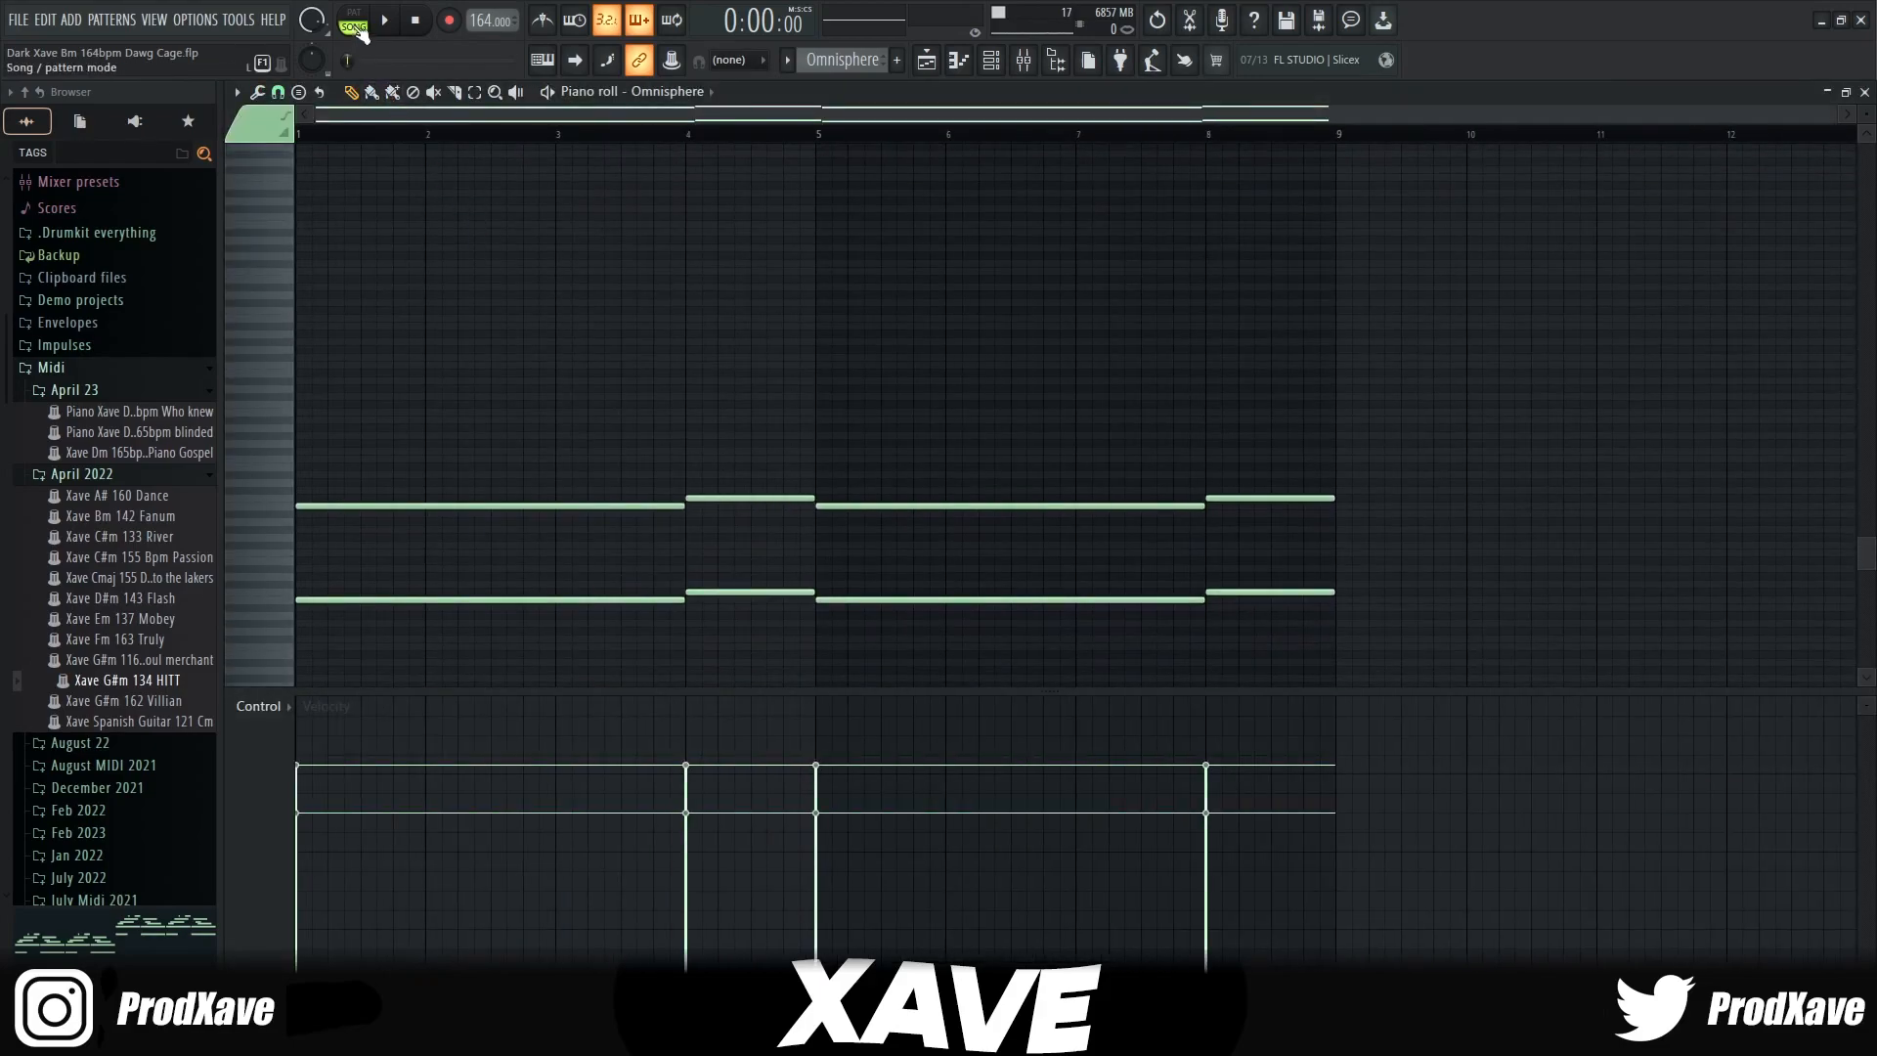
Step: Audition the Omnisphere two-note chord pattern in the piano roll, then stop playback
left_click(383, 19)
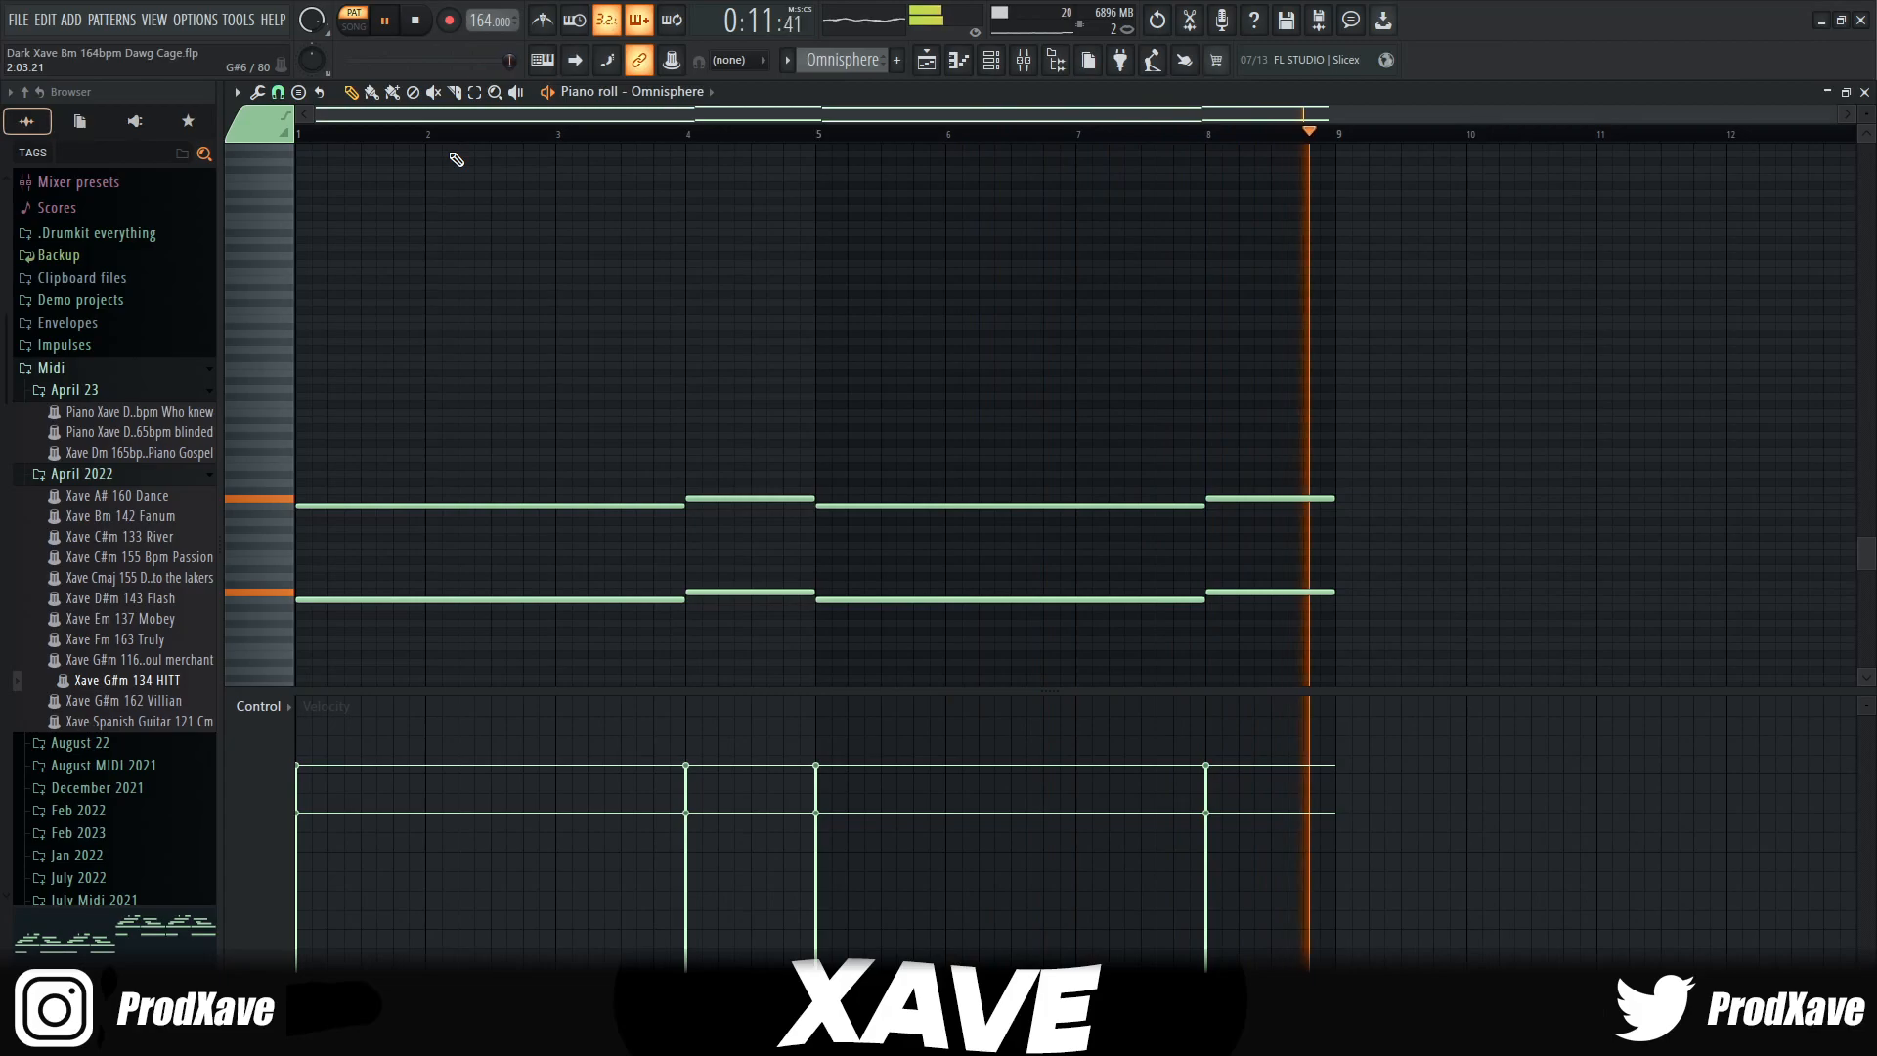
left_click(428, 119)
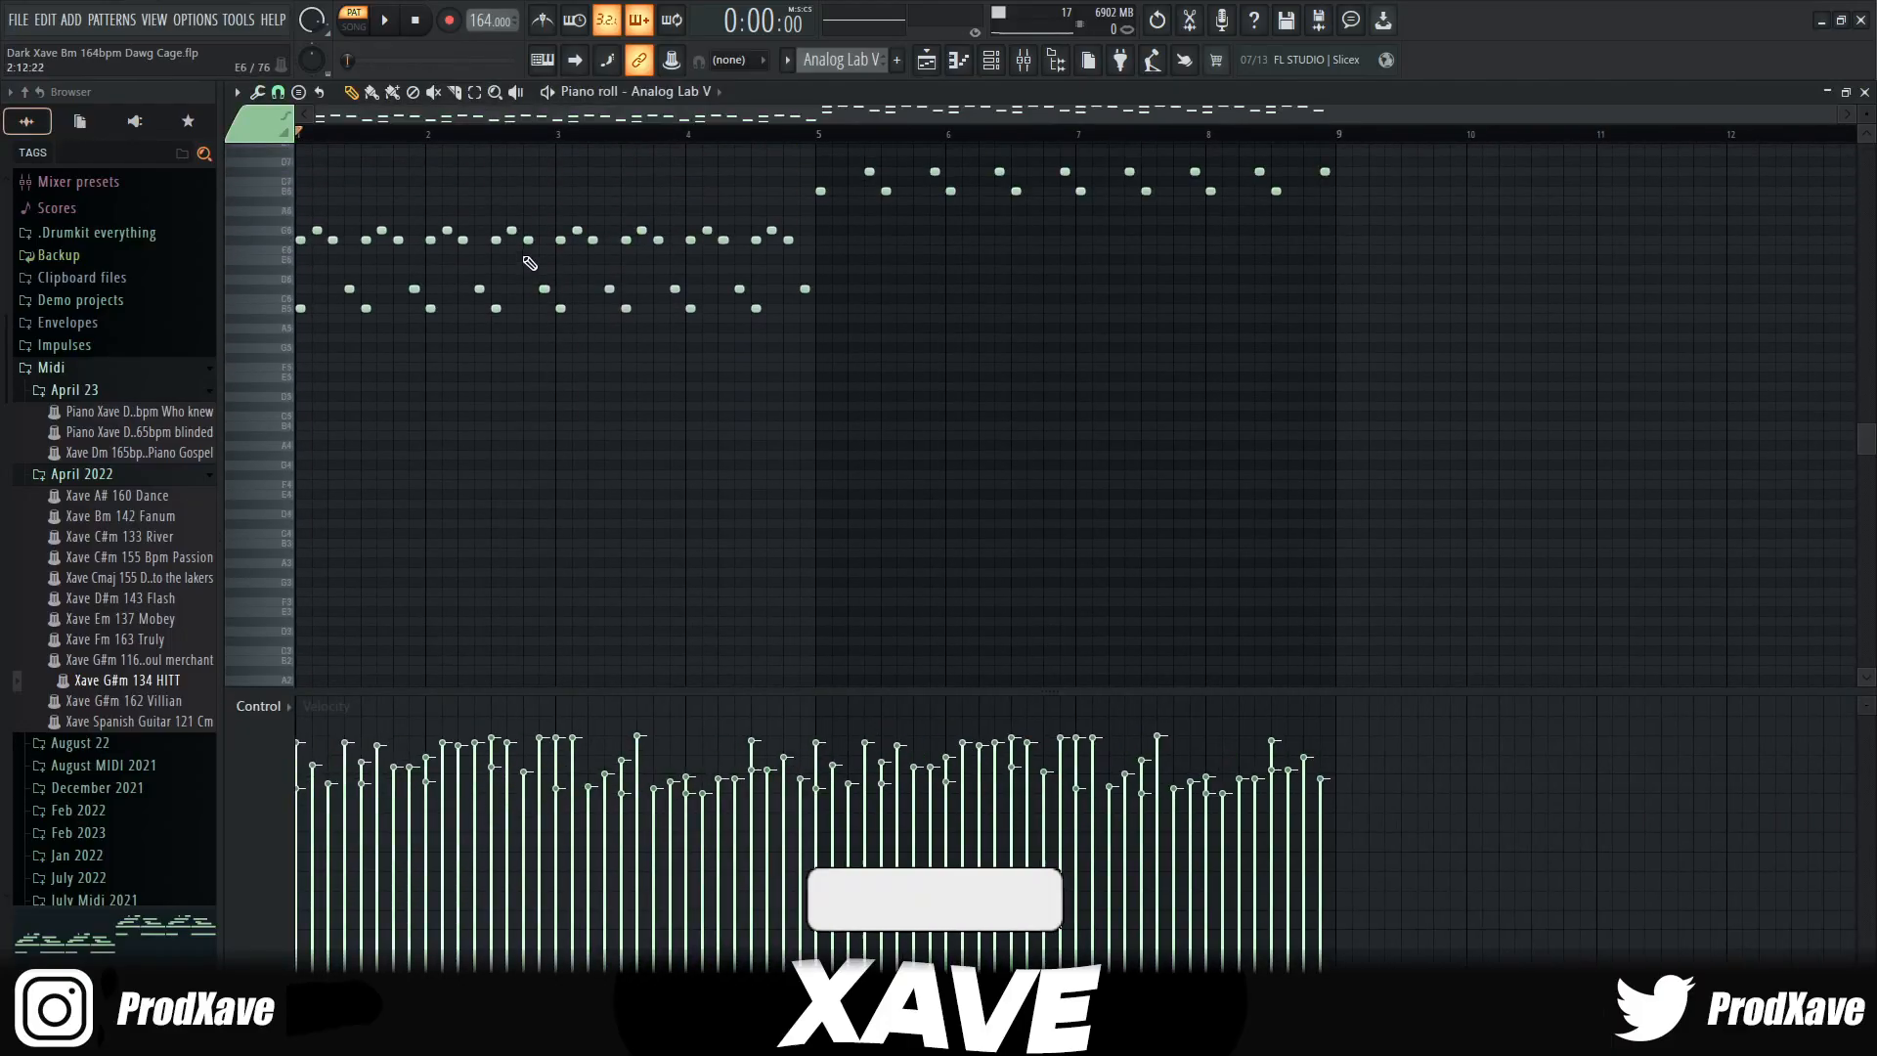
Step: Audition the Analog Lab V arpeggio and zoom in on its notes before showing its mixer insert
left_click(385, 19)
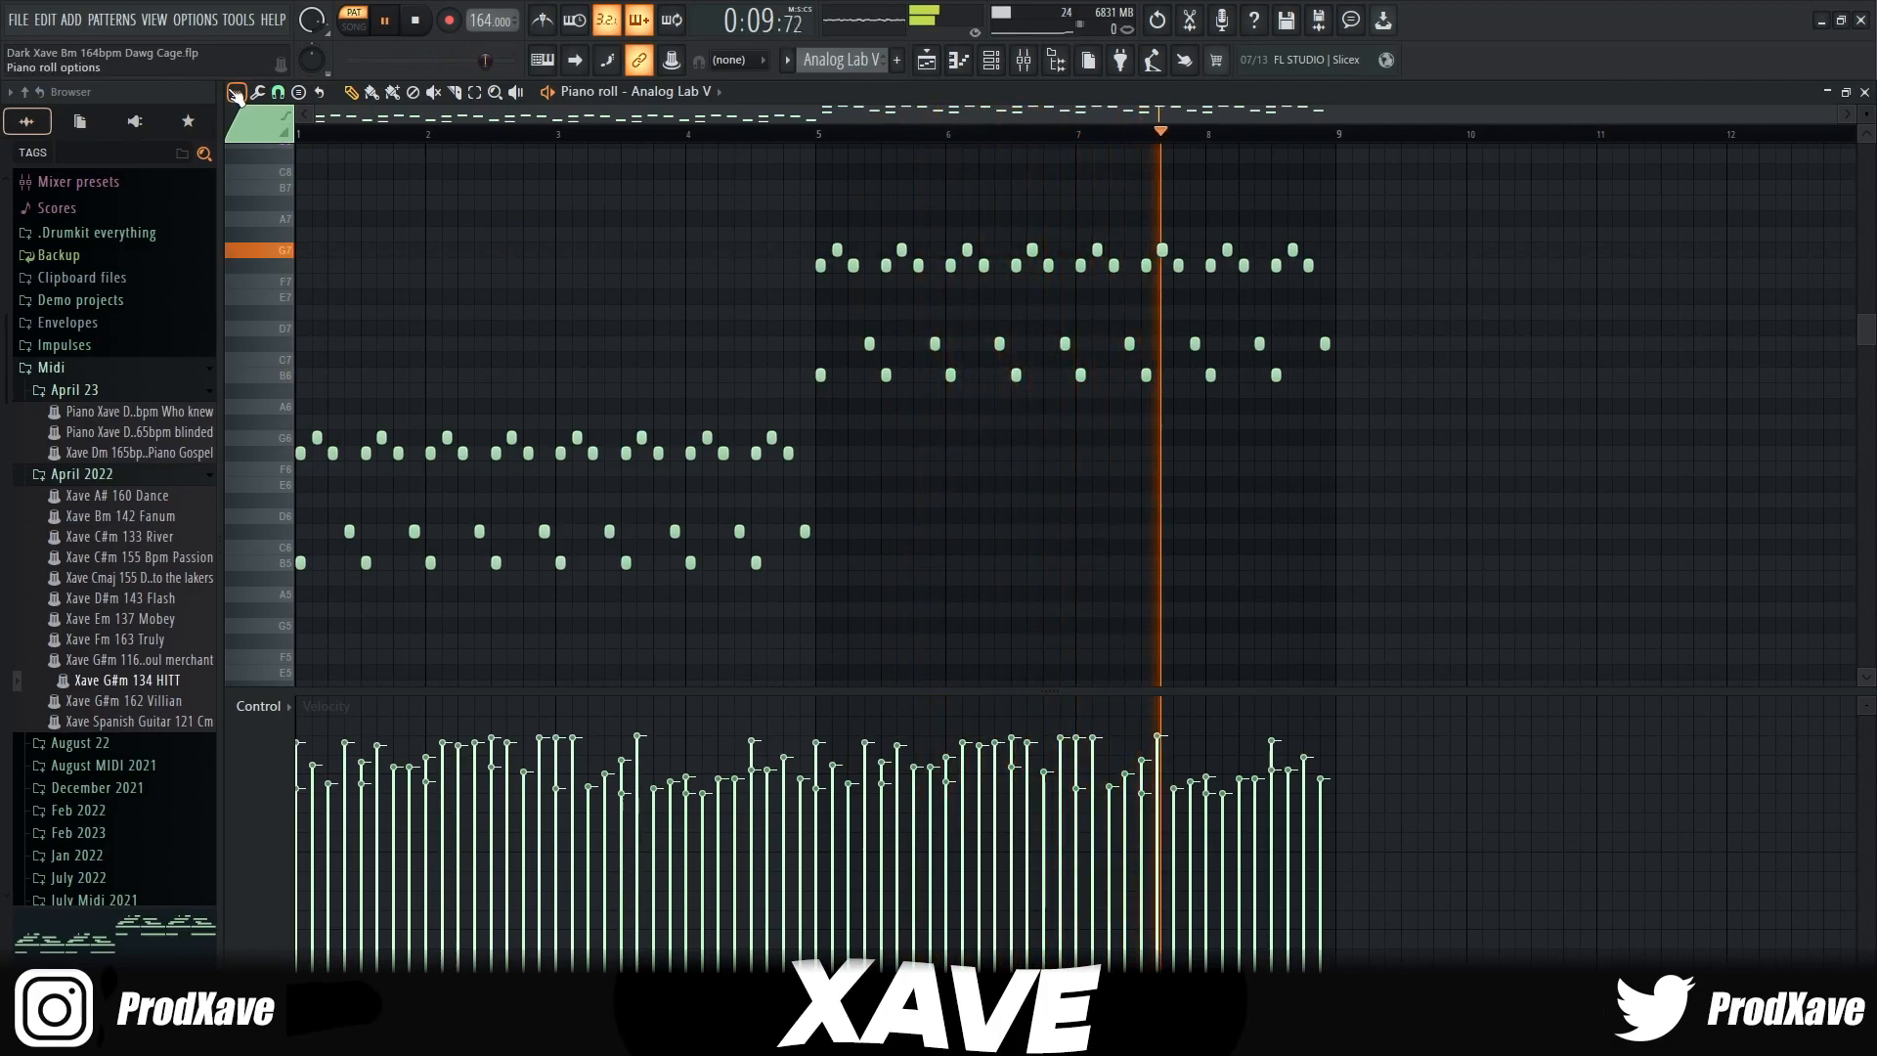
left_click(415, 19)
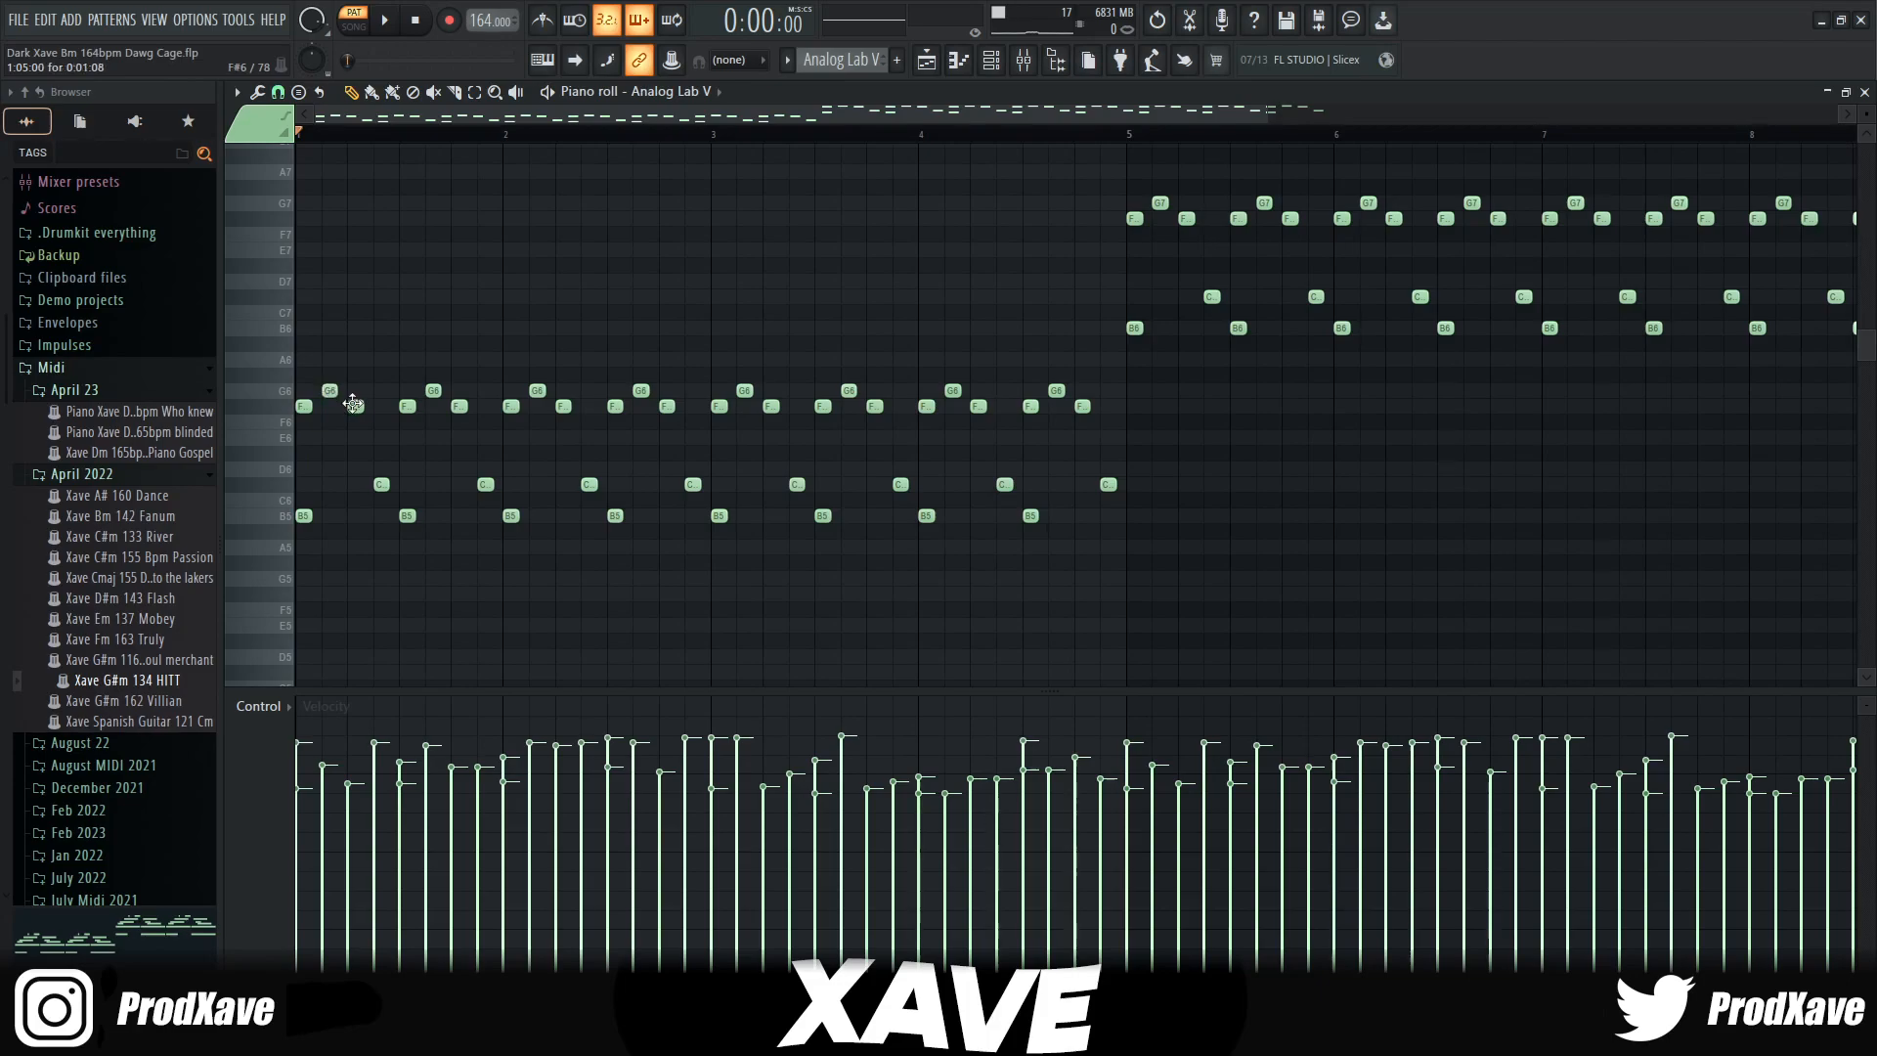
left_click(382, 485)
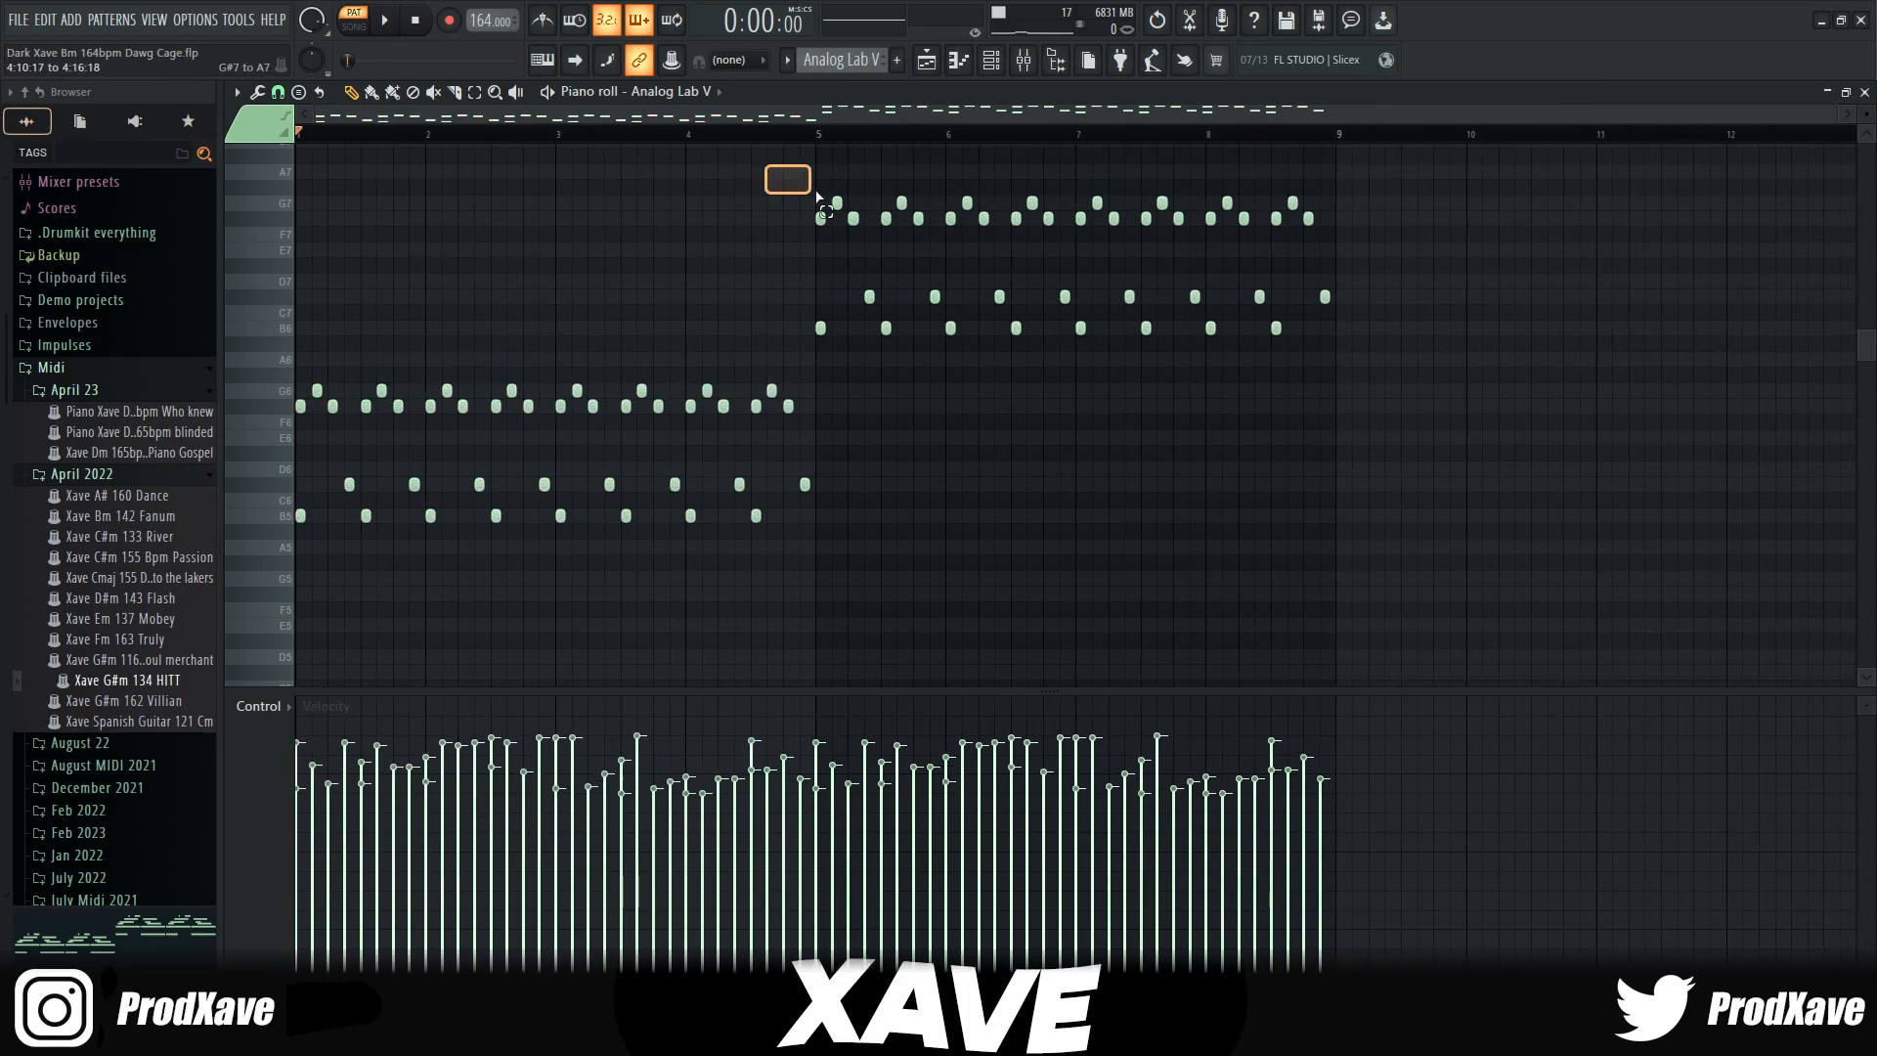
left_click_drag(788, 179, 1485, 360)
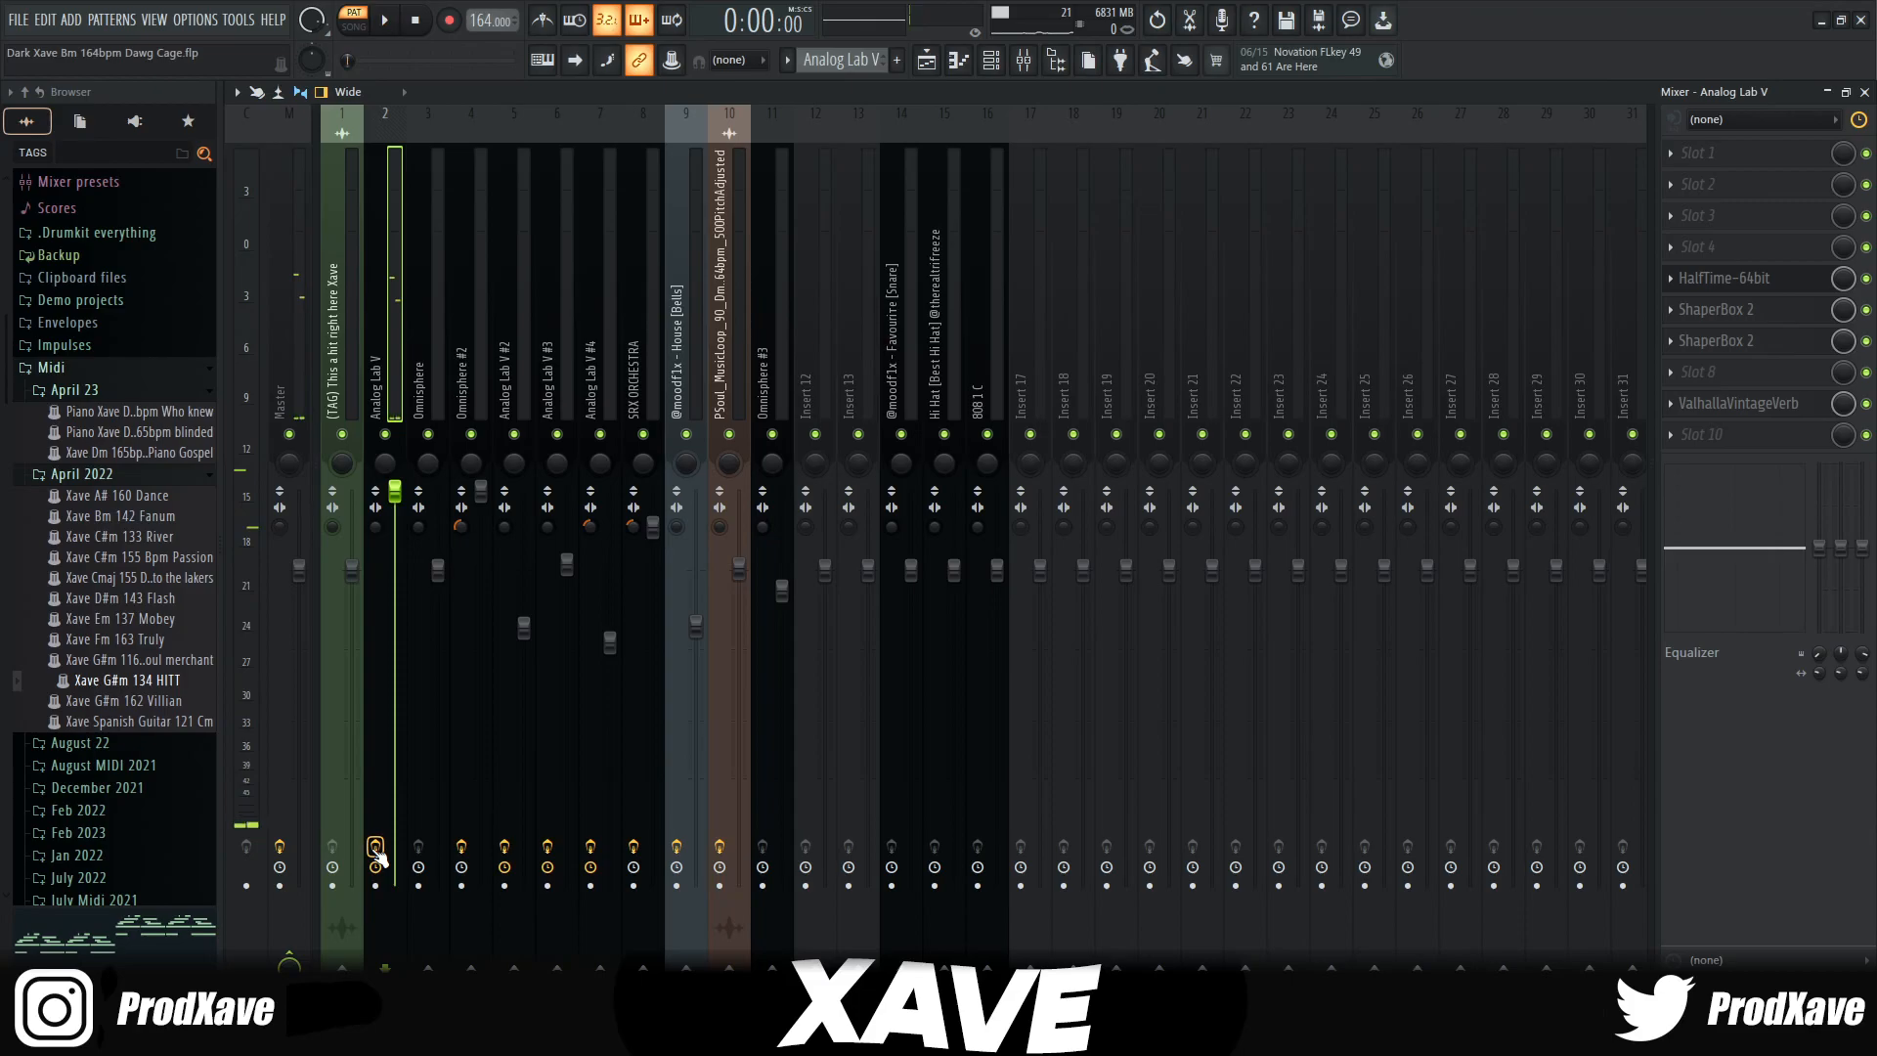
Step: Hear the mix, then inspect the HalfTime and ValhallaVintageVerb slots on the Analog Lab V insert
left_click(385, 20)
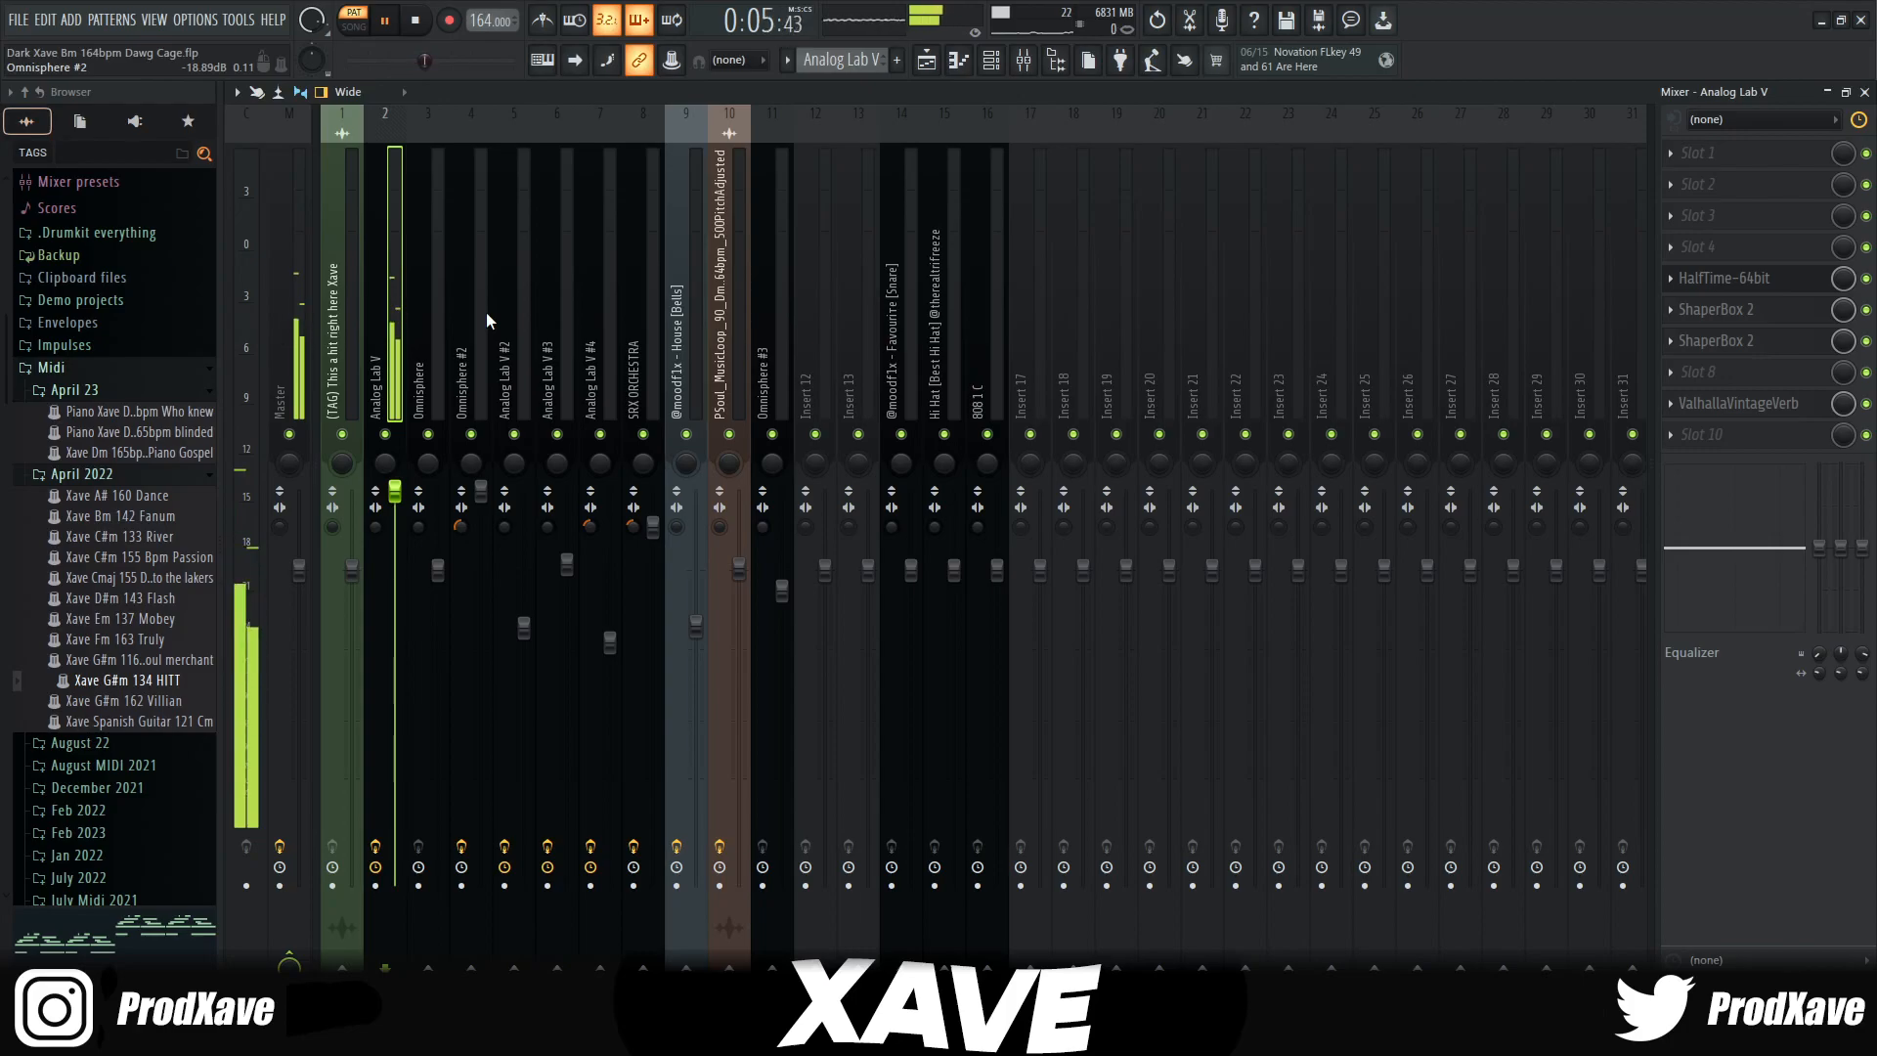
left_click(414, 19)
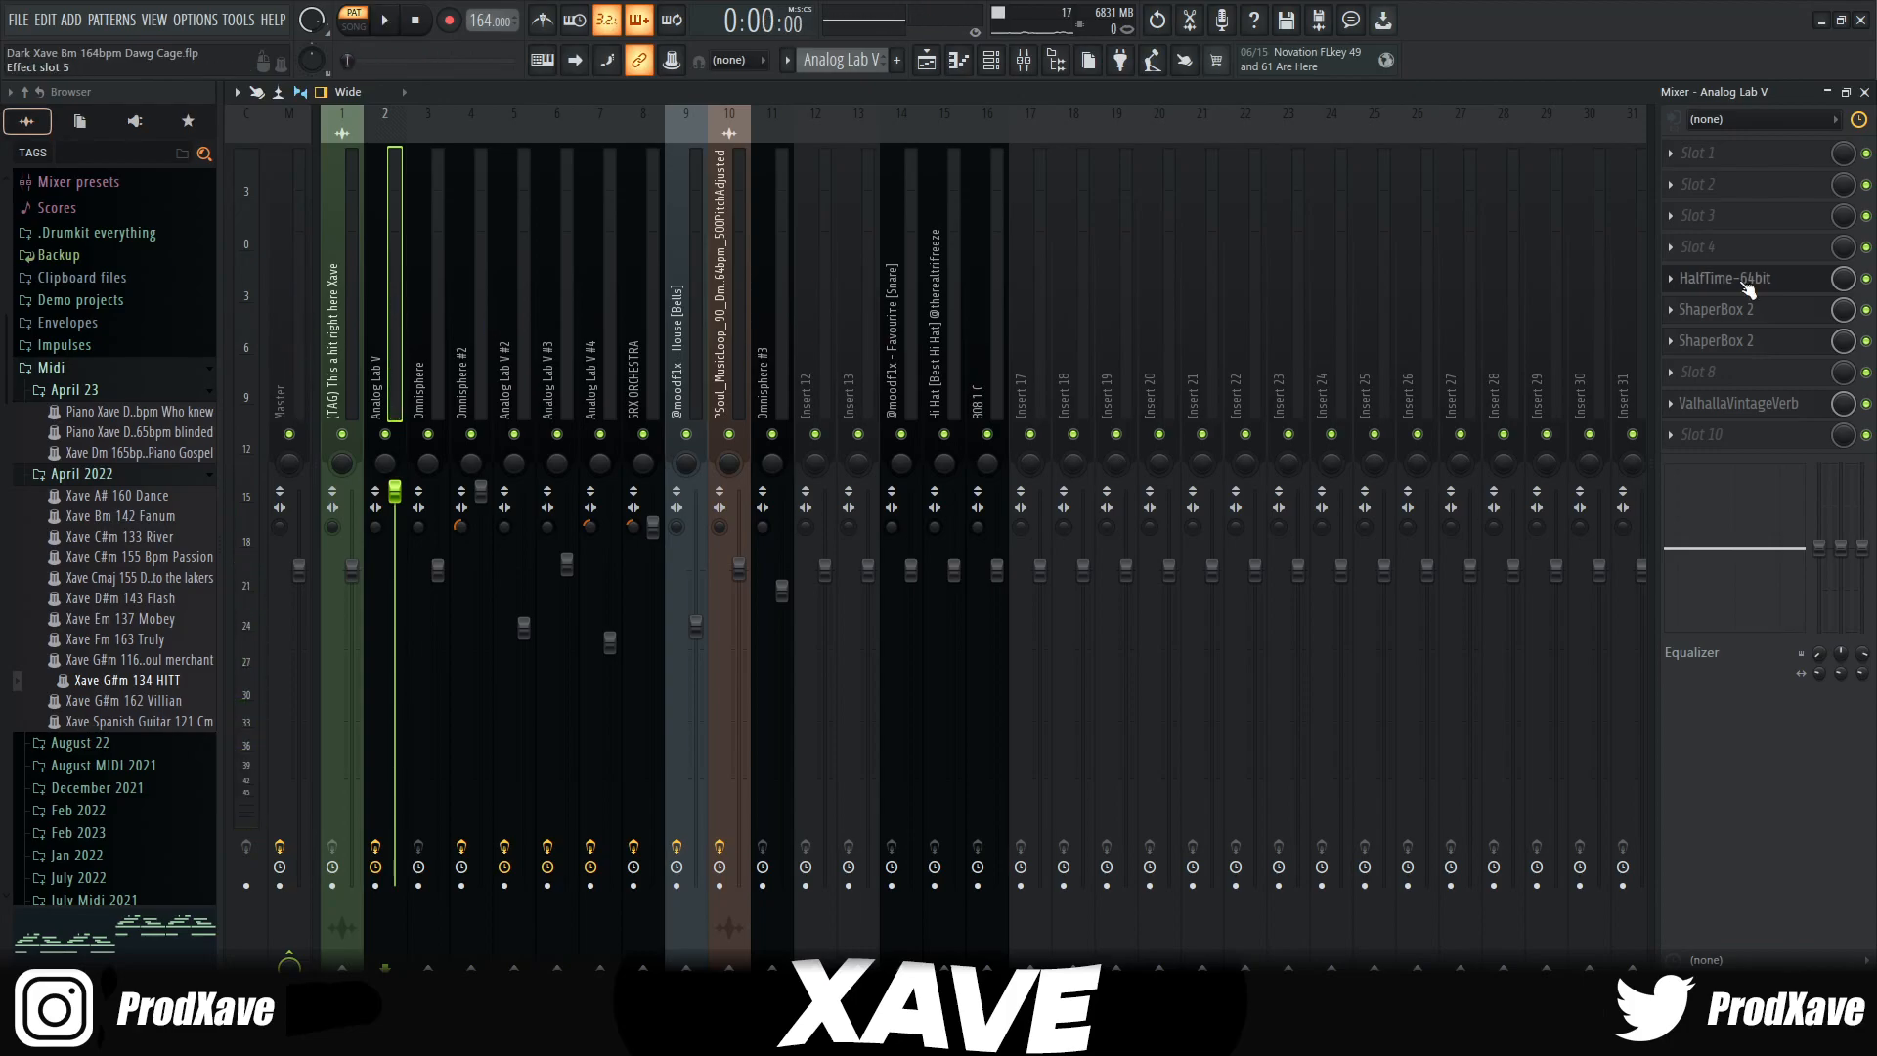
left_click(1727, 278)
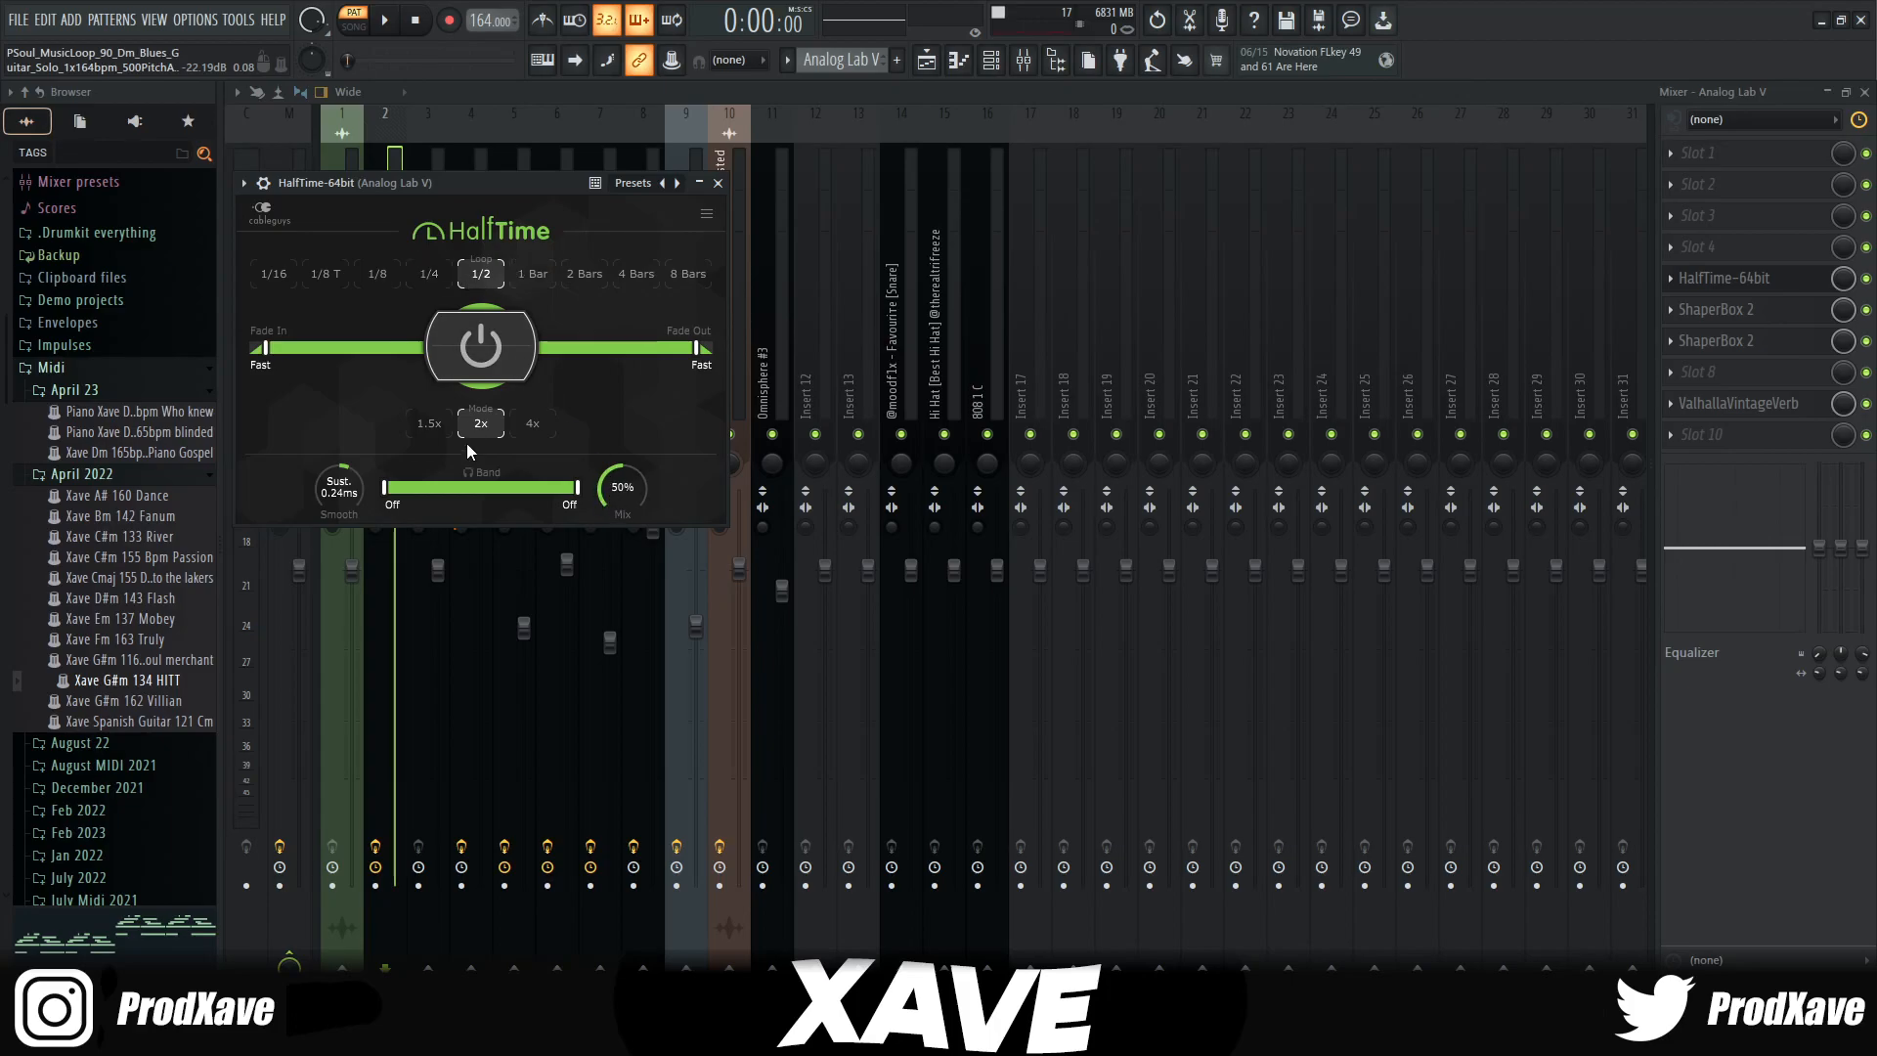
left_click(716, 182)
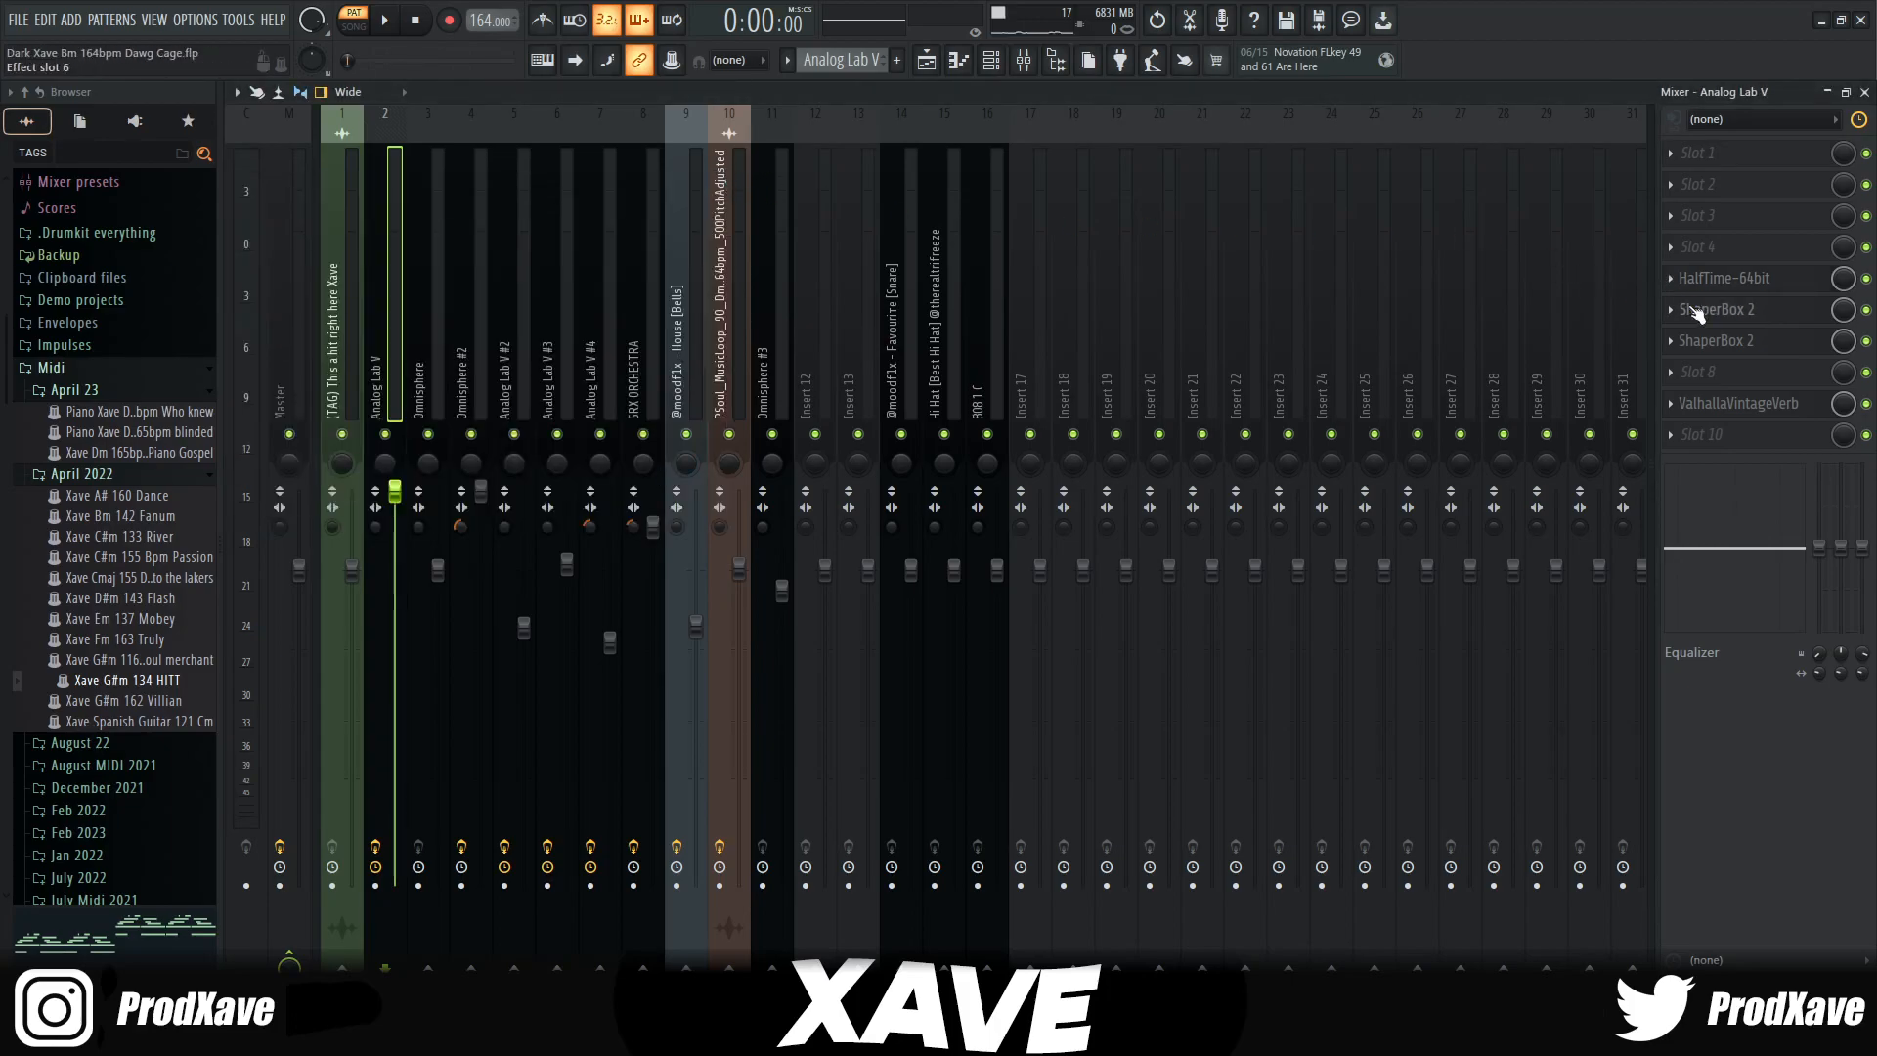
left_click(1715, 309)
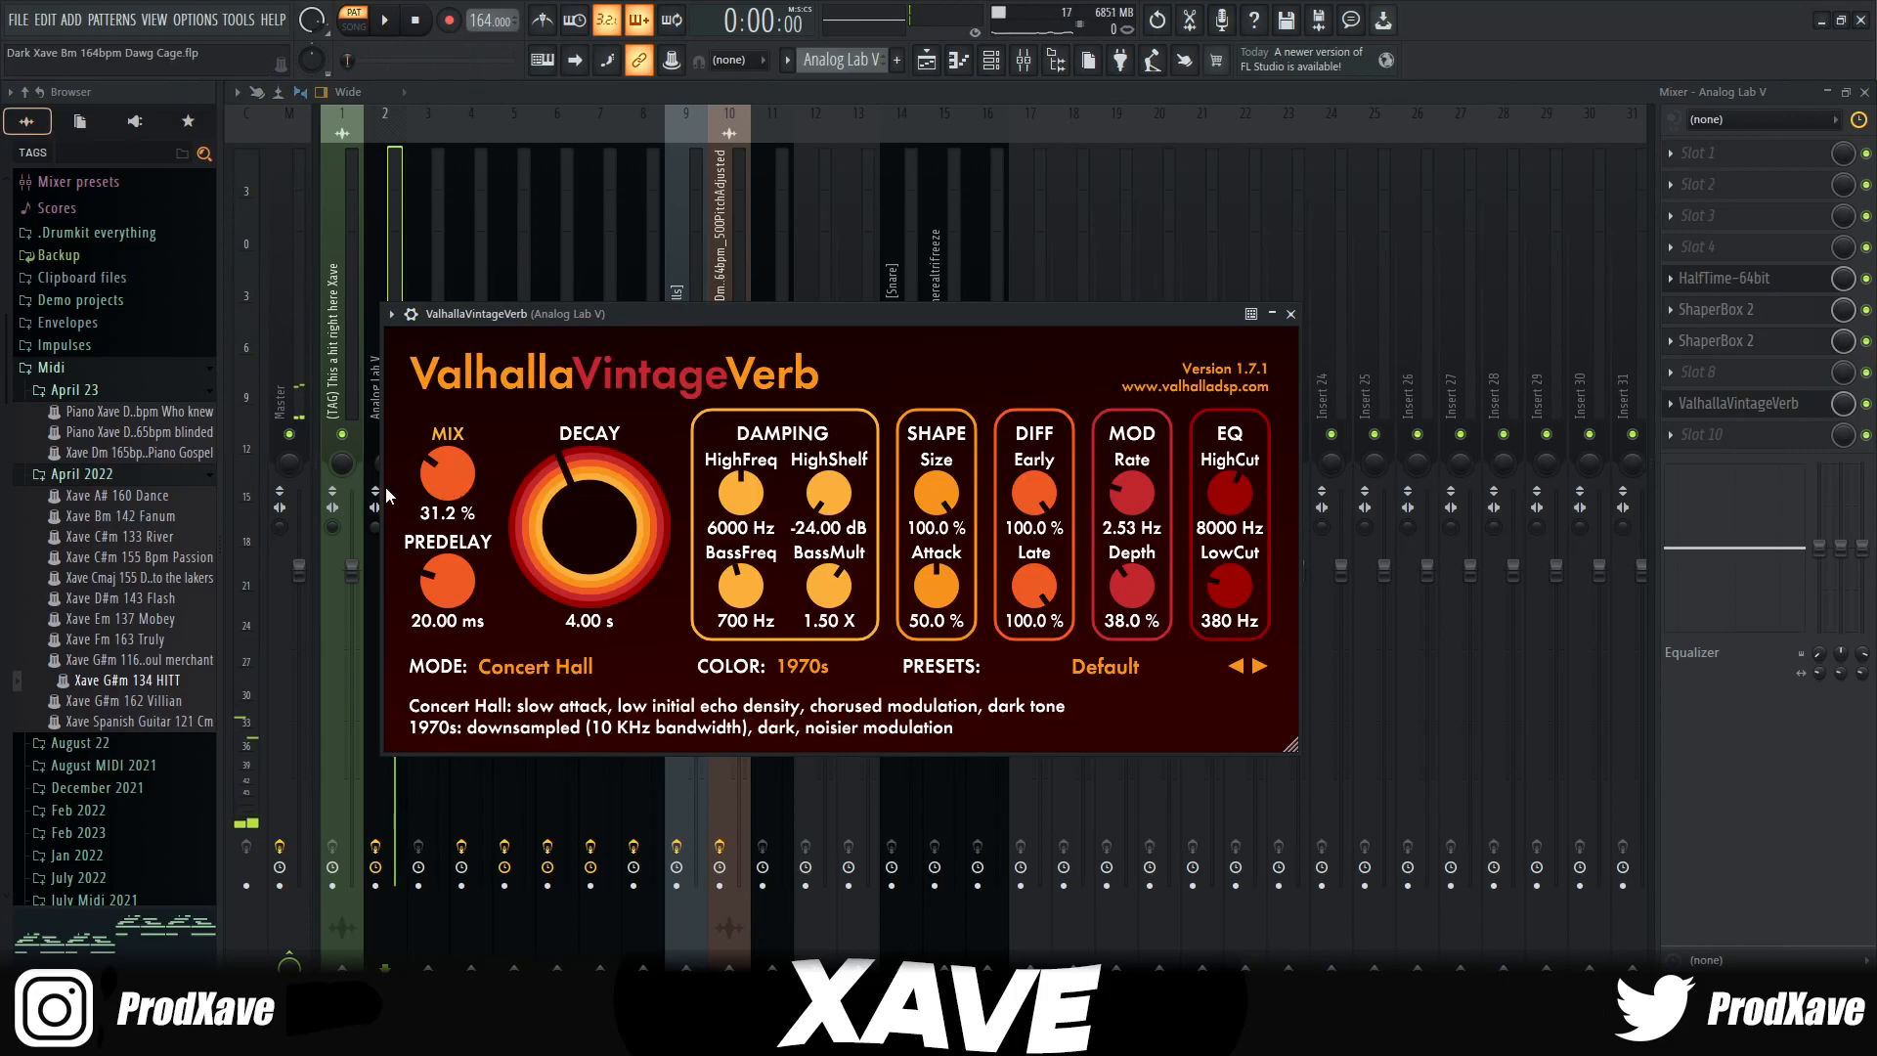
mouse_move(1265, 538)
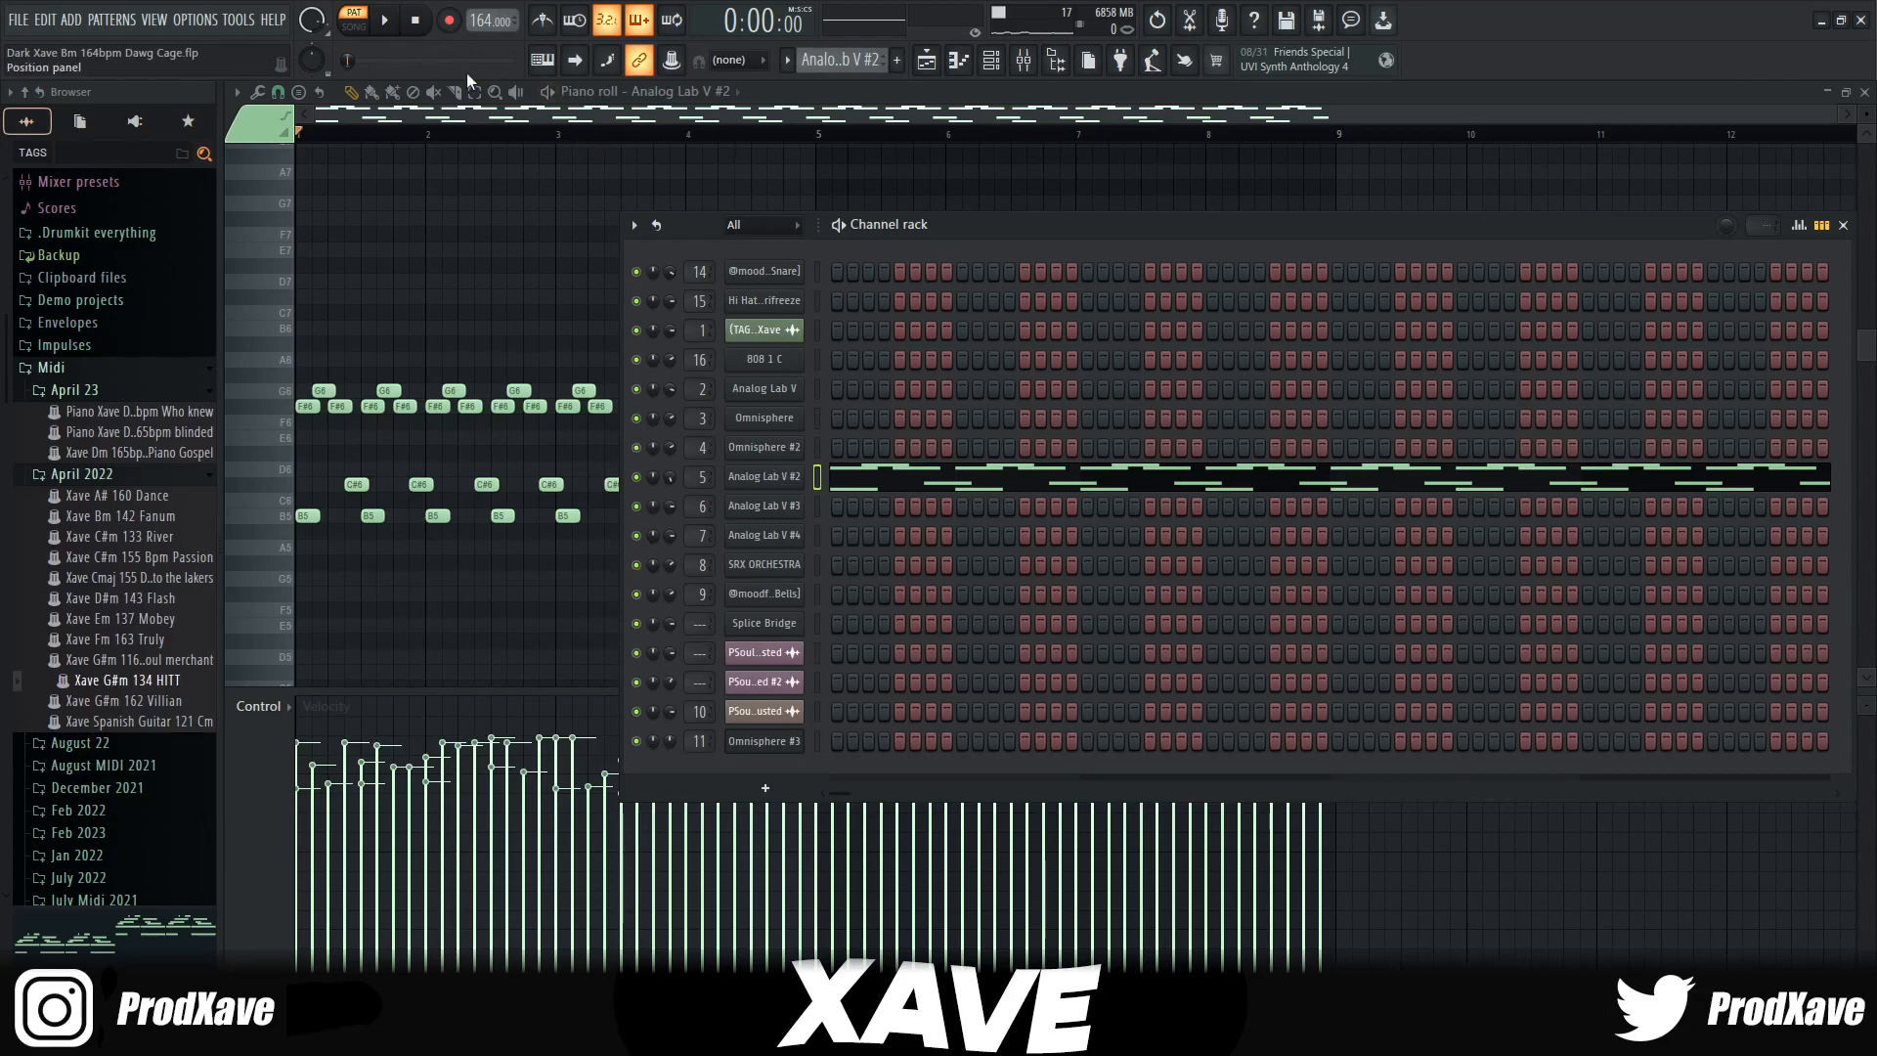
Step: Show the Analog Lab V #2 insert with its Fruity Parametric EQ 2 mid dip
left_click(384, 20)
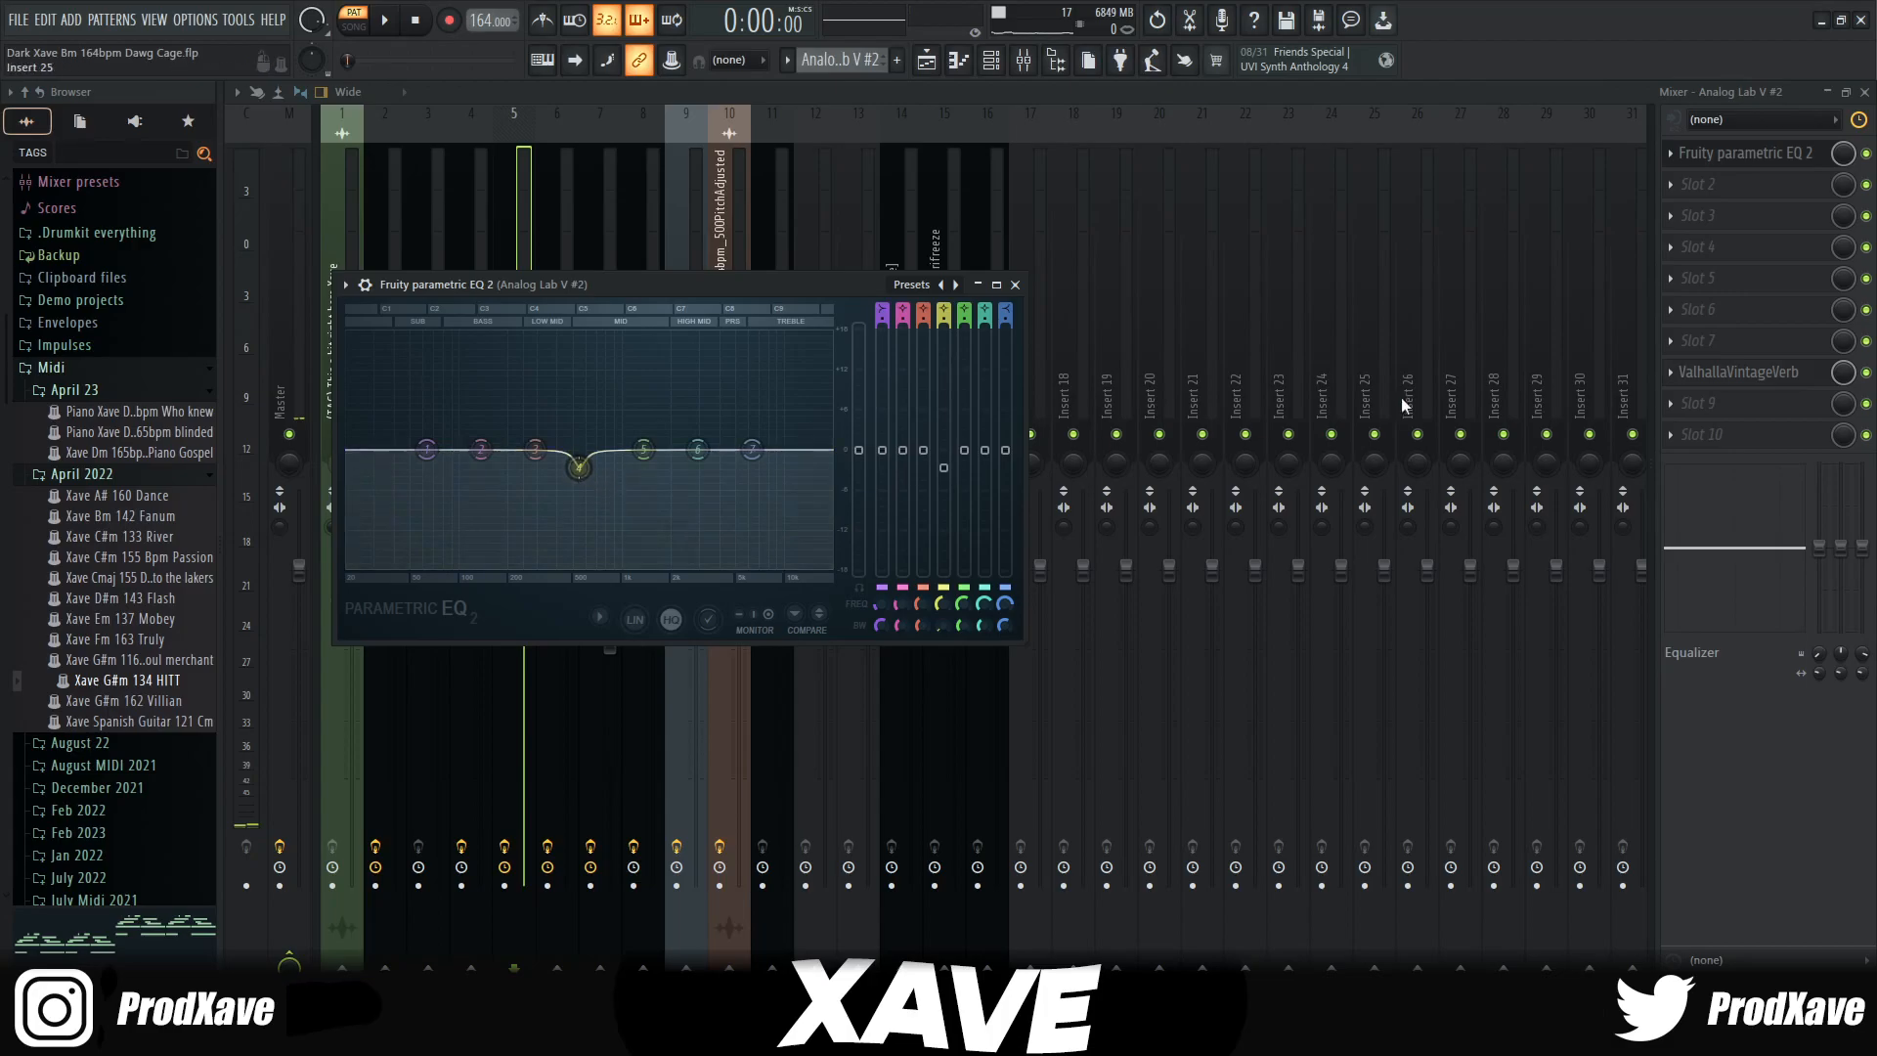
Step: Review the Analog Lab V #2 ValhallaVintageVerb: Concert Hall, 4-second decay, about 50% mix
left_click(1737, 371)
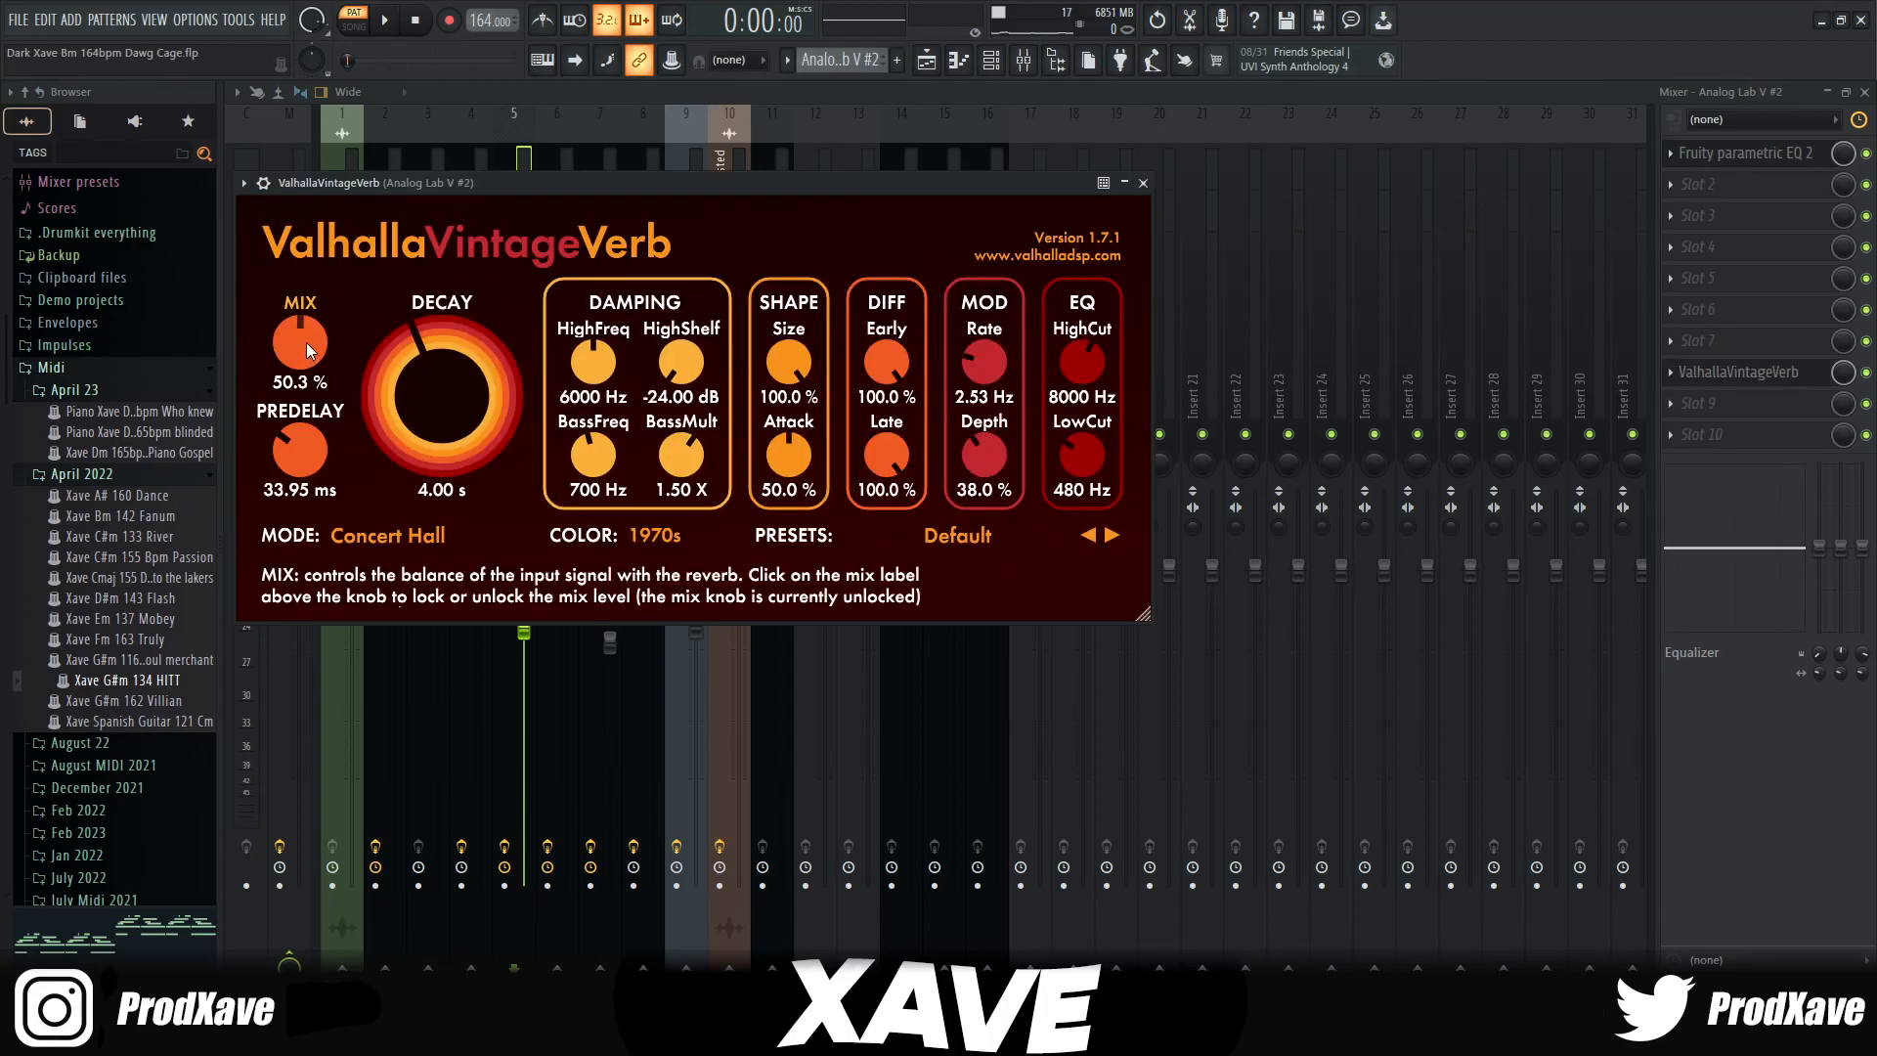
mouse_move(1079, 458)
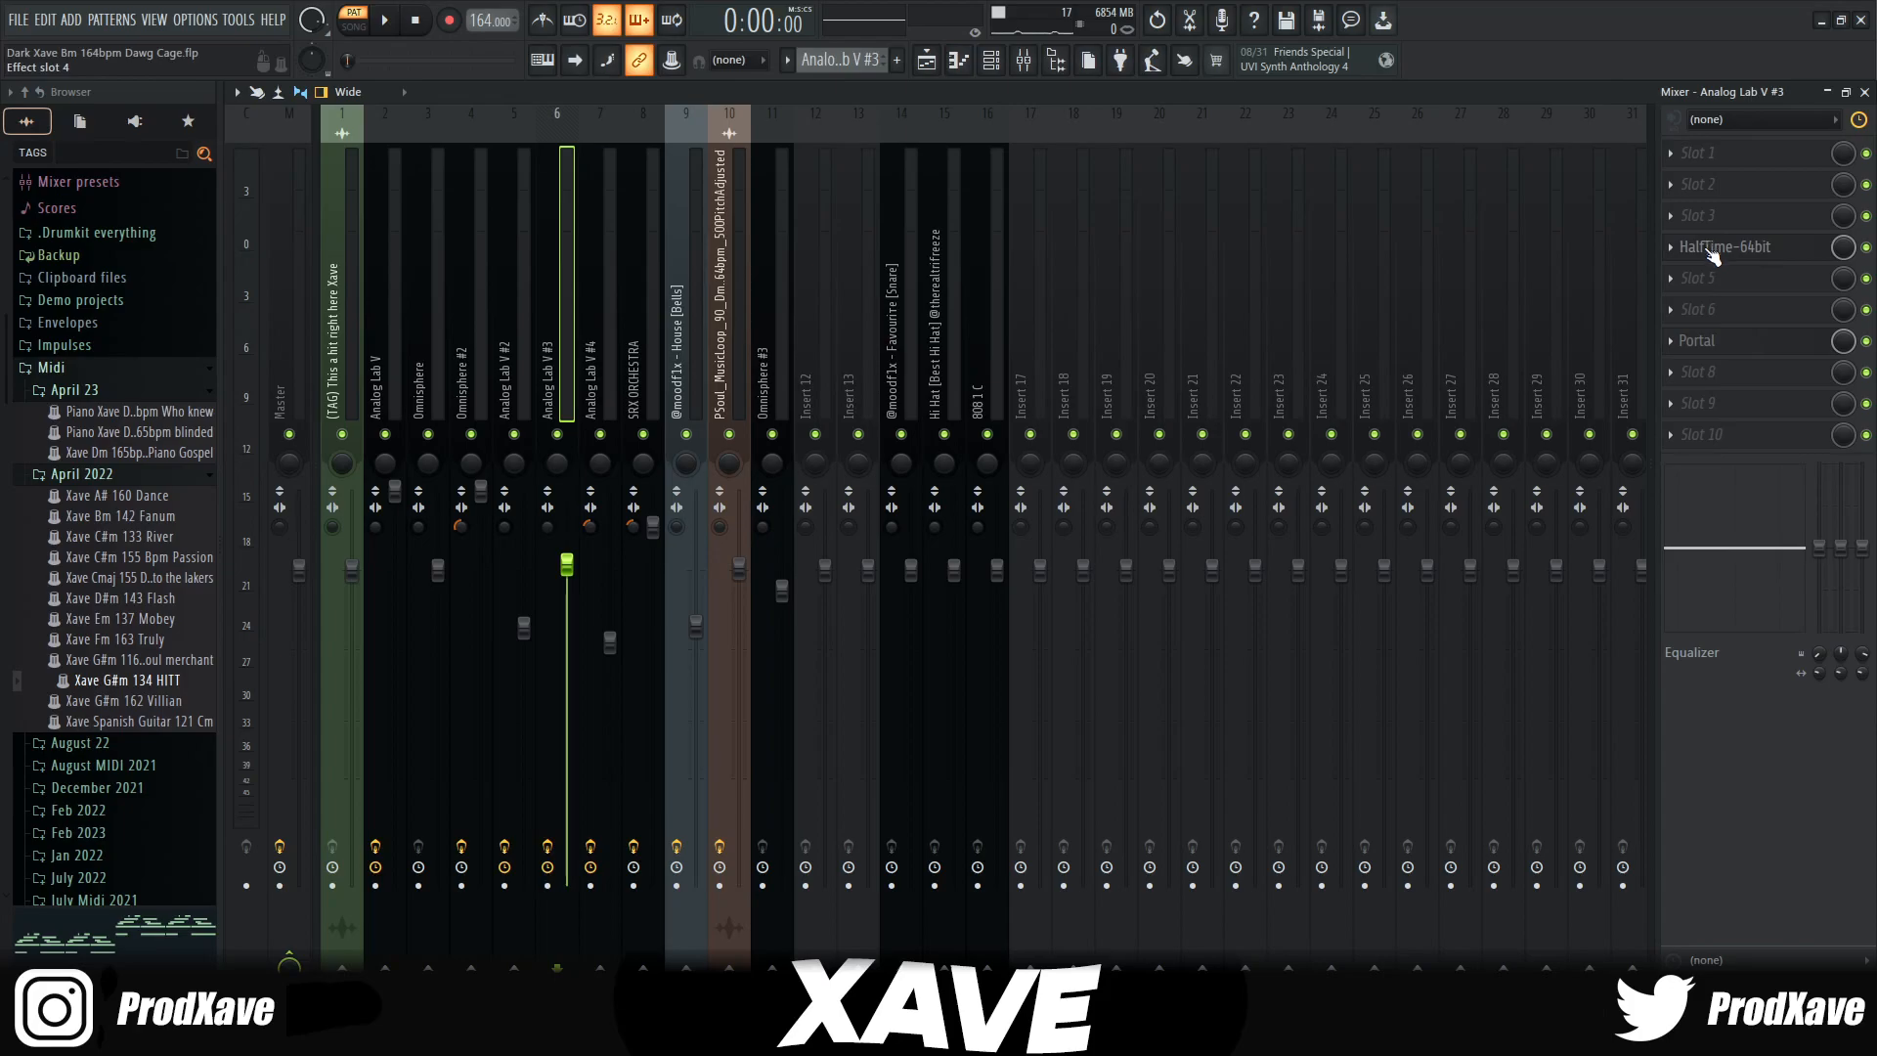
Step: Inspect the HalfTime effect on the Analog Lab V #3 insert
left_click(1731, 246)
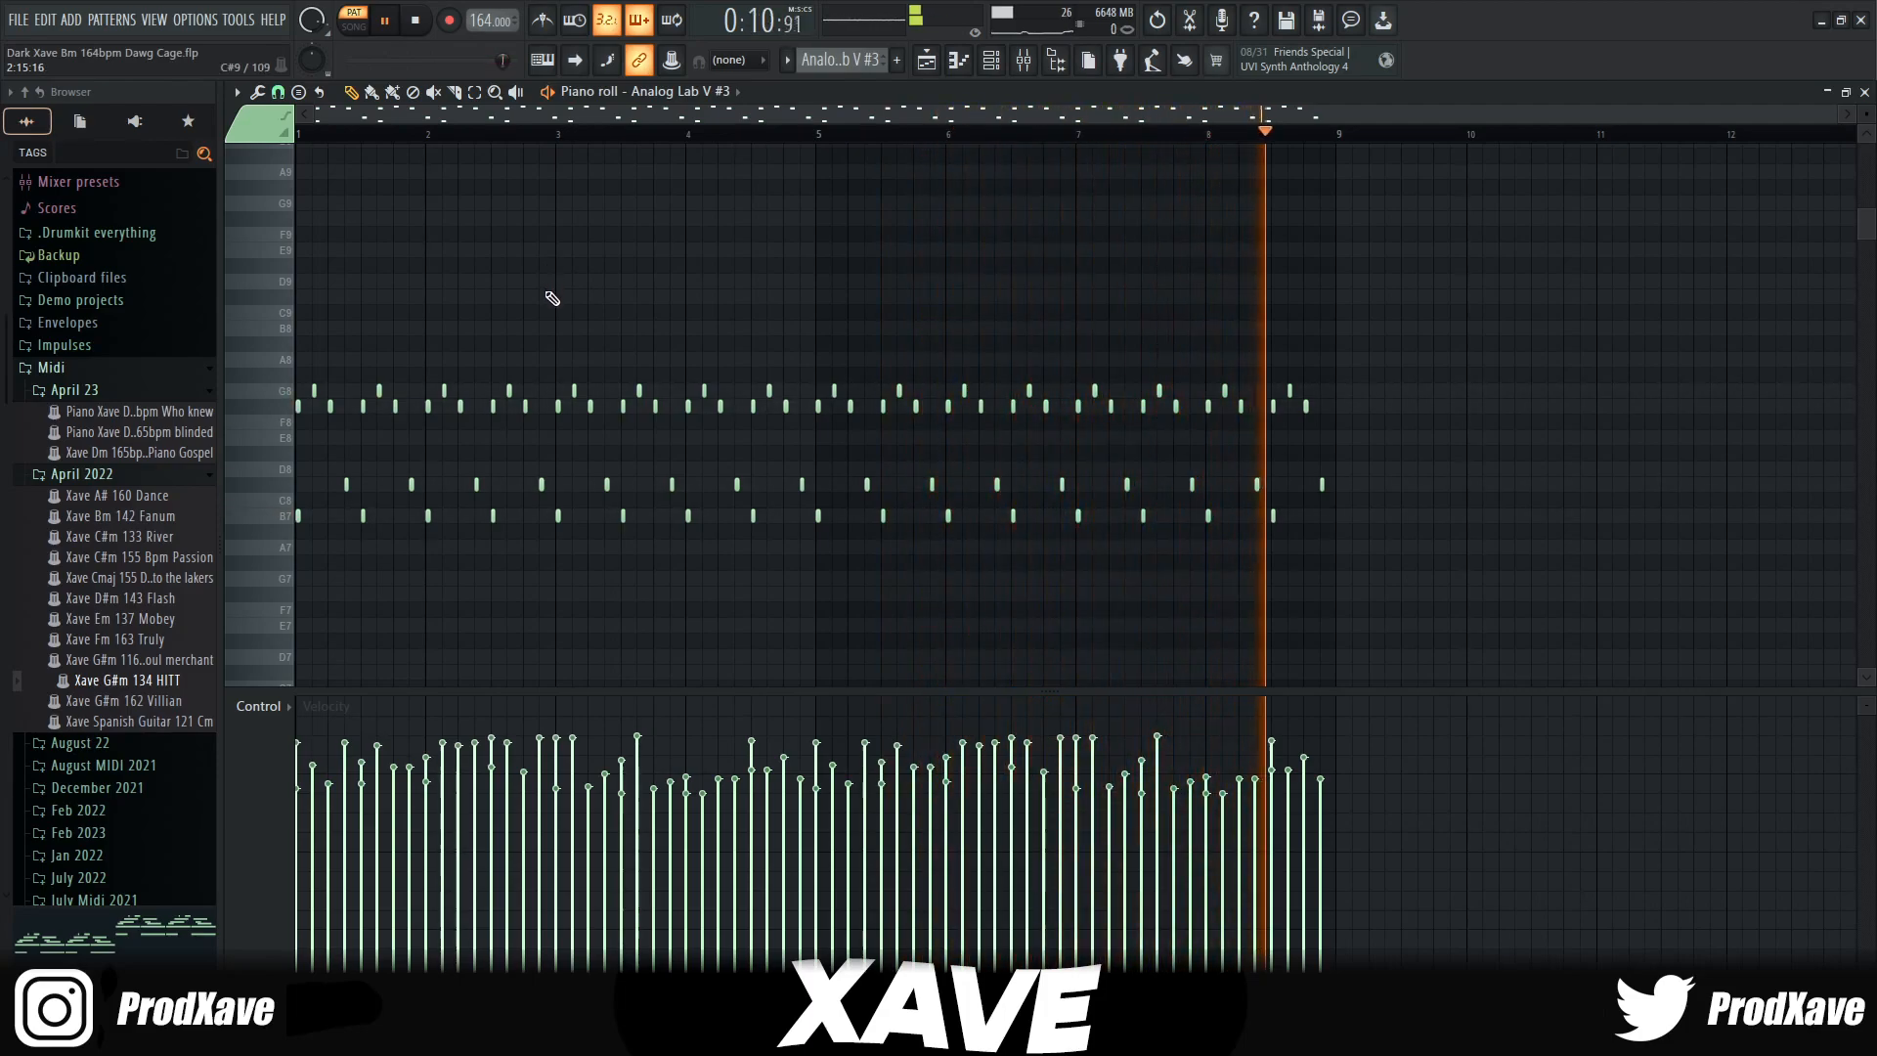
Step: Return to the playlist and bring up the Analog Lab V #4 held-bass chord pattern
left_click(959, 60)
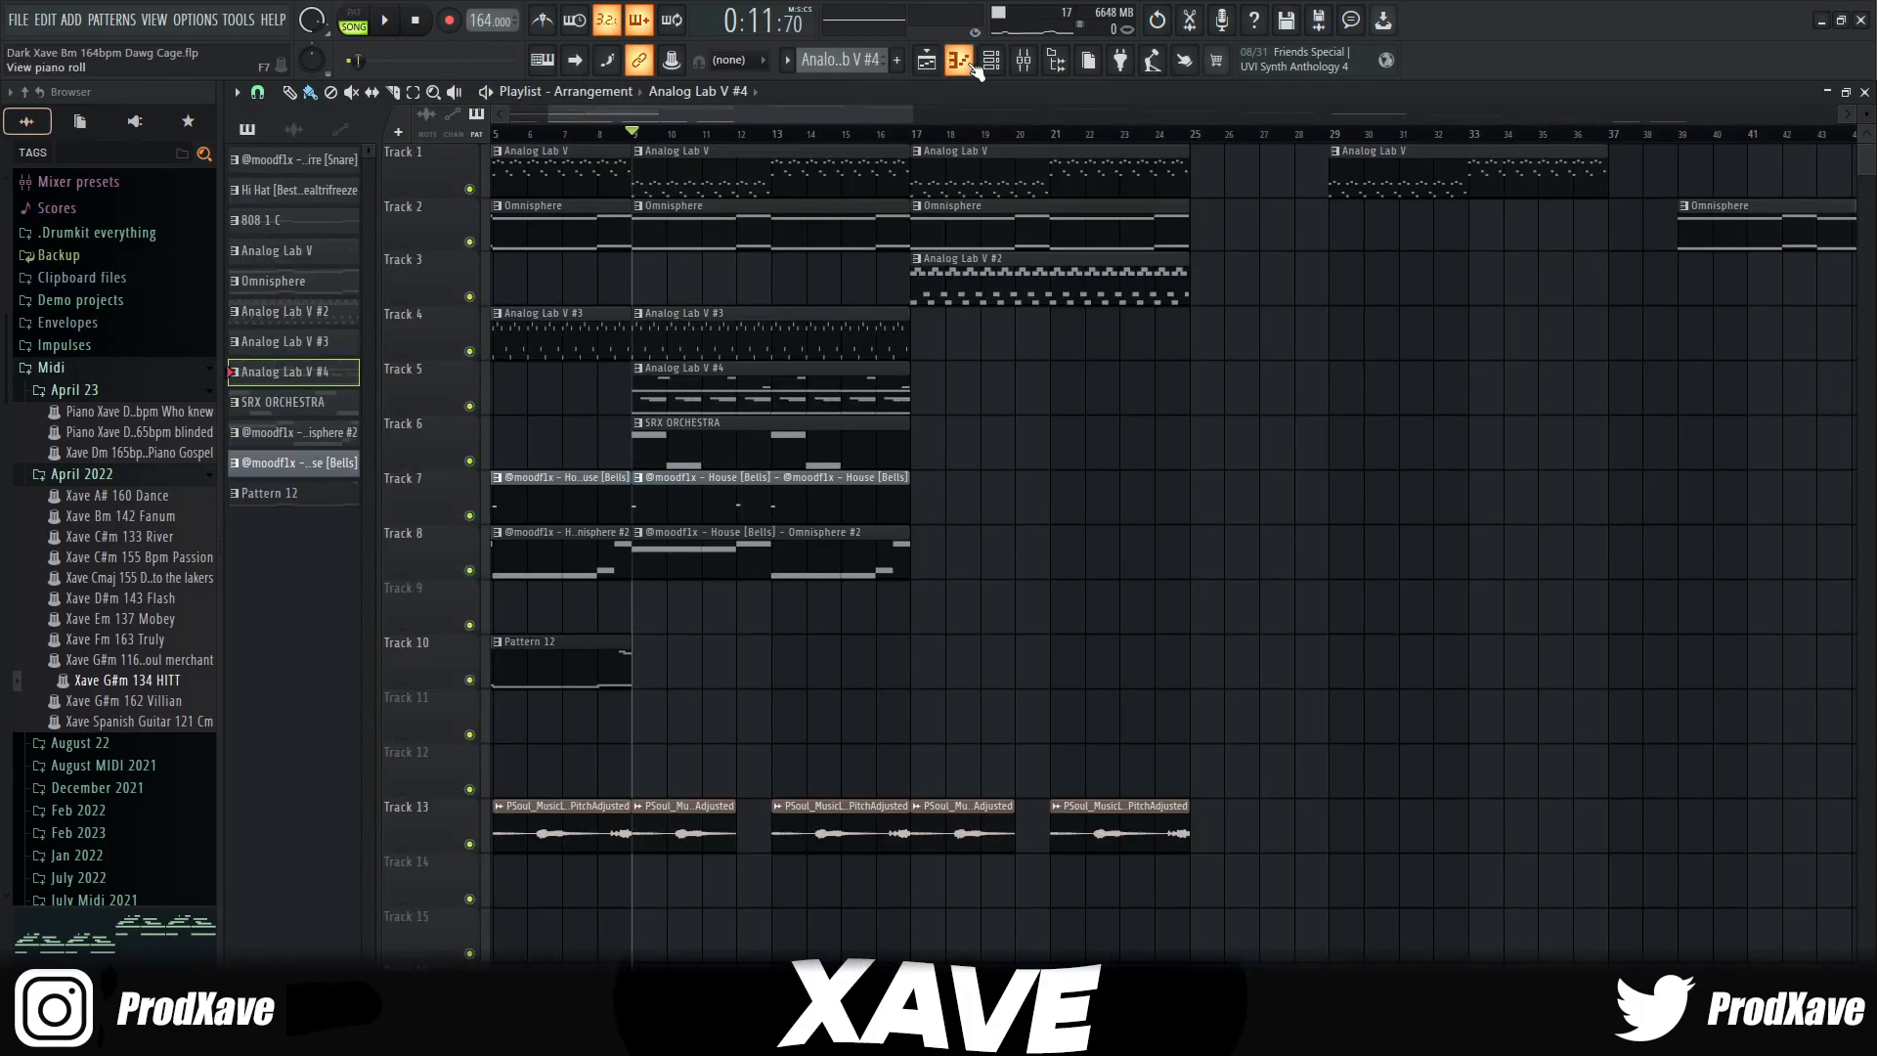
left_click(959, 61)
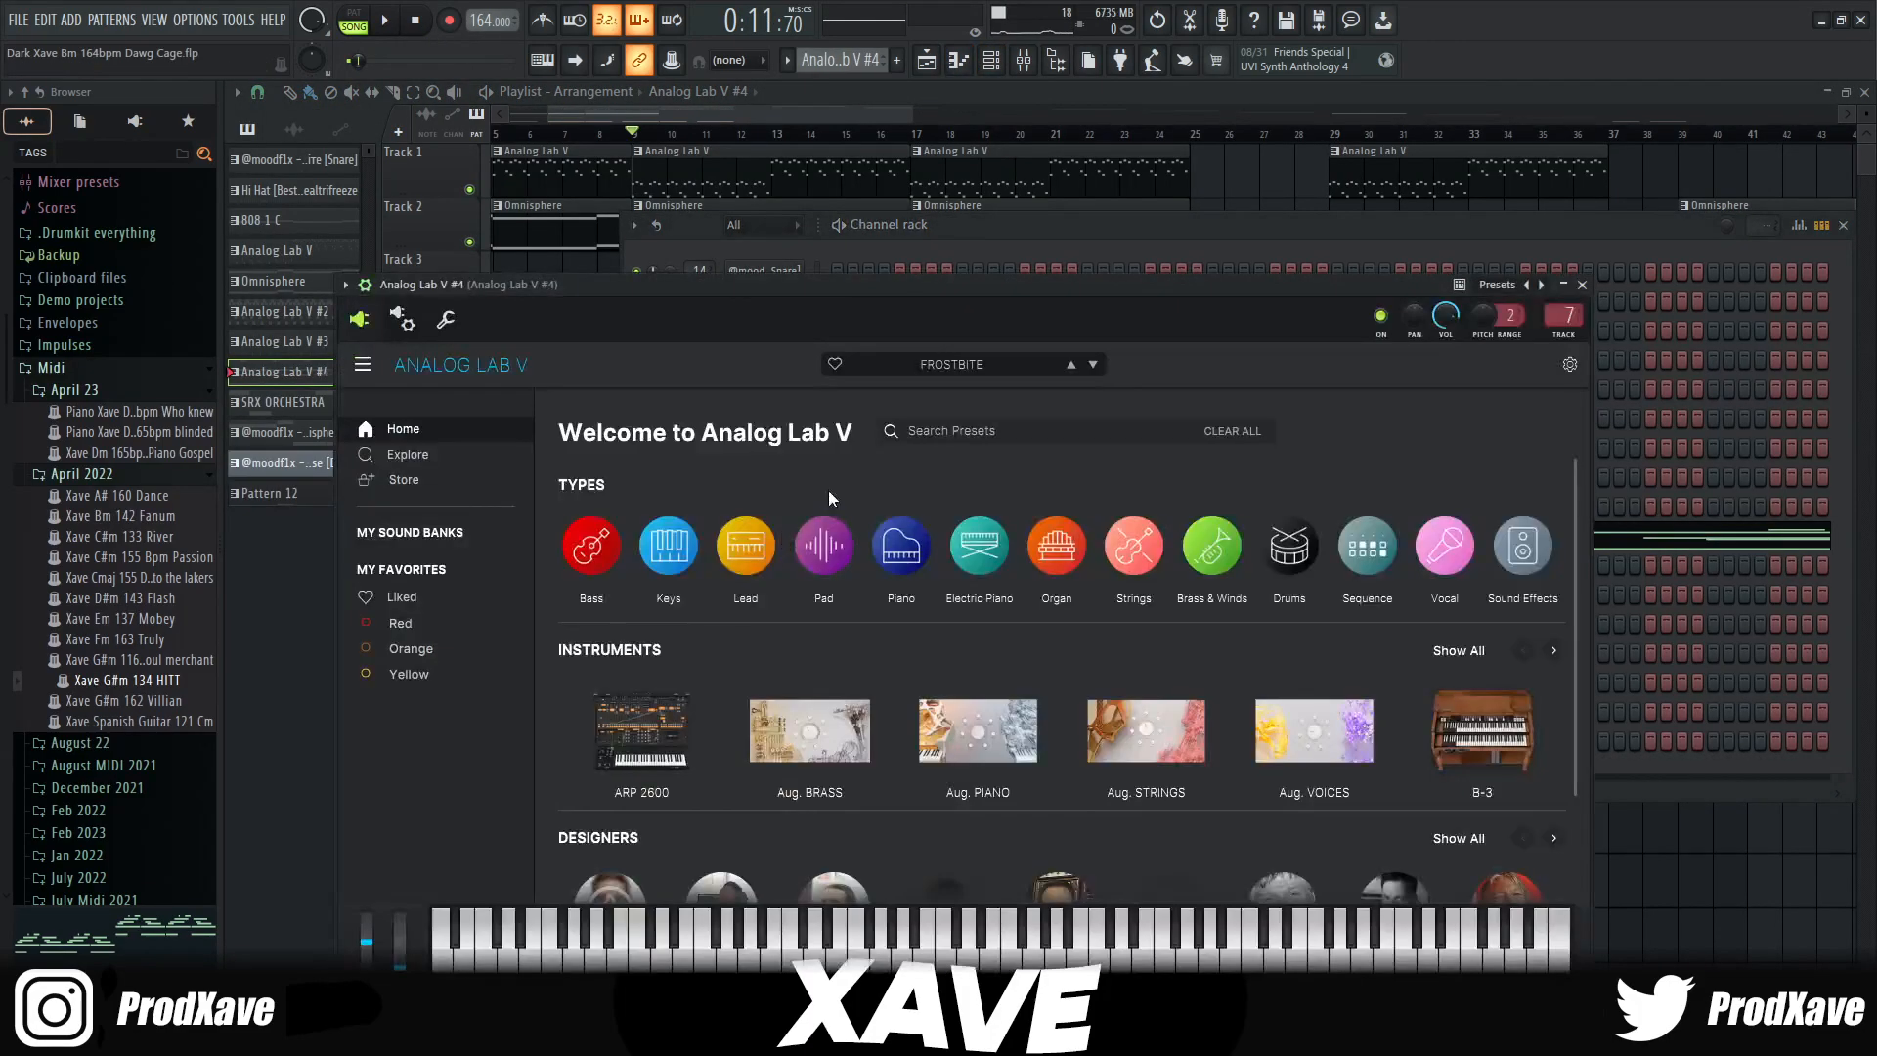
left_click(1580, 285)
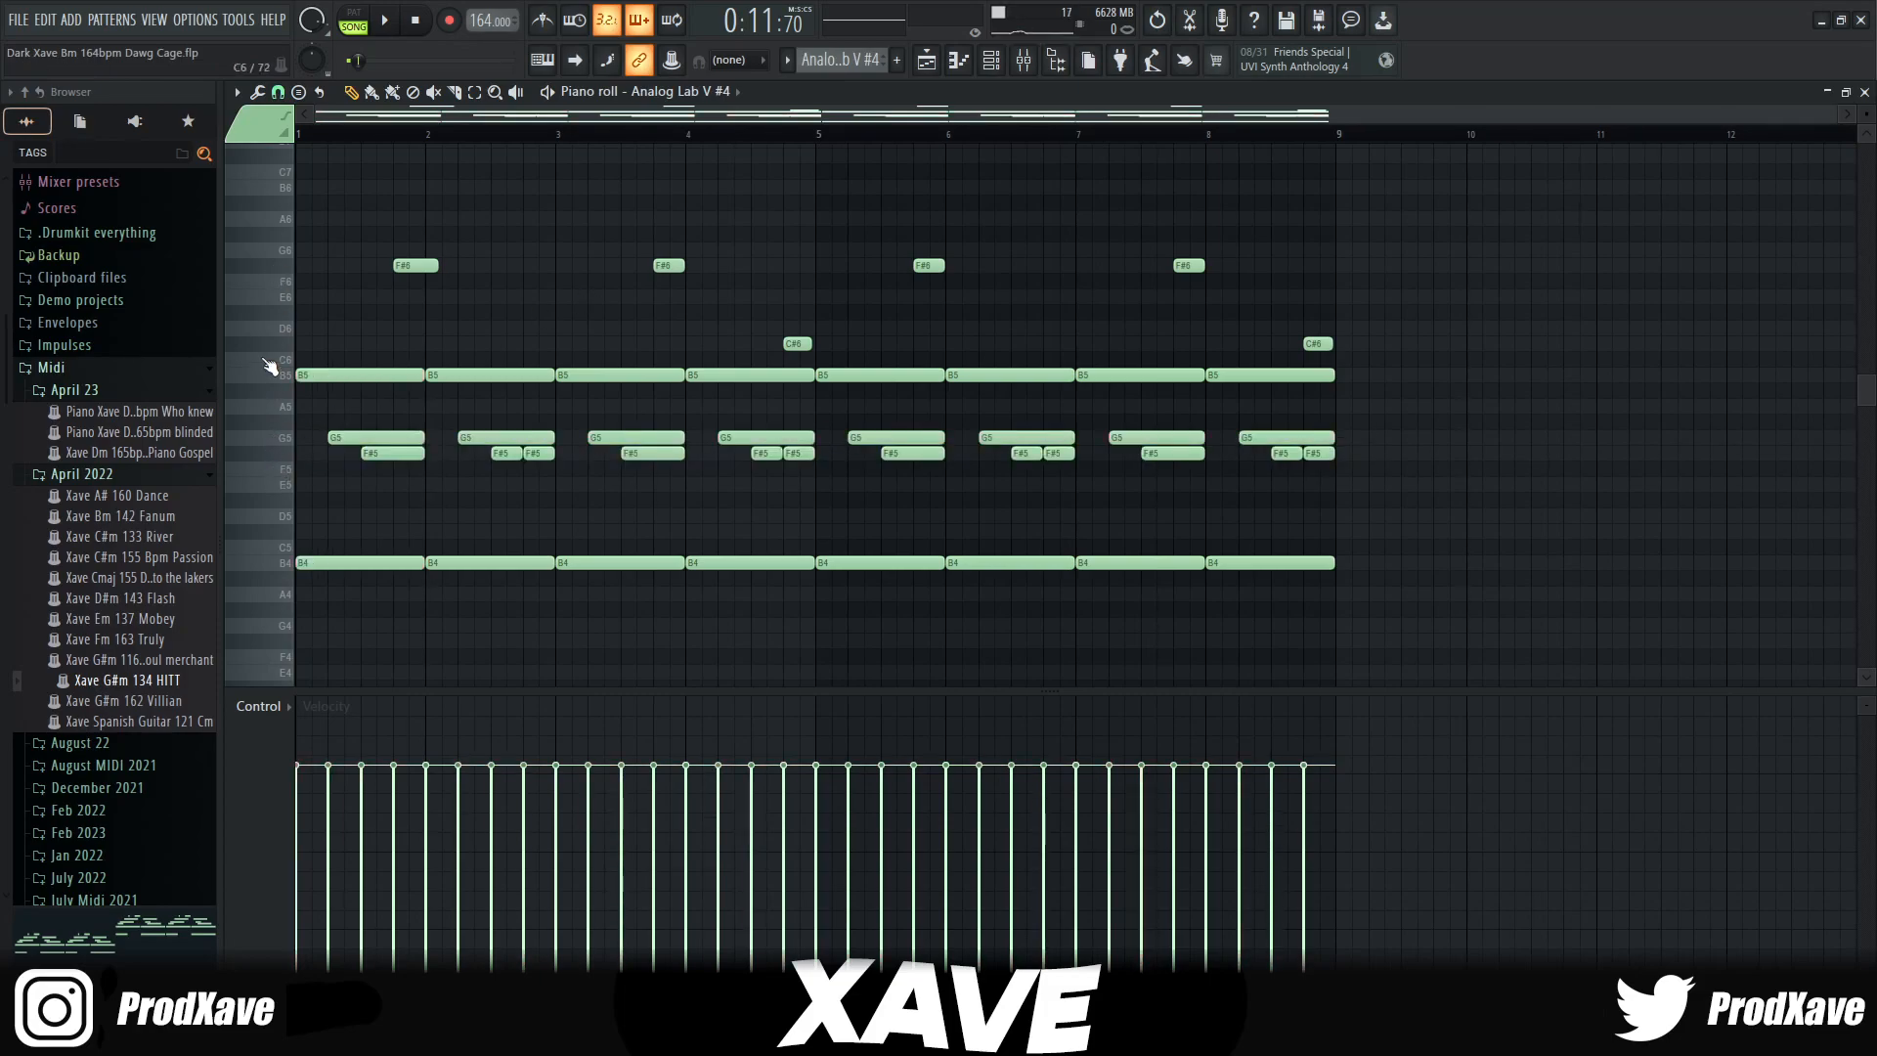
mouse_move(287, 274)
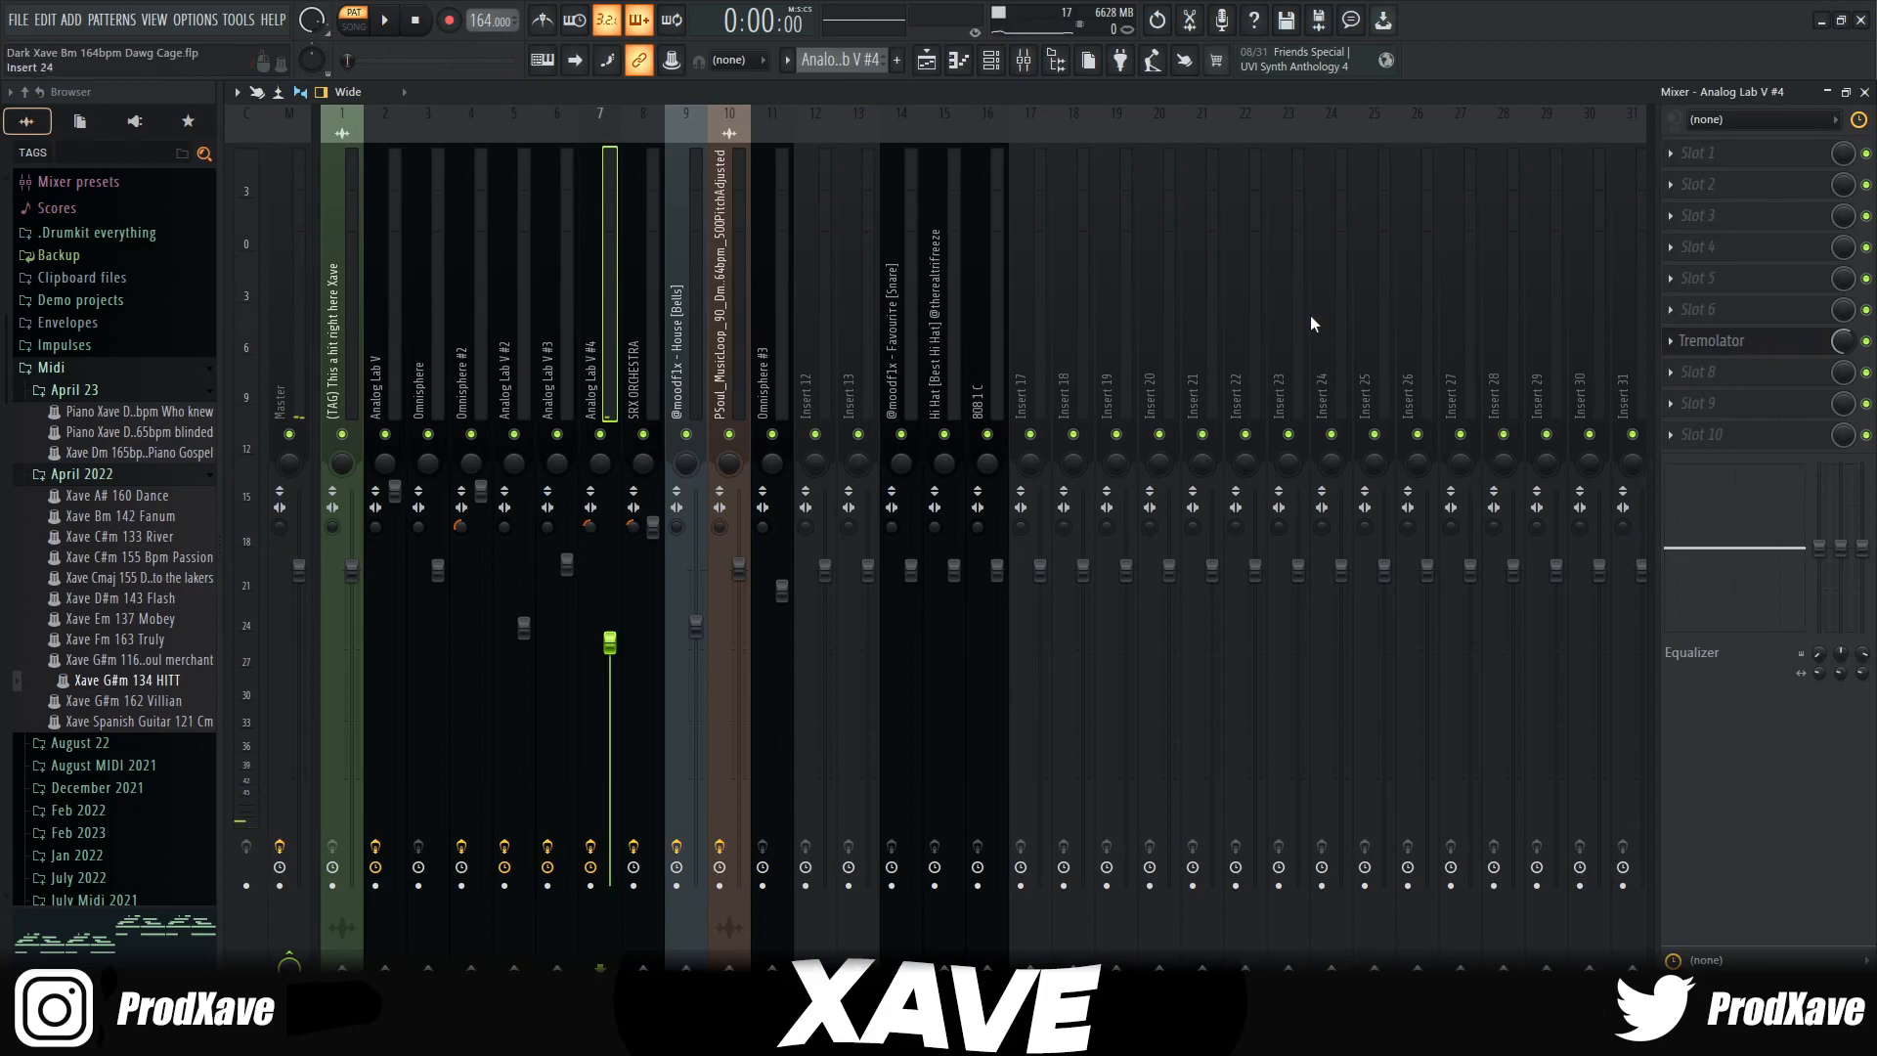
Step: Check the Tremolator on Analog Lab V #4, then bring up the SRX ORCHESTRA held notes
left_click(1714, 340)
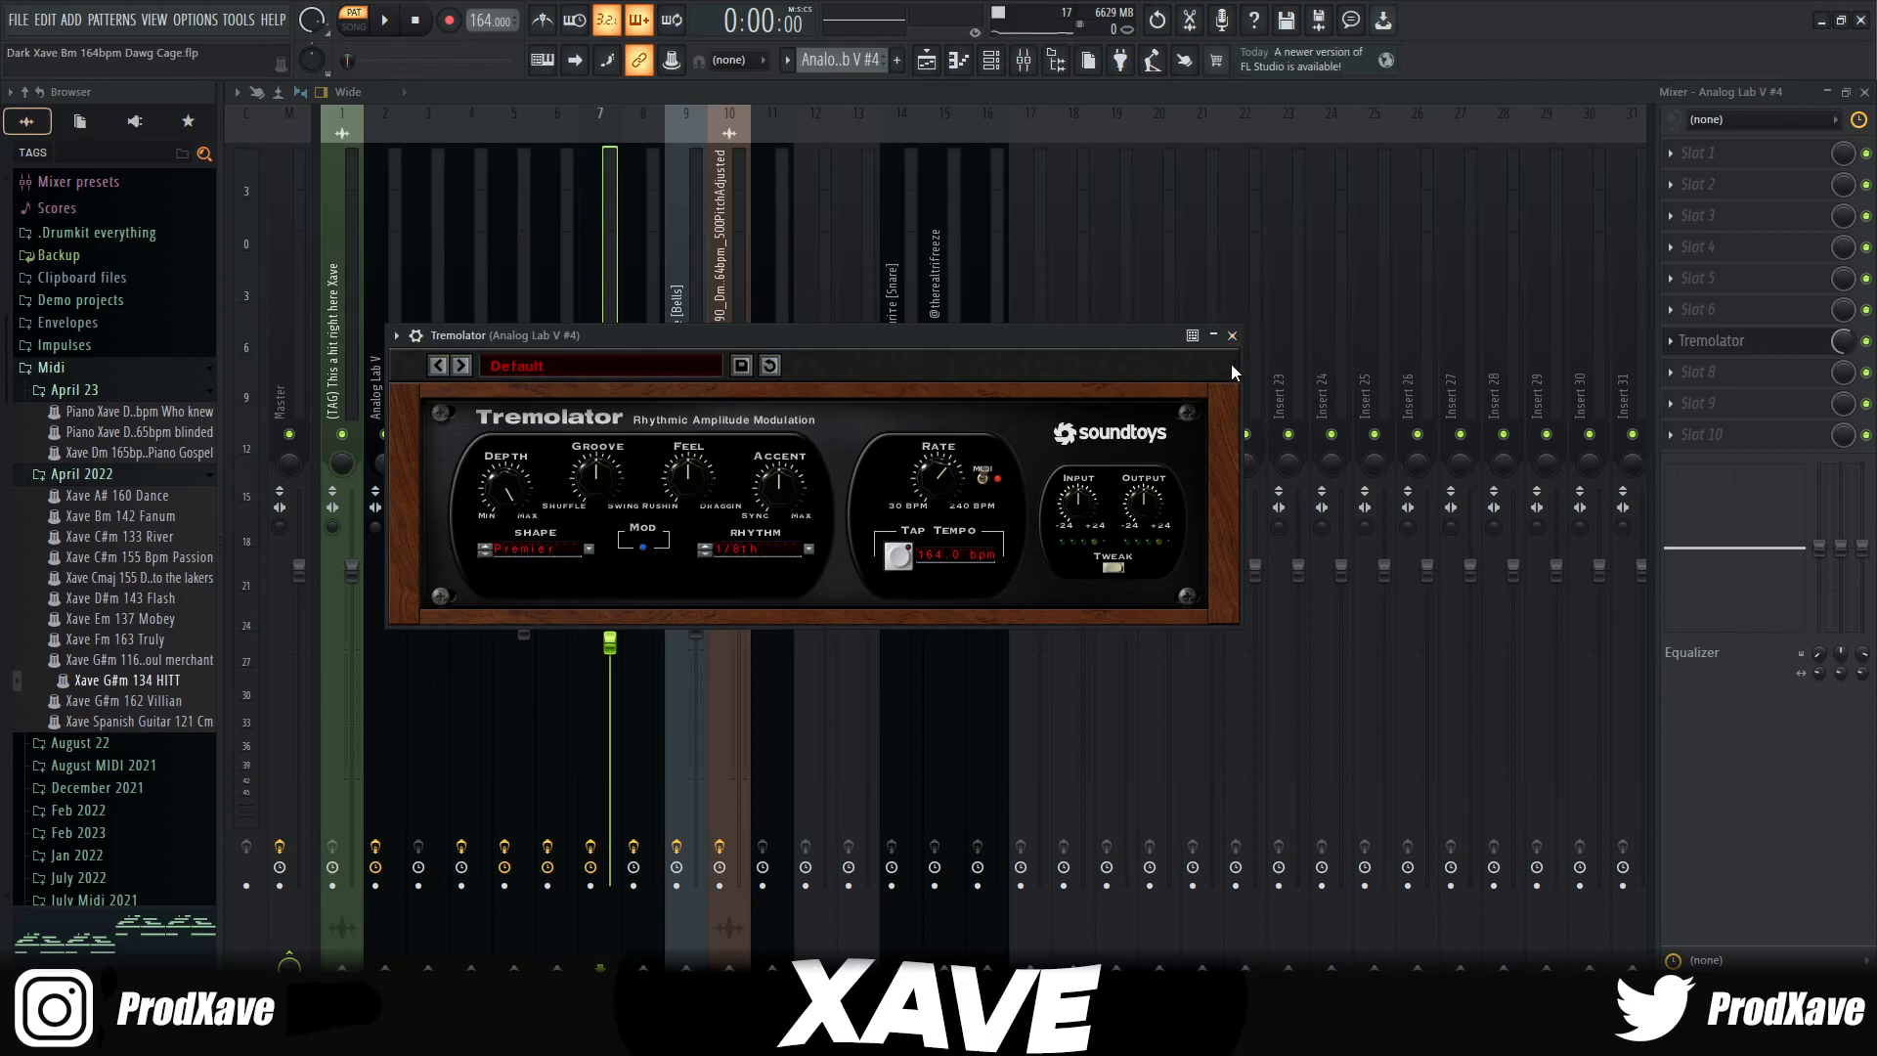
left_click(990, 61)
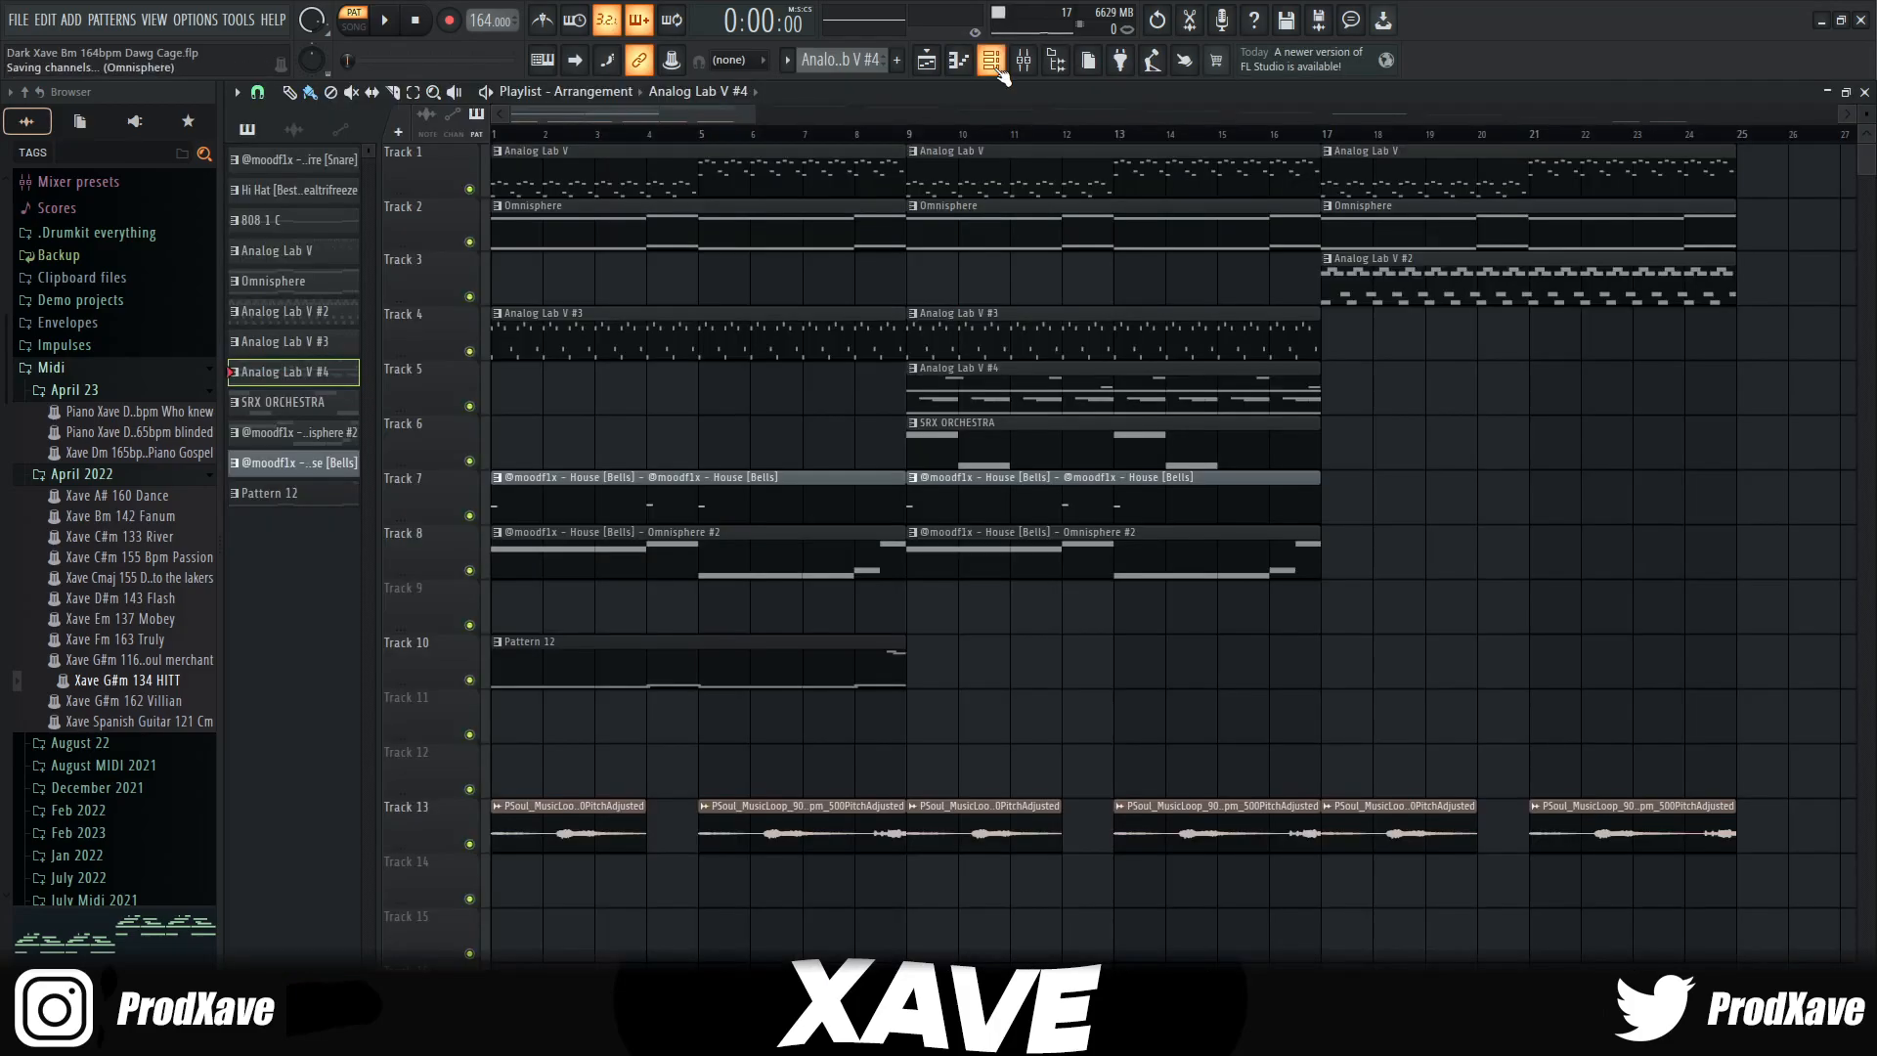
left_click(990, 61)
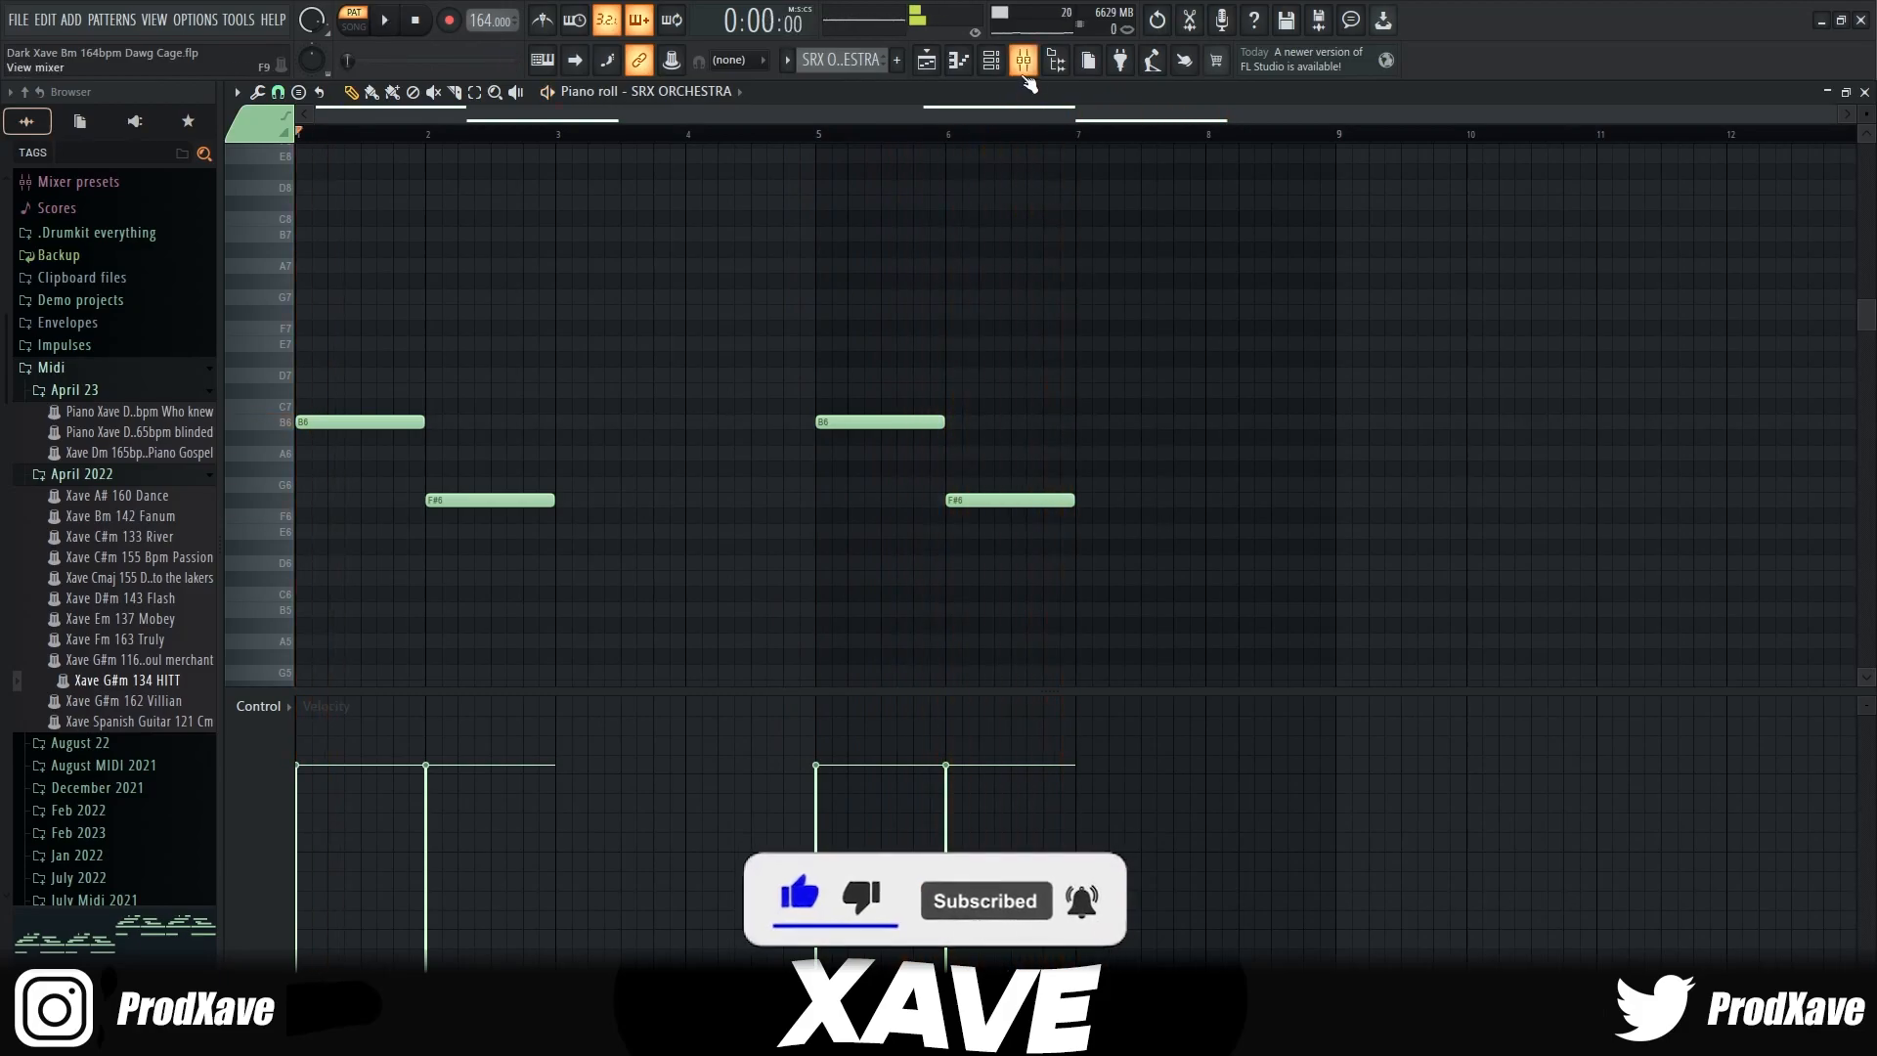
Step: Show the SRX ORCHESTRA insert's ValhallaVintageVerb: Concert Hall, 4-second decay, roughly 25% mix
left_click(1020, 60)
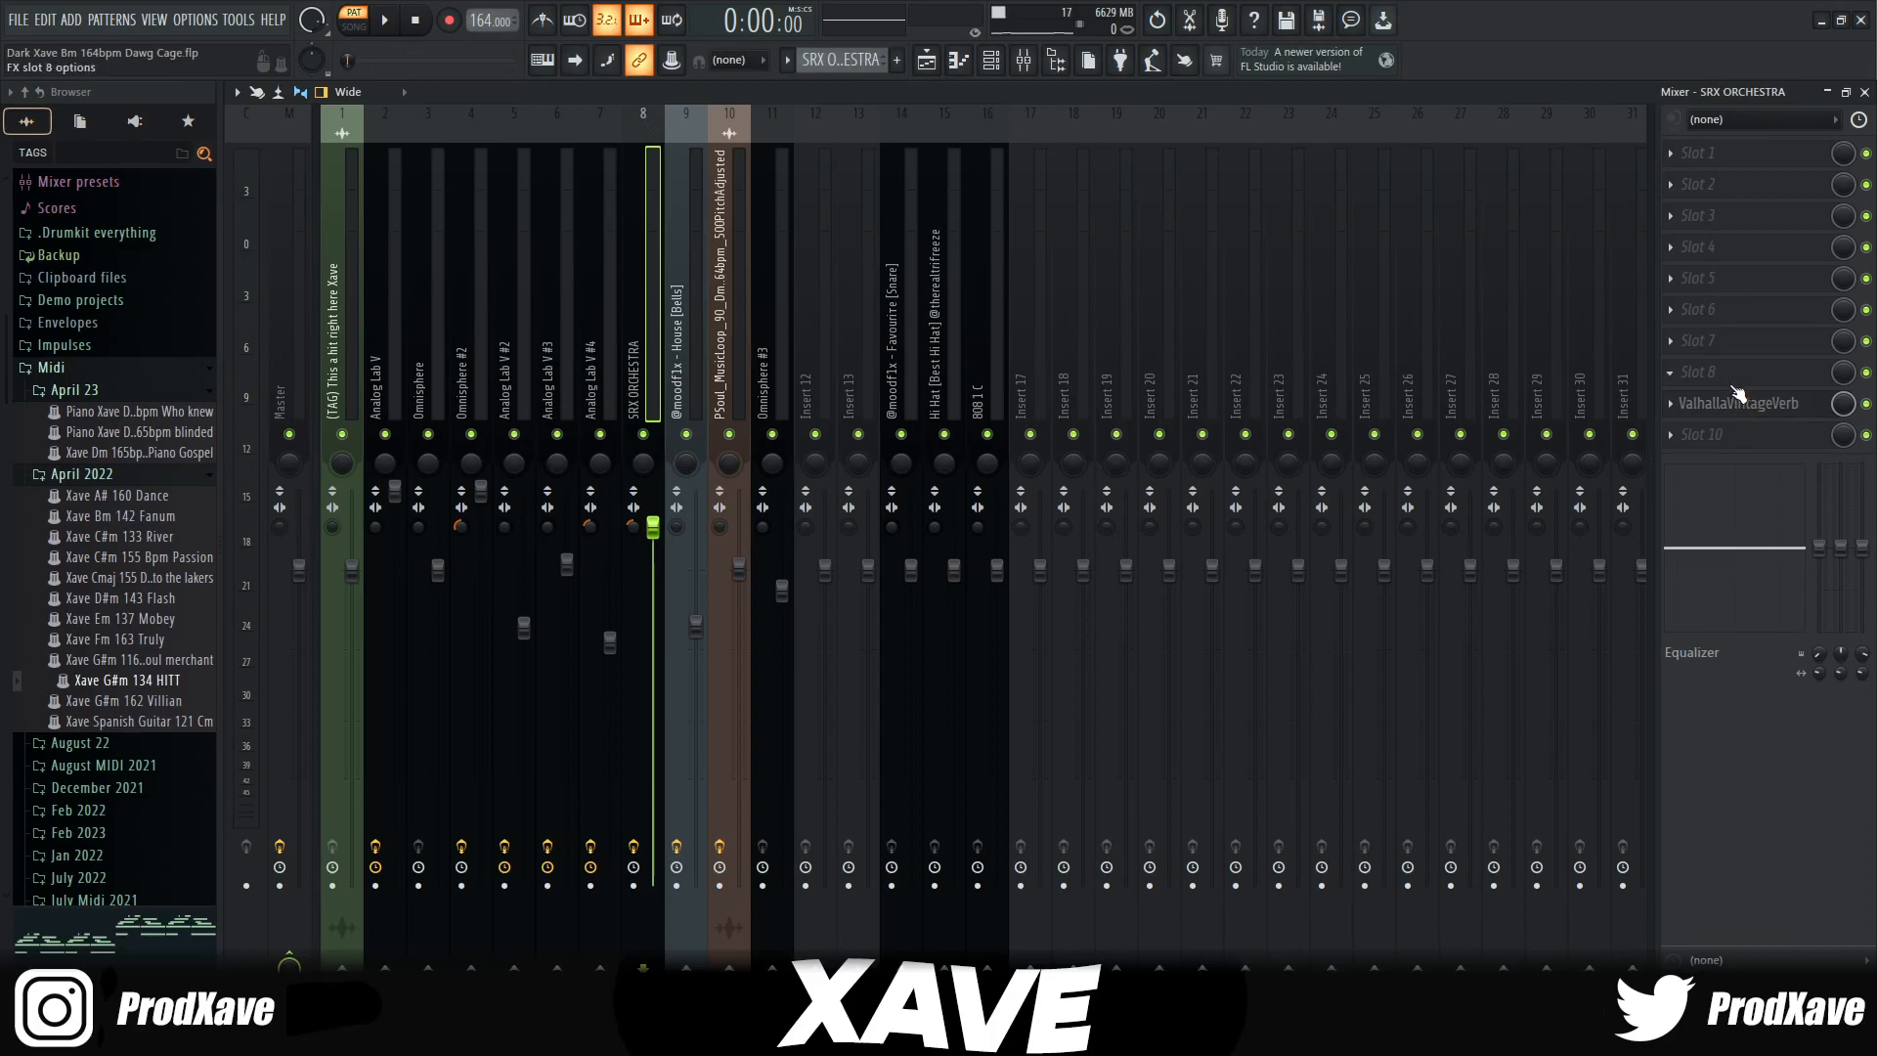
left_click(1740, 403)
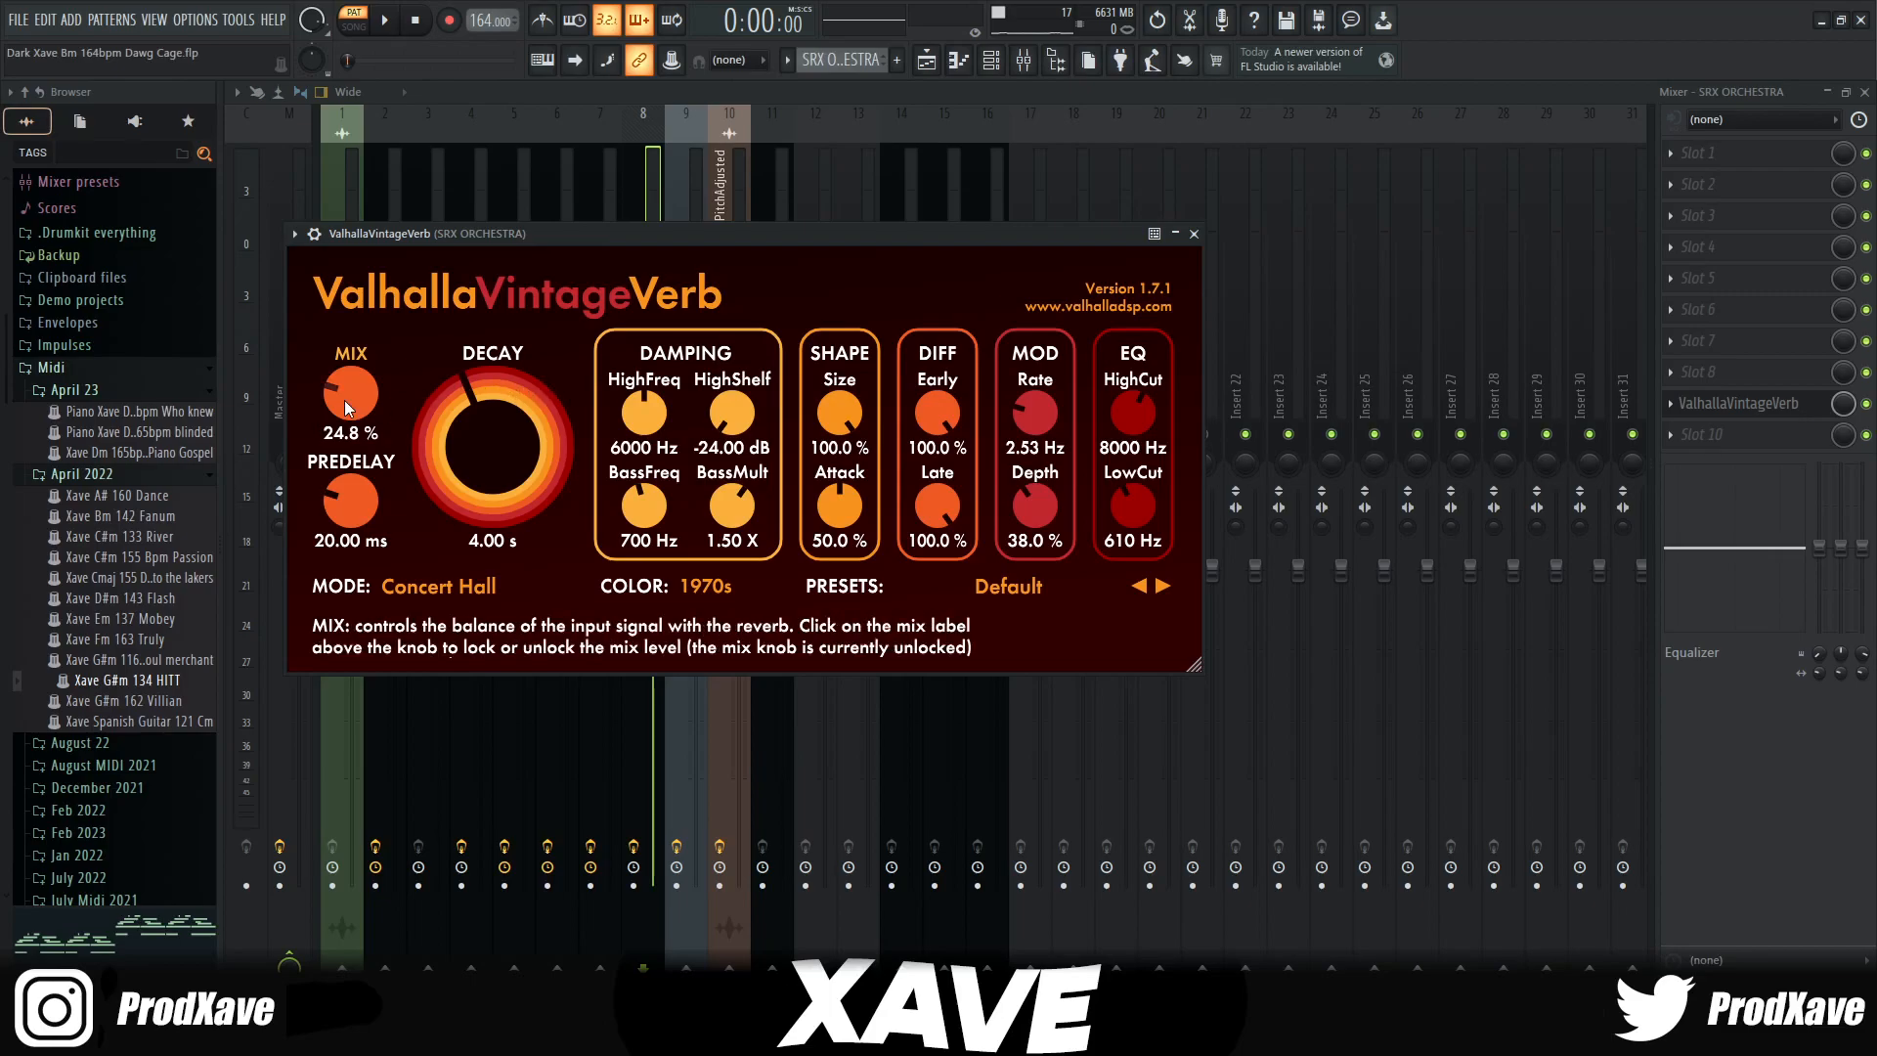
mouse_move(1131, 507)
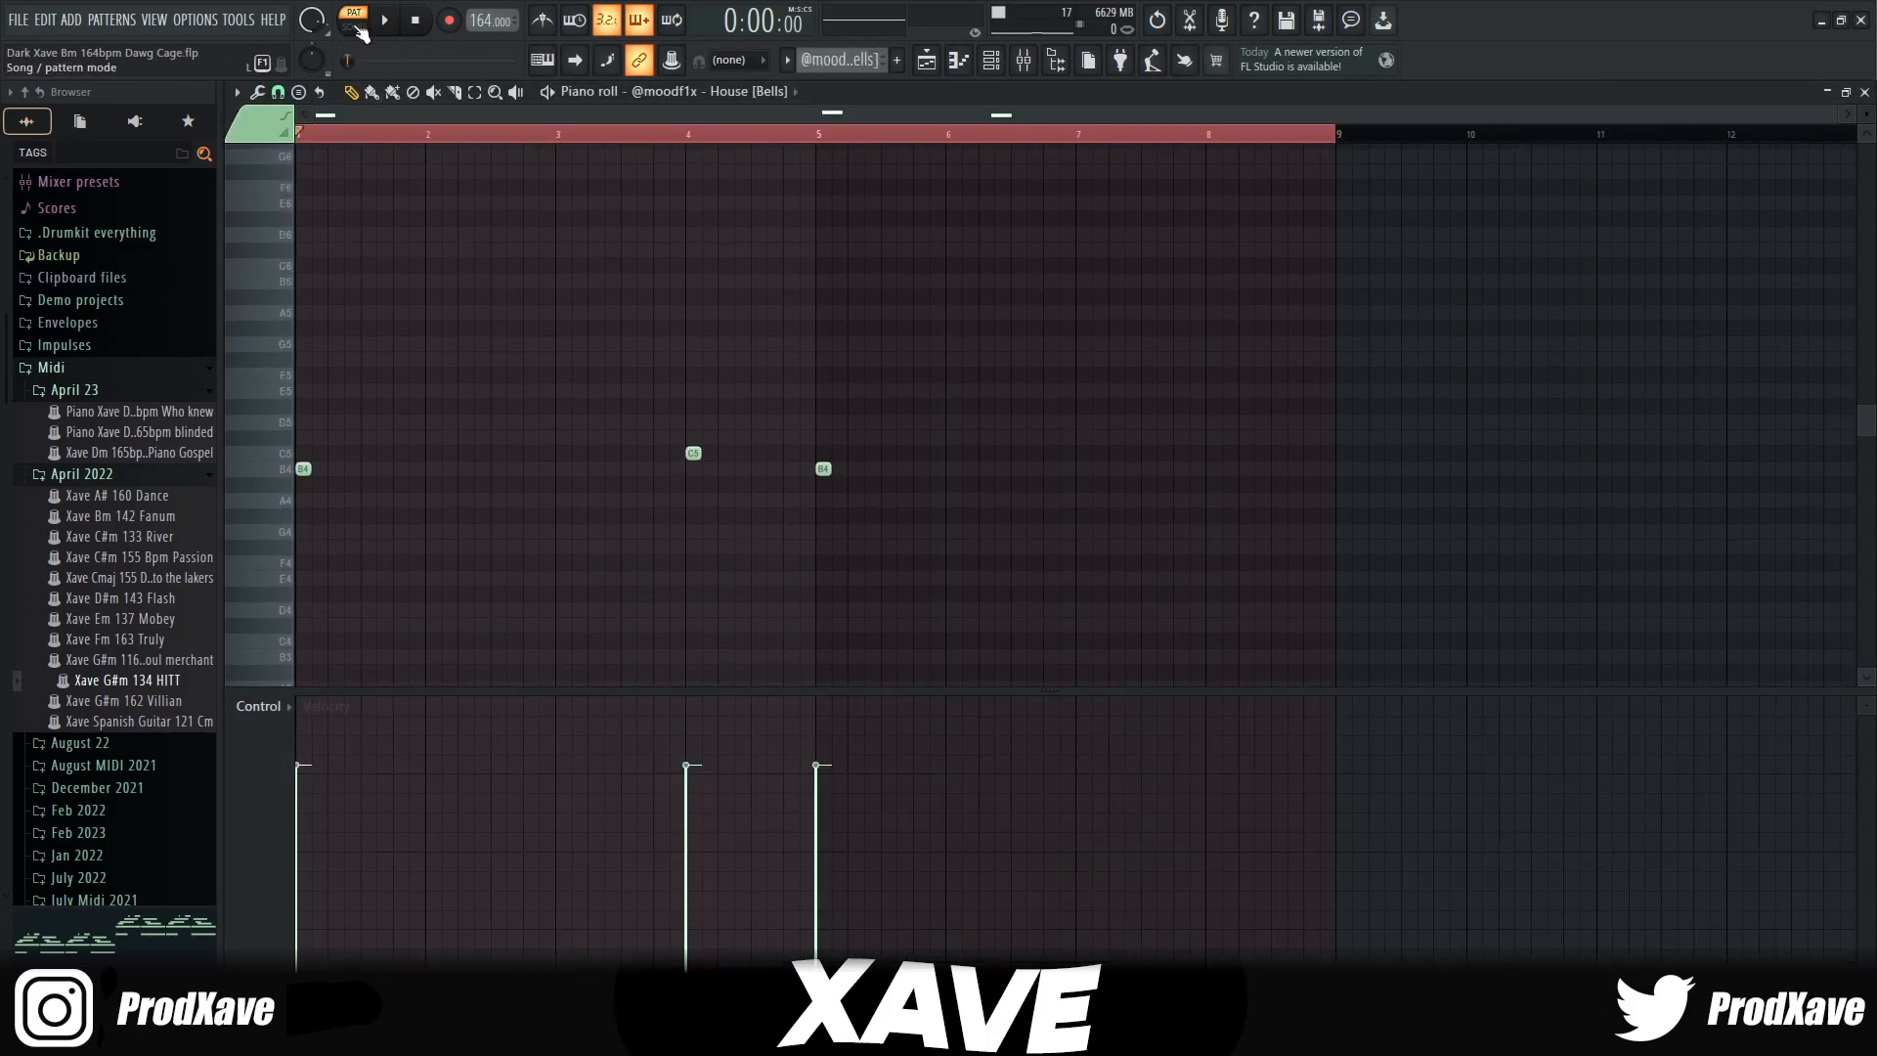
Step: Review the Omnisphere #2 Keyscape piano patch and its EQ page, then bring up its melody notes
left_click(383, 20)
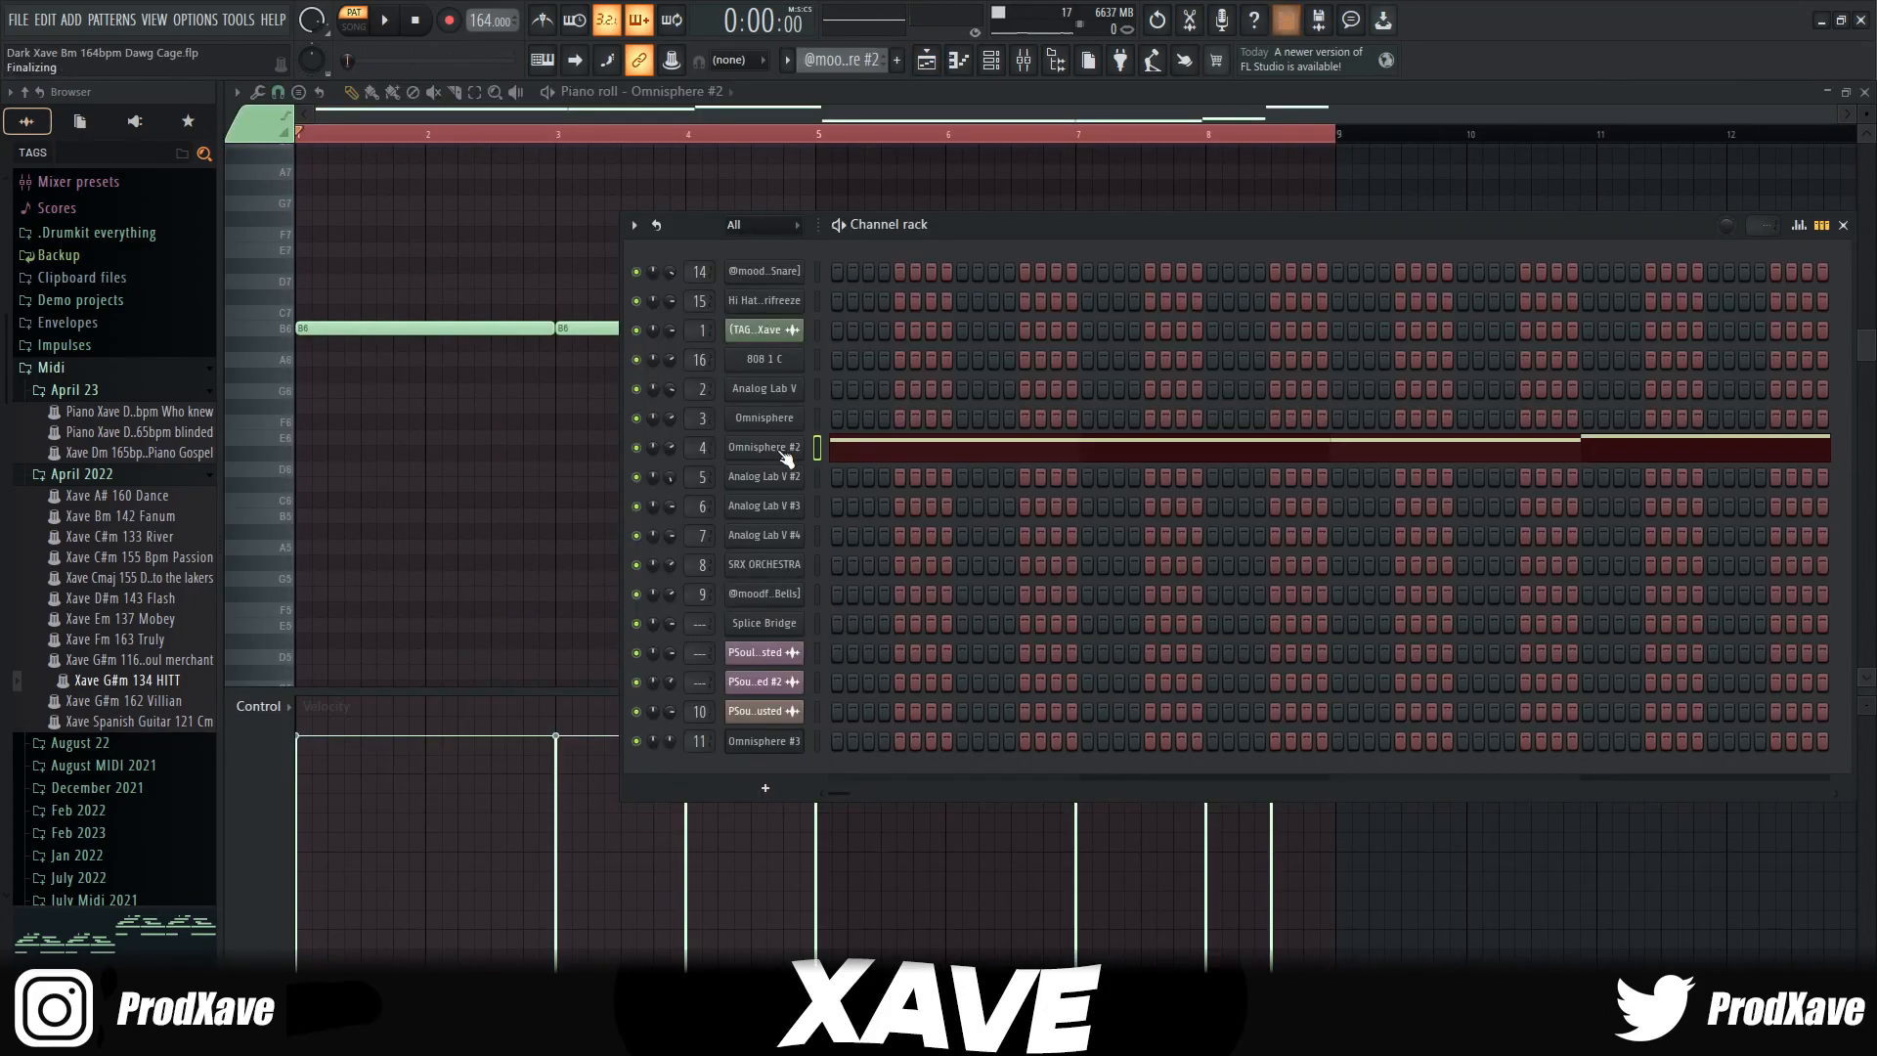
left_click(762, 446)
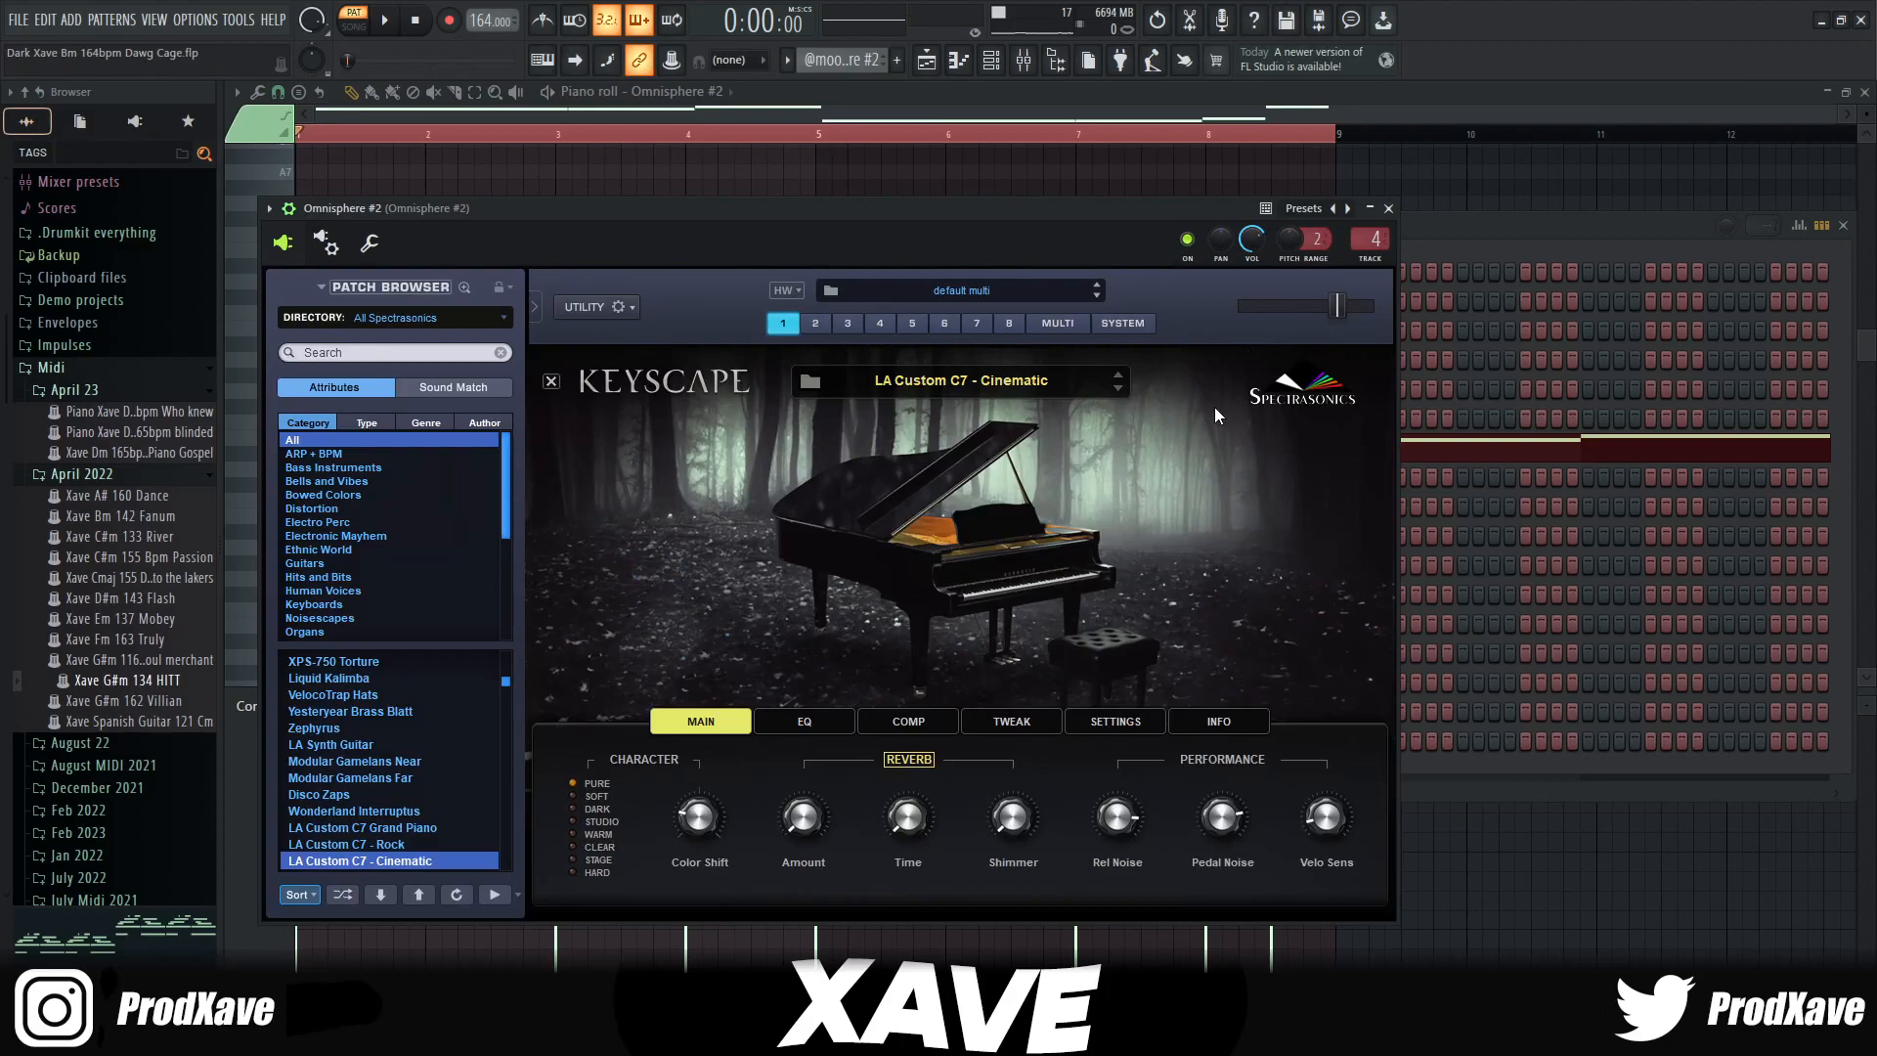
left_click(804, 722)
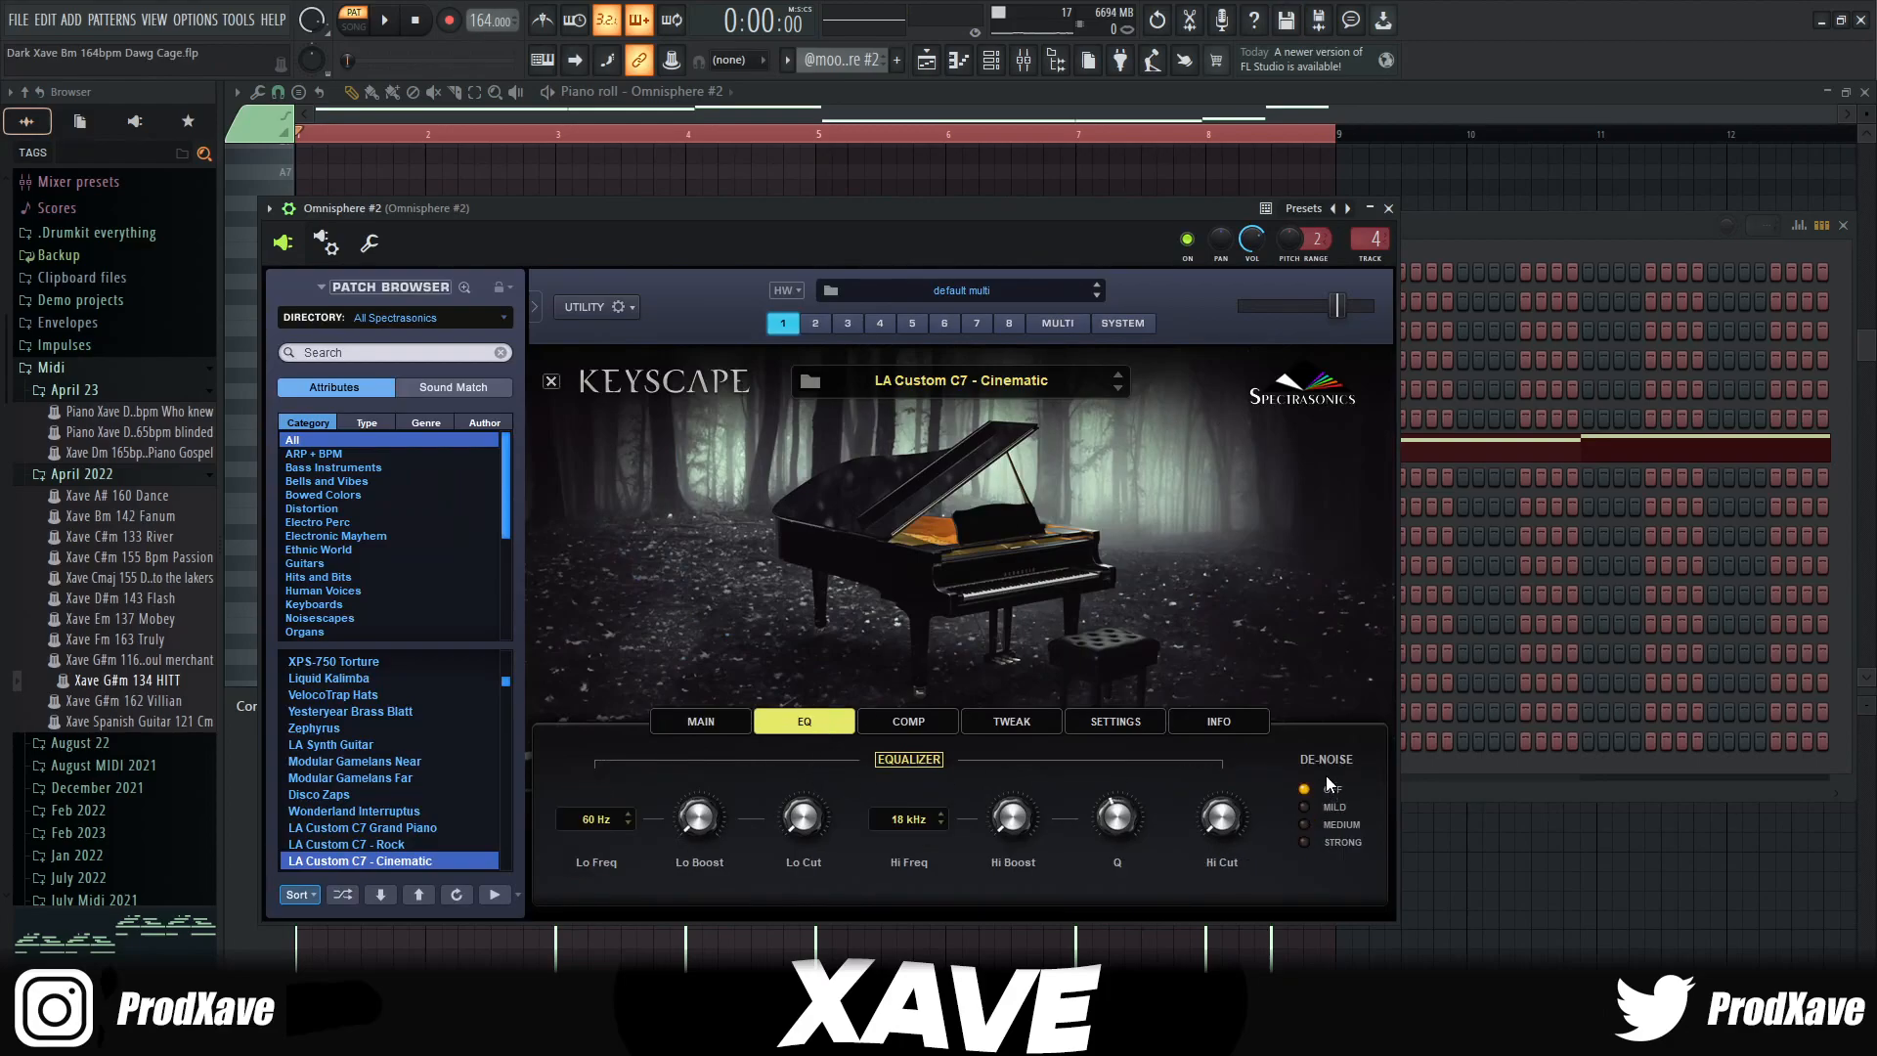
left_click(700, 722)
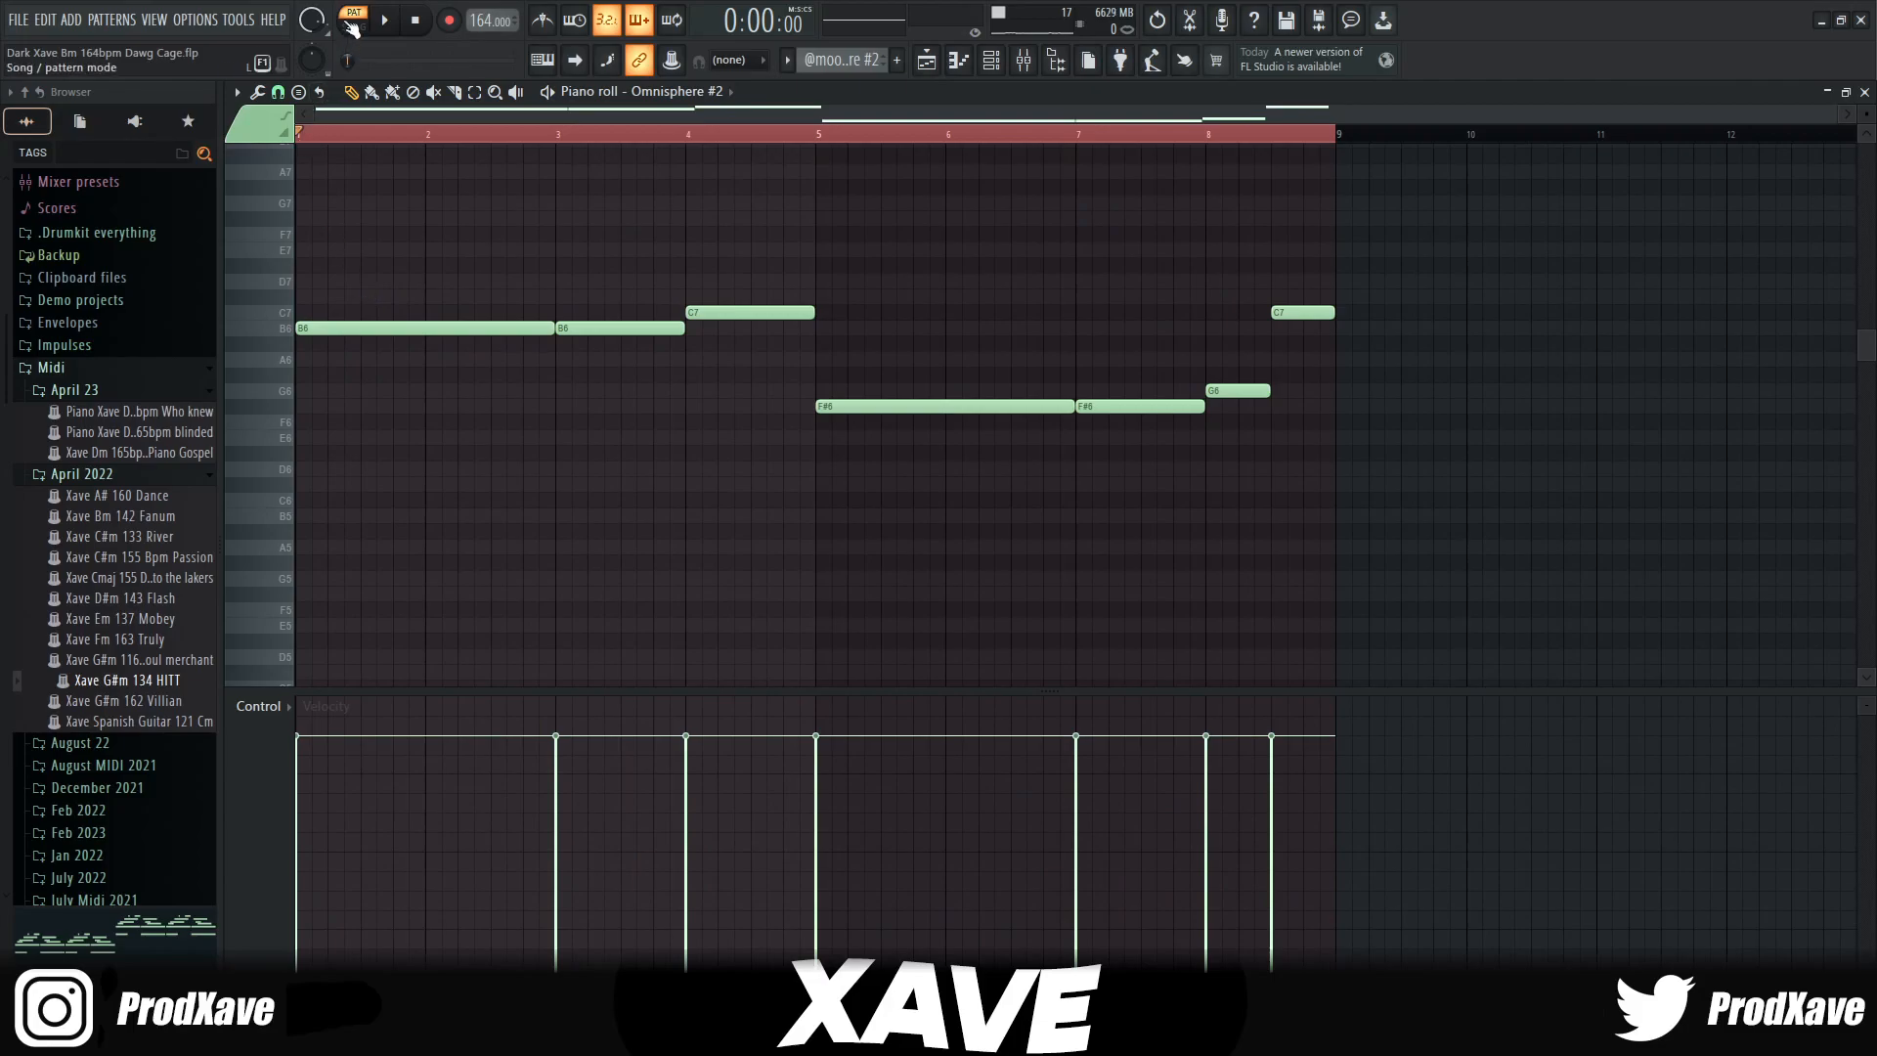
left_click(383, 20)
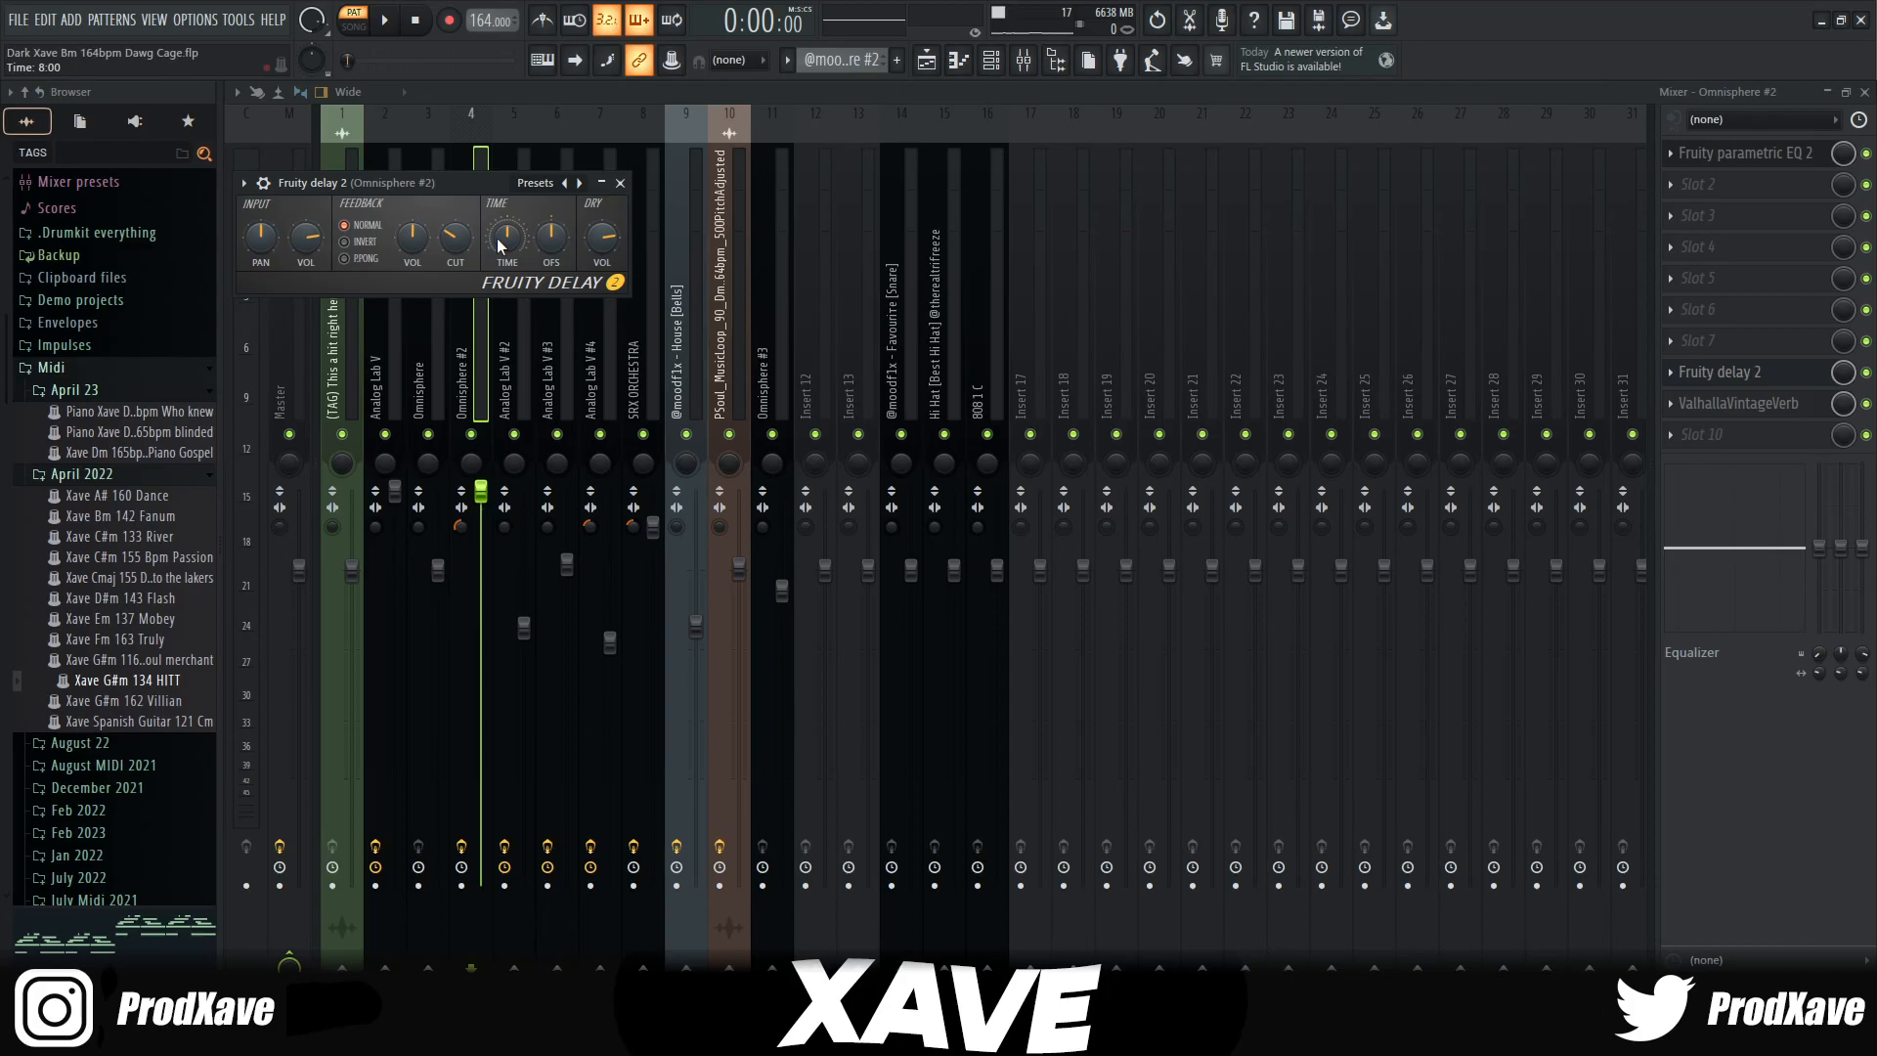
Step: Bring up ValhallaVintageVerb on Omnisphere #2: 100% mix, 4-second Concert Hall decay
left_click(1741, 403)
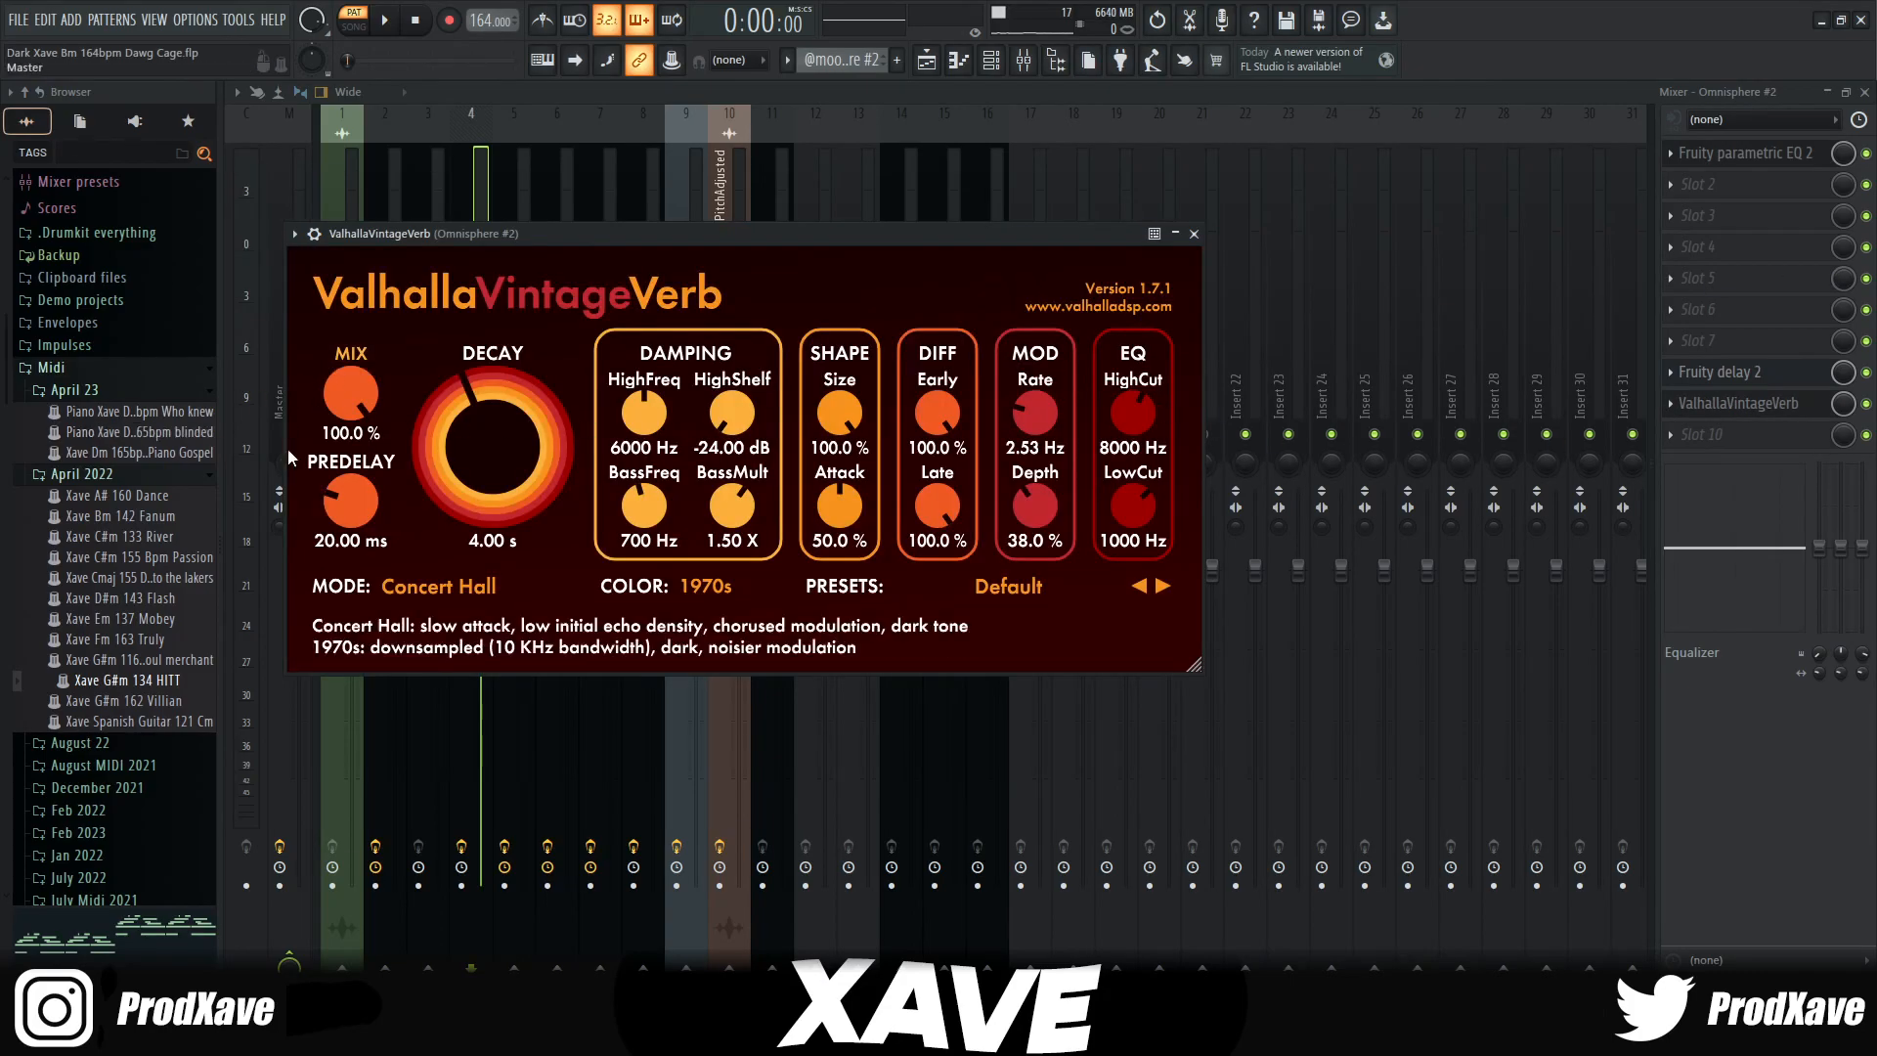
mouse_move(1130, 515)
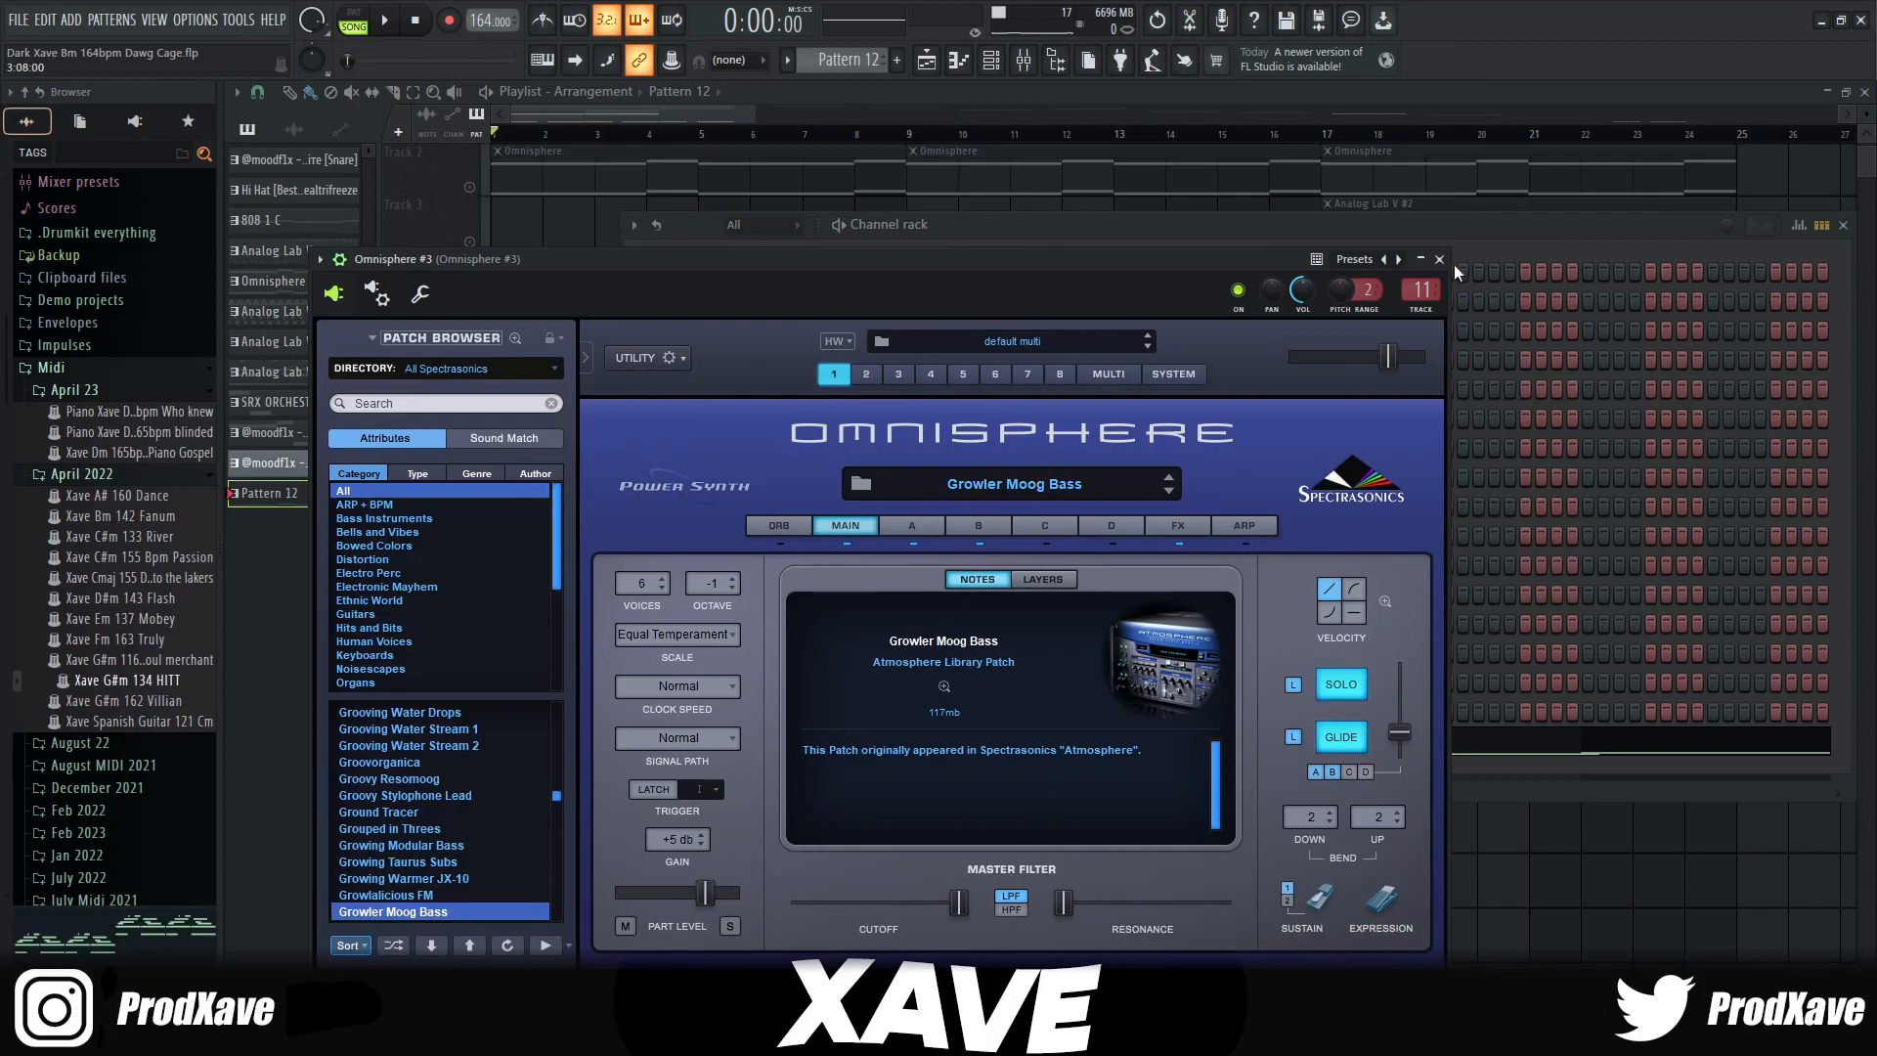
Step: Check the Omnisphere #3 Growler Moog sub bass notes in Pattern 12, then return to the Playlist
left_click(1437, 258)
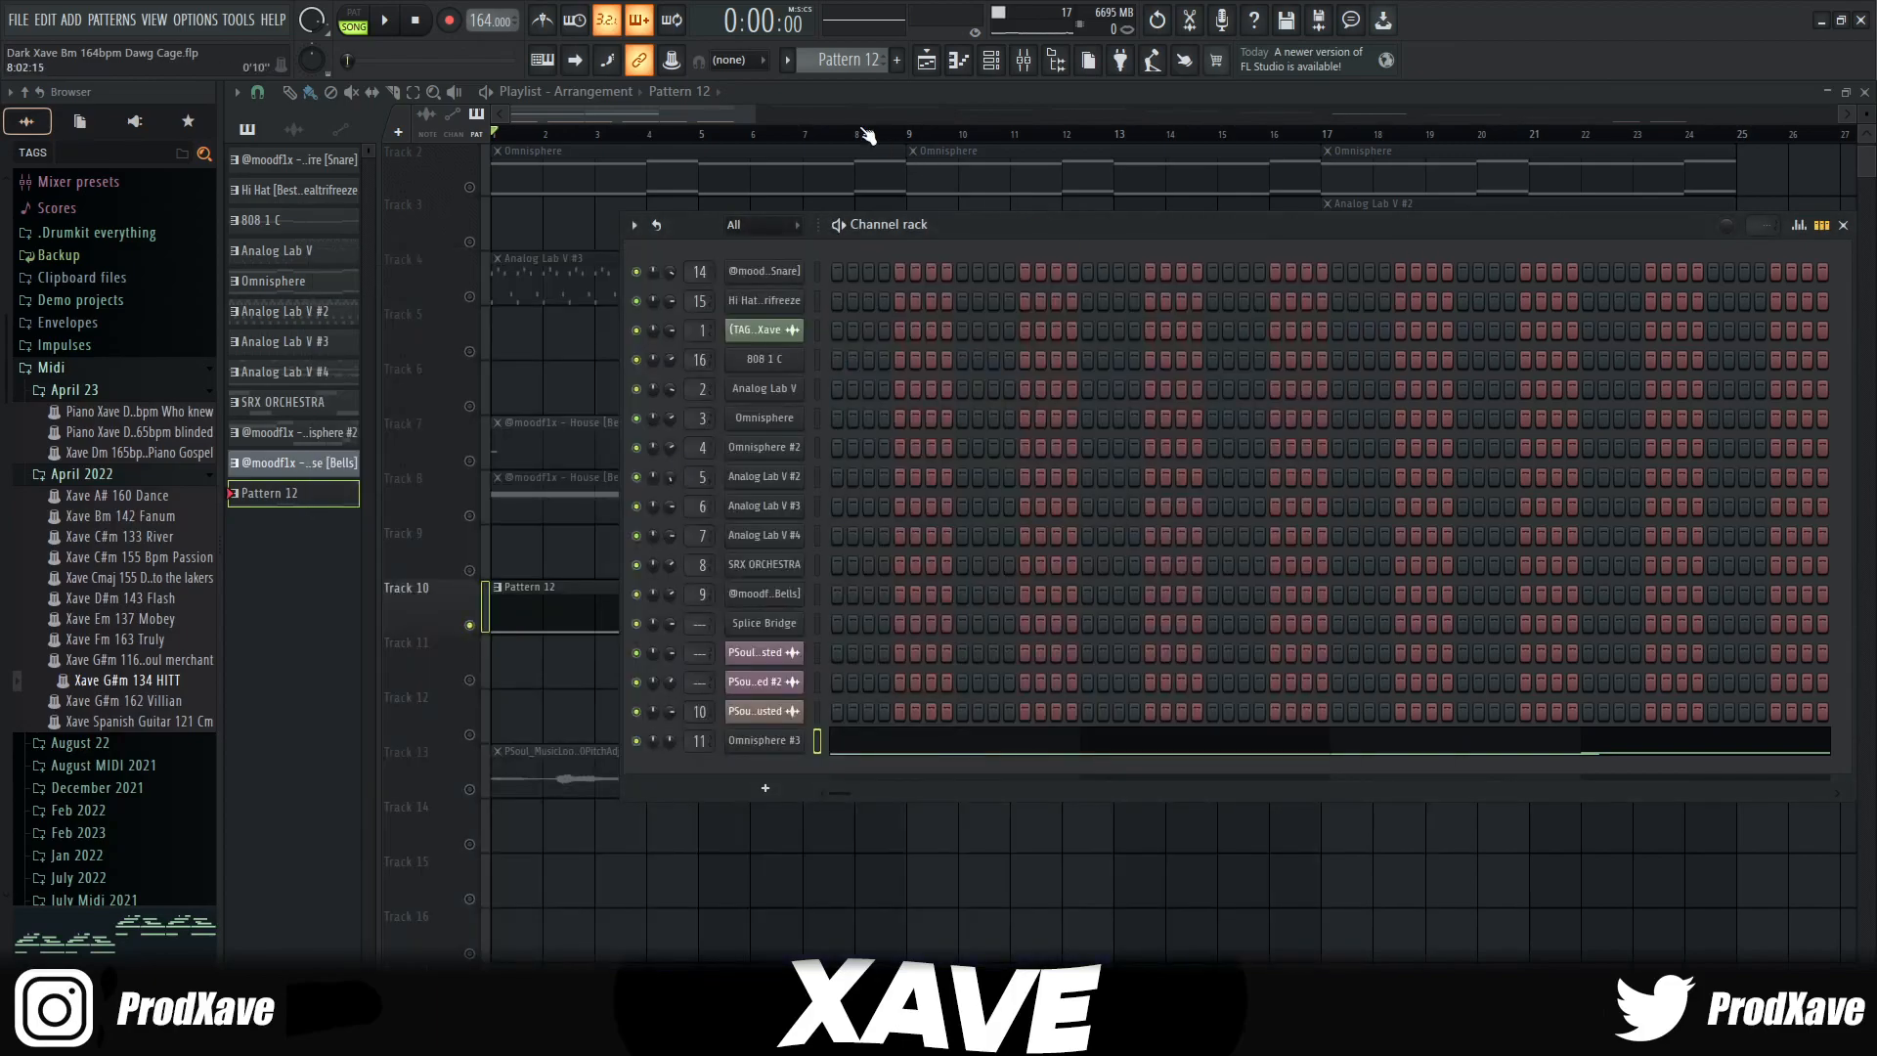
left_click(1844, 223)
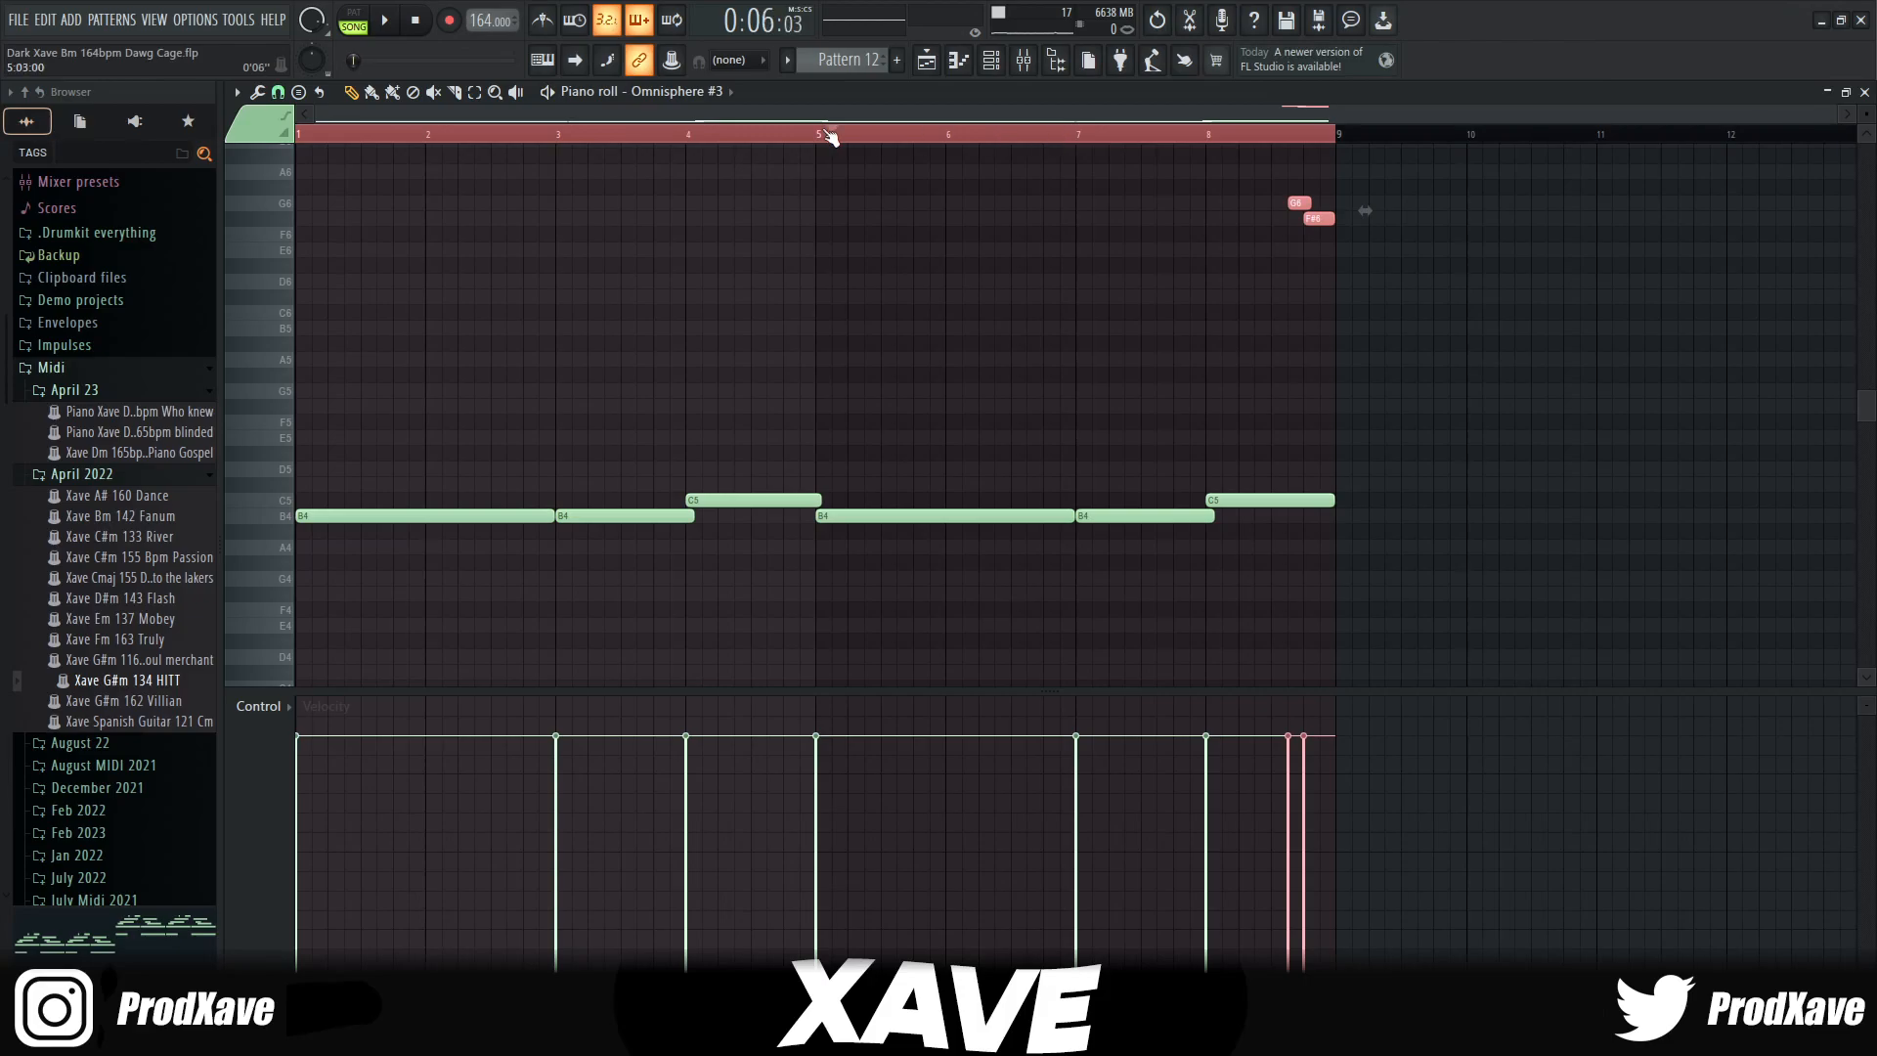
left_click(412, 19)
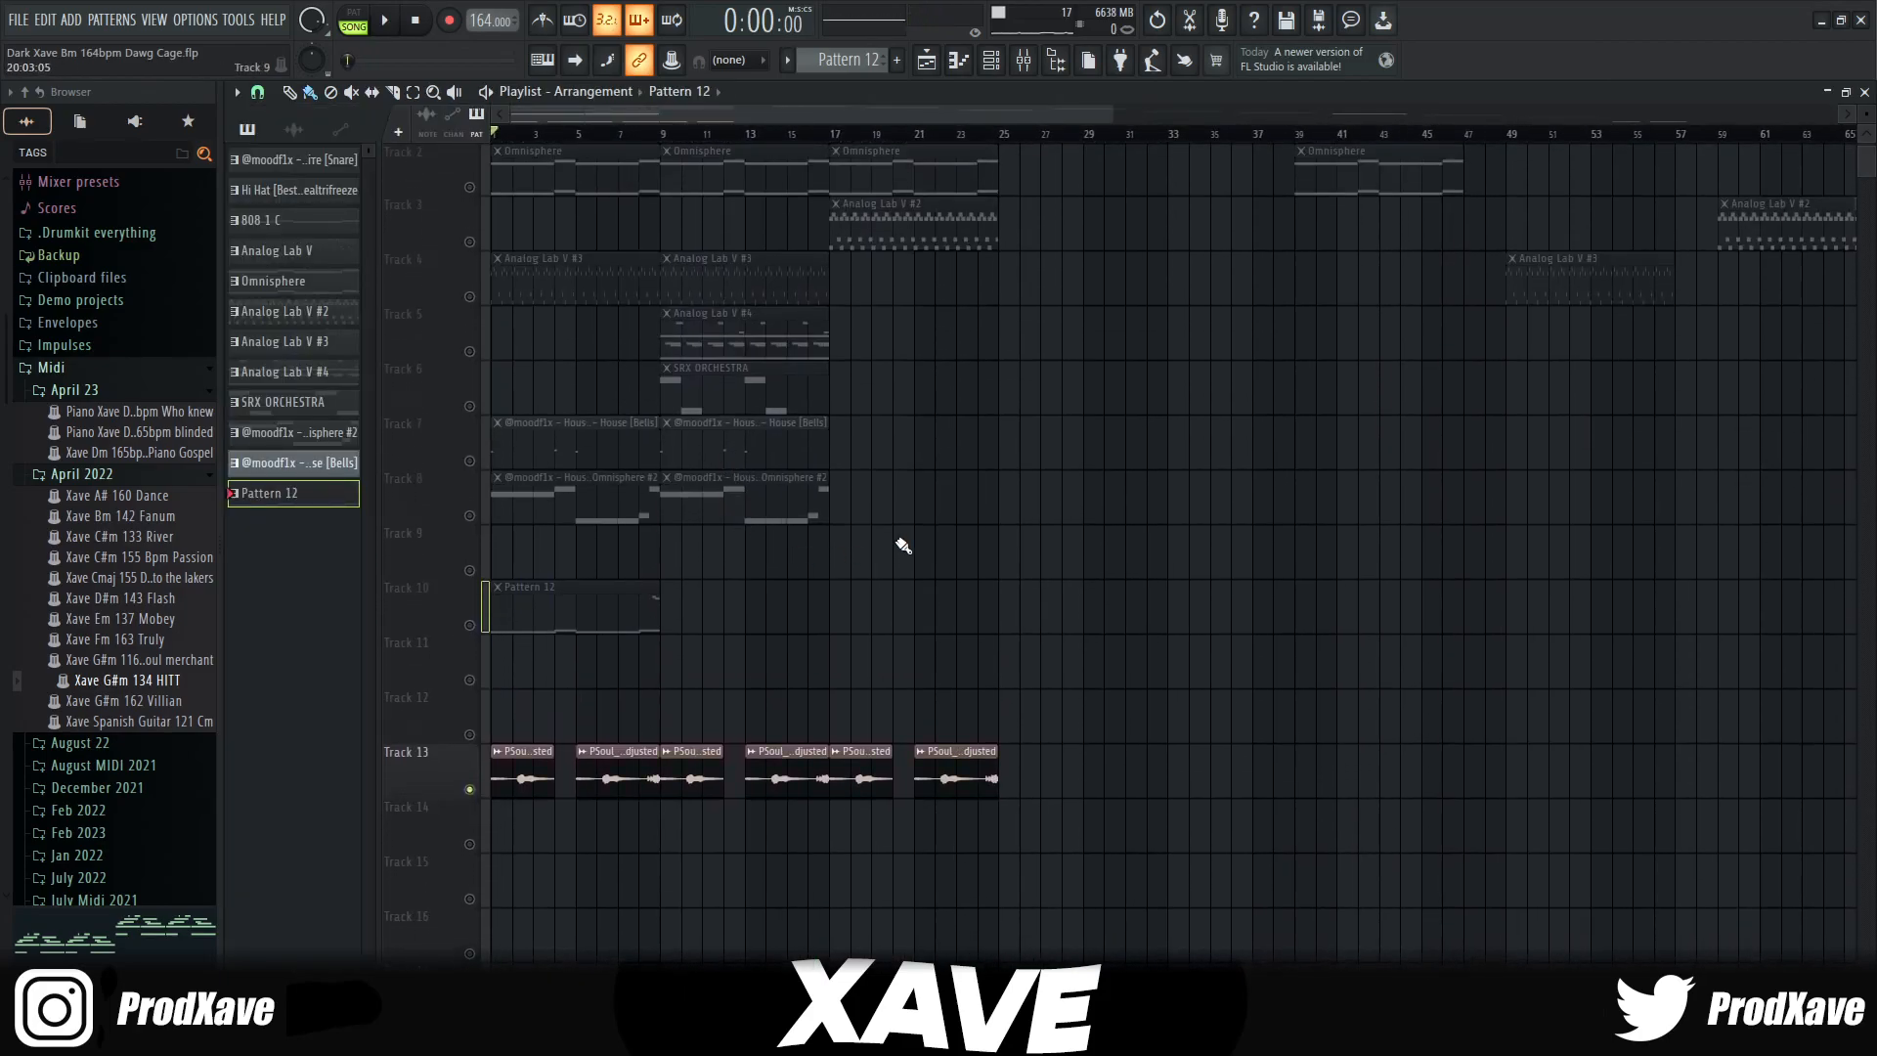
Step: Show the PSoul MusicLoop mixer insert with Parametric EQ 2, NS1 Stereo and ValhallaVintageVerb
scroll("down", 3)
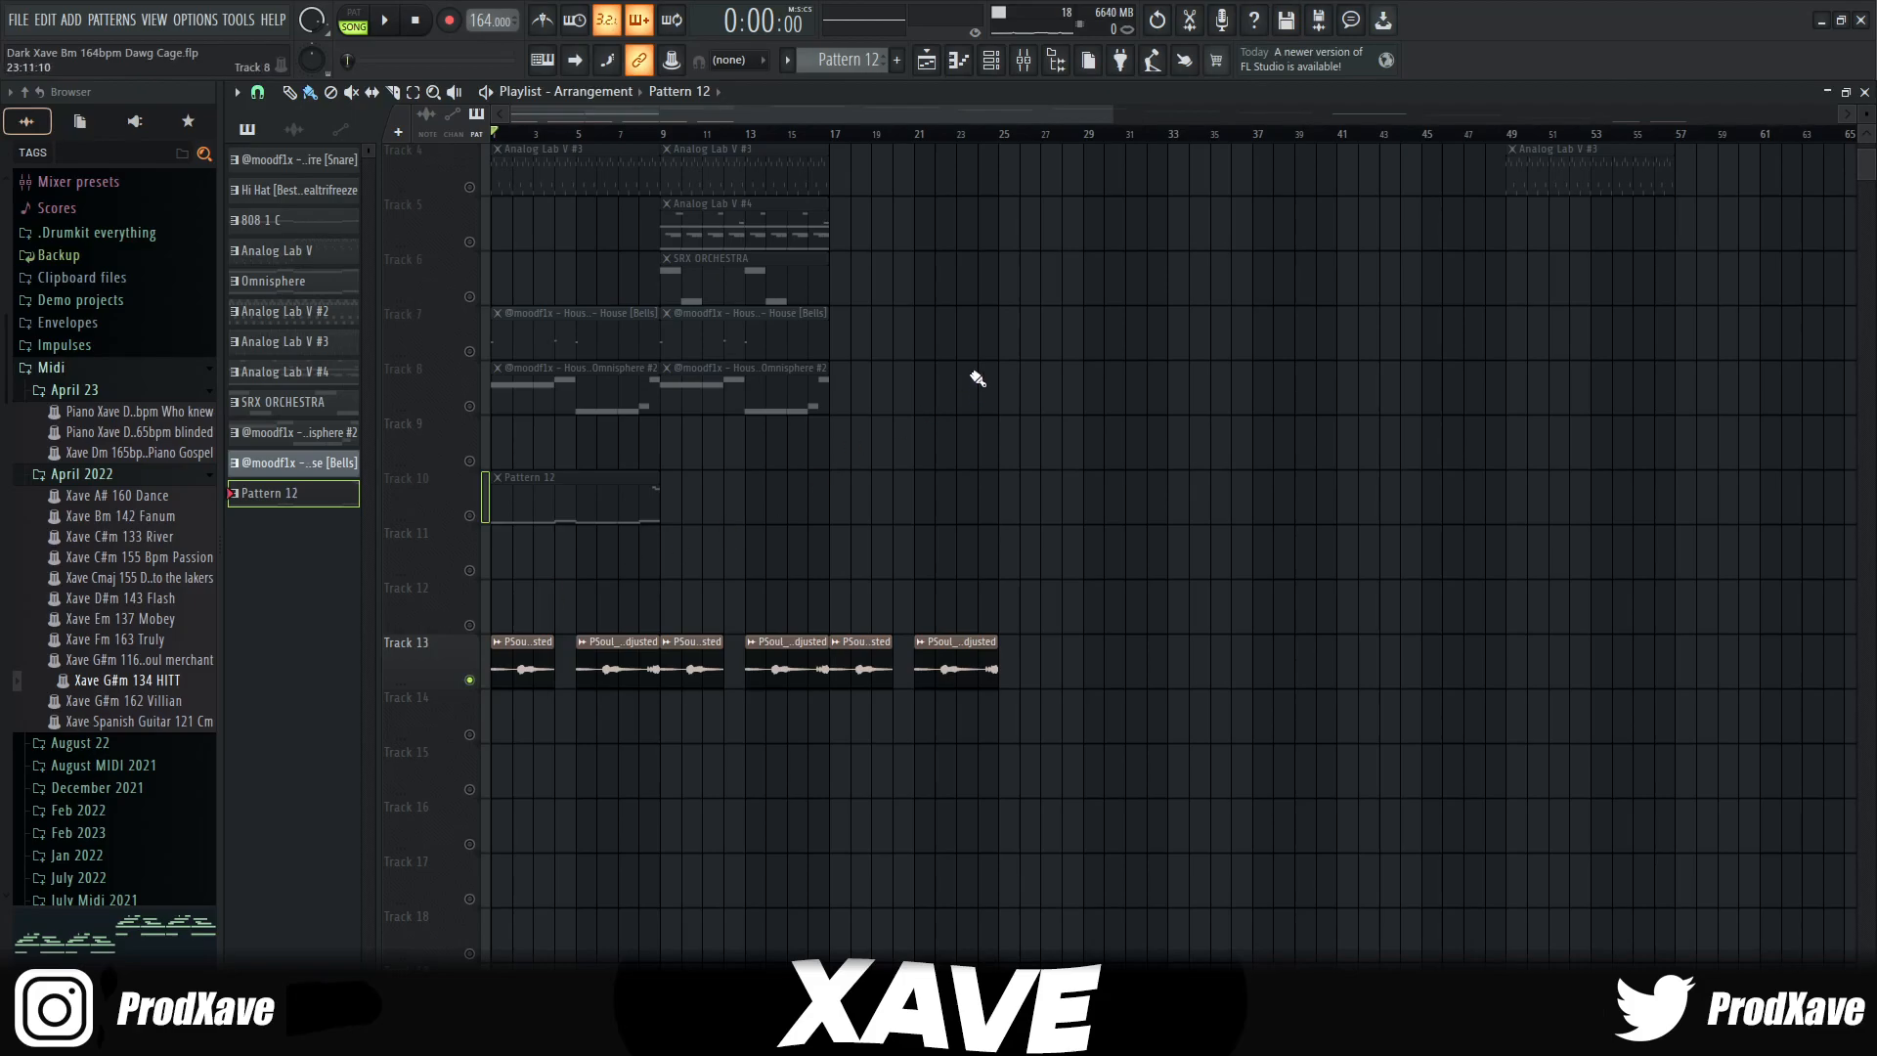
left_click(384, 20)
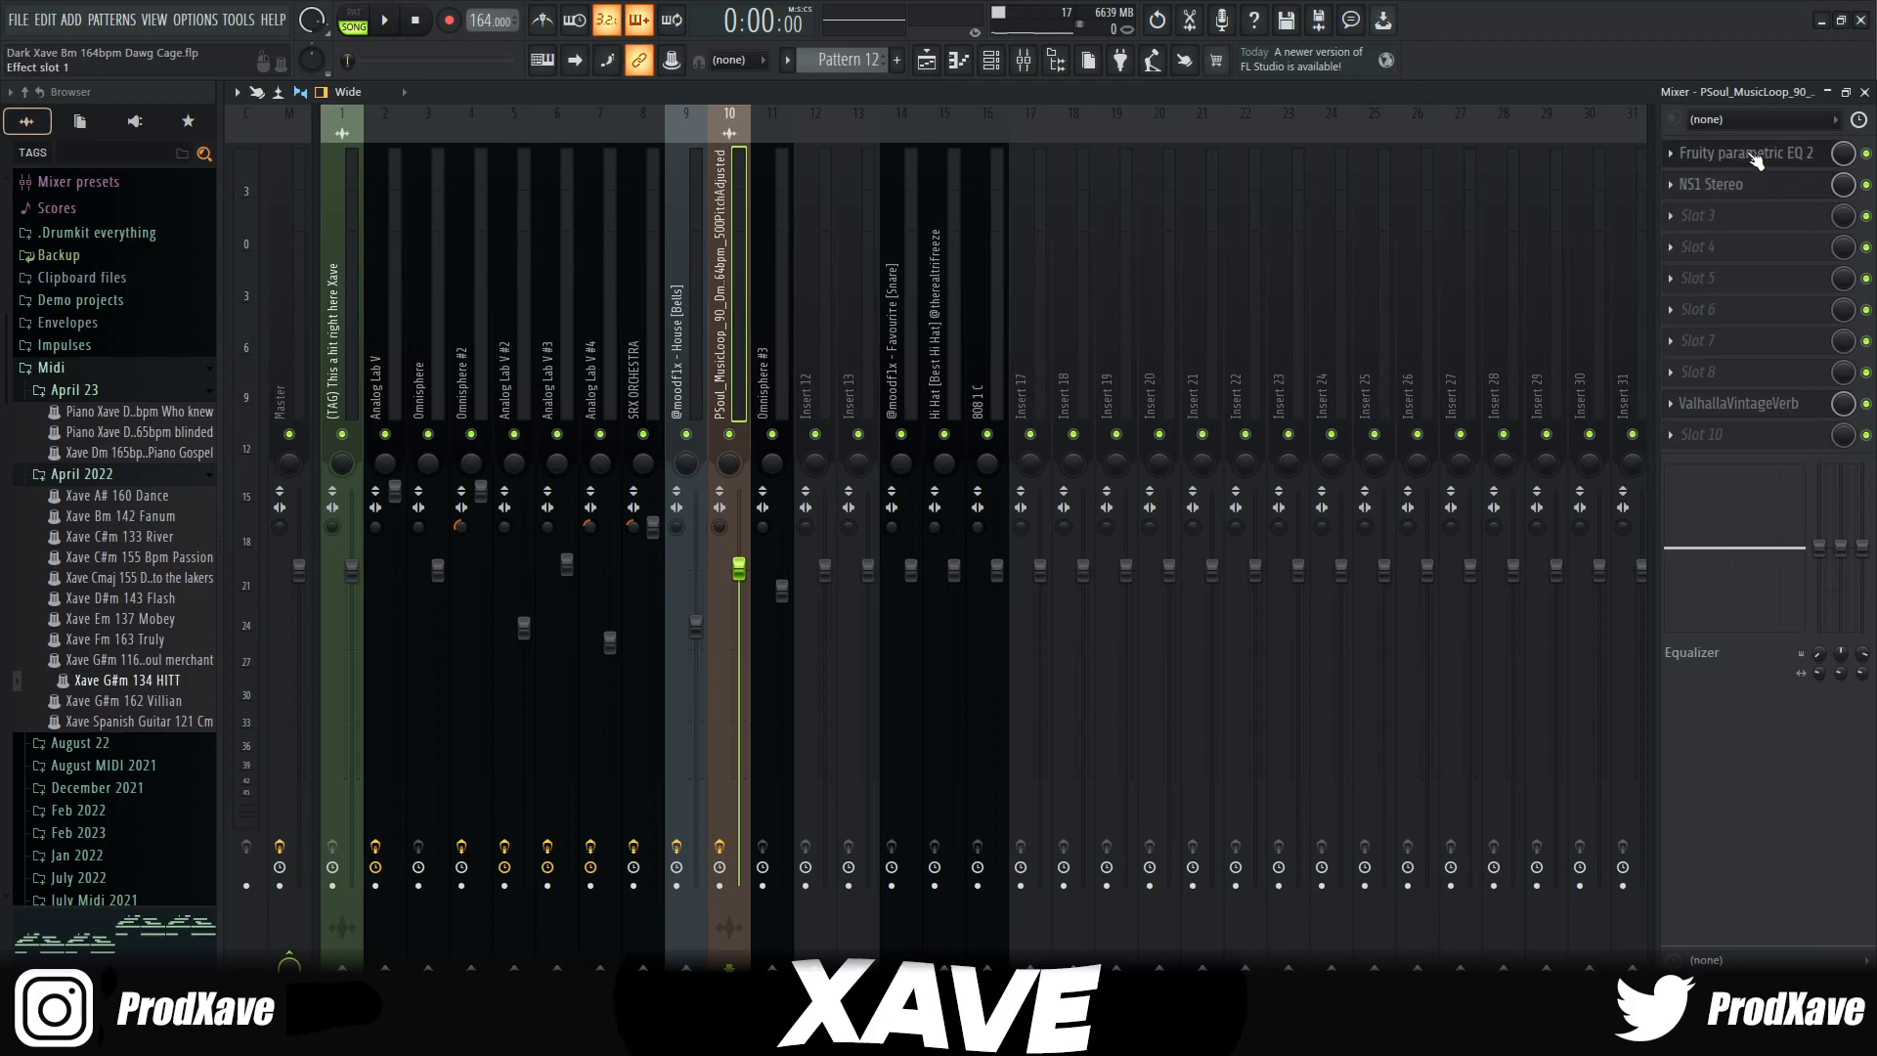
Step: Review the ValhallaVintageVerb on the PSoul MusicLoop track, then return to the arrangement
left_click(1749, 152)
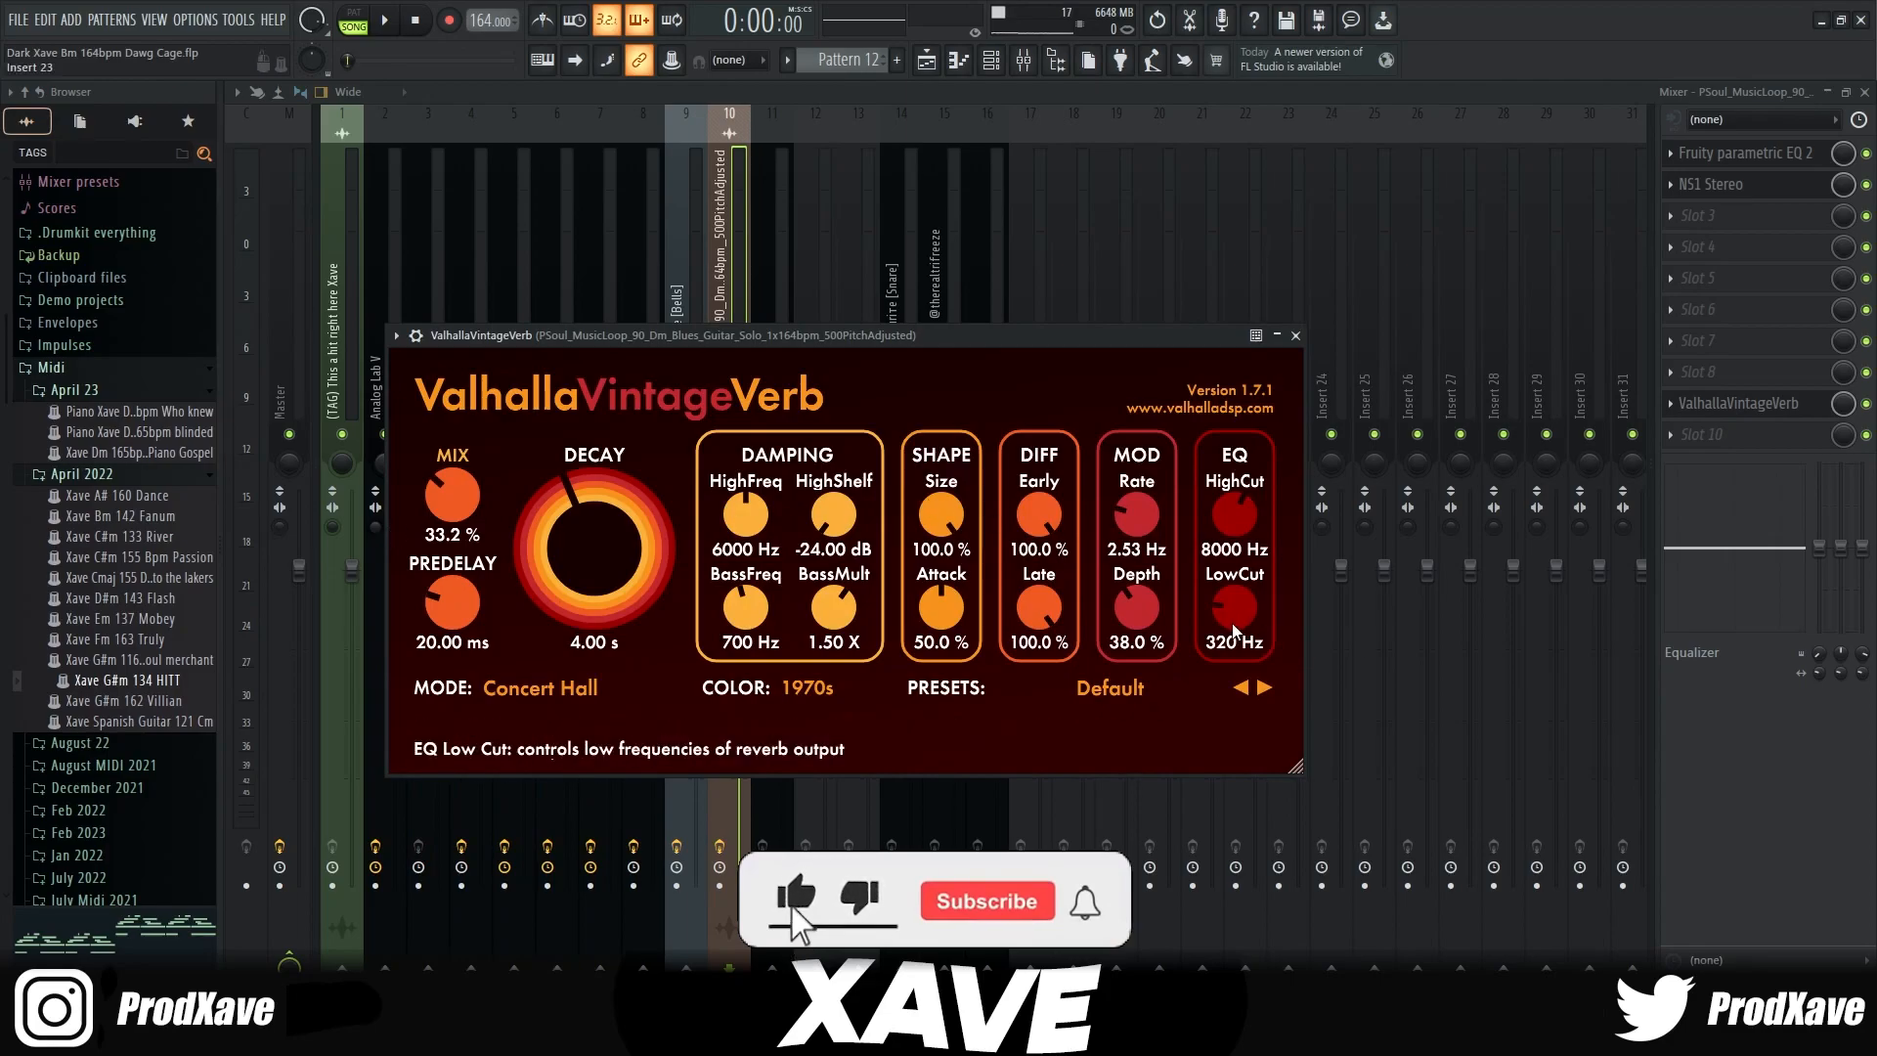
left_click(985, 899)
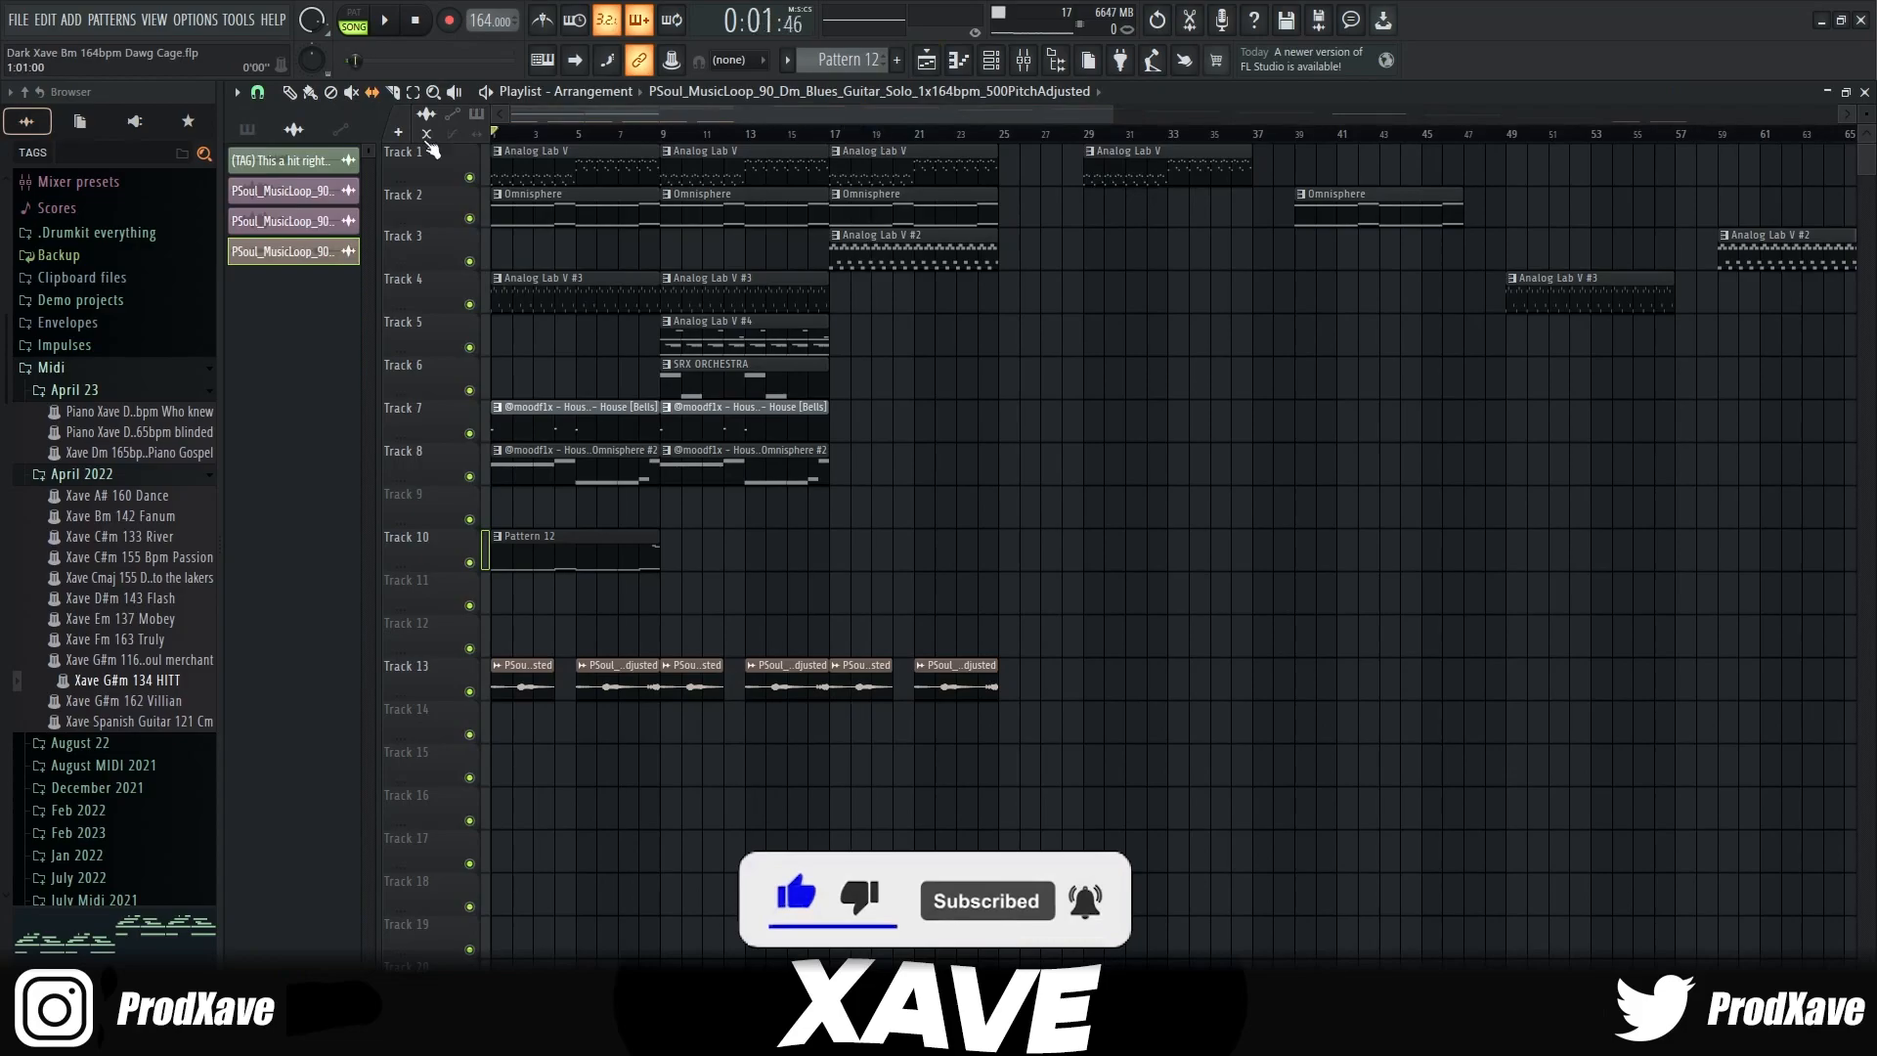
Step: Lay out pattern and loop clips across the later Playlist bars and save the project
left_click(381, 20)
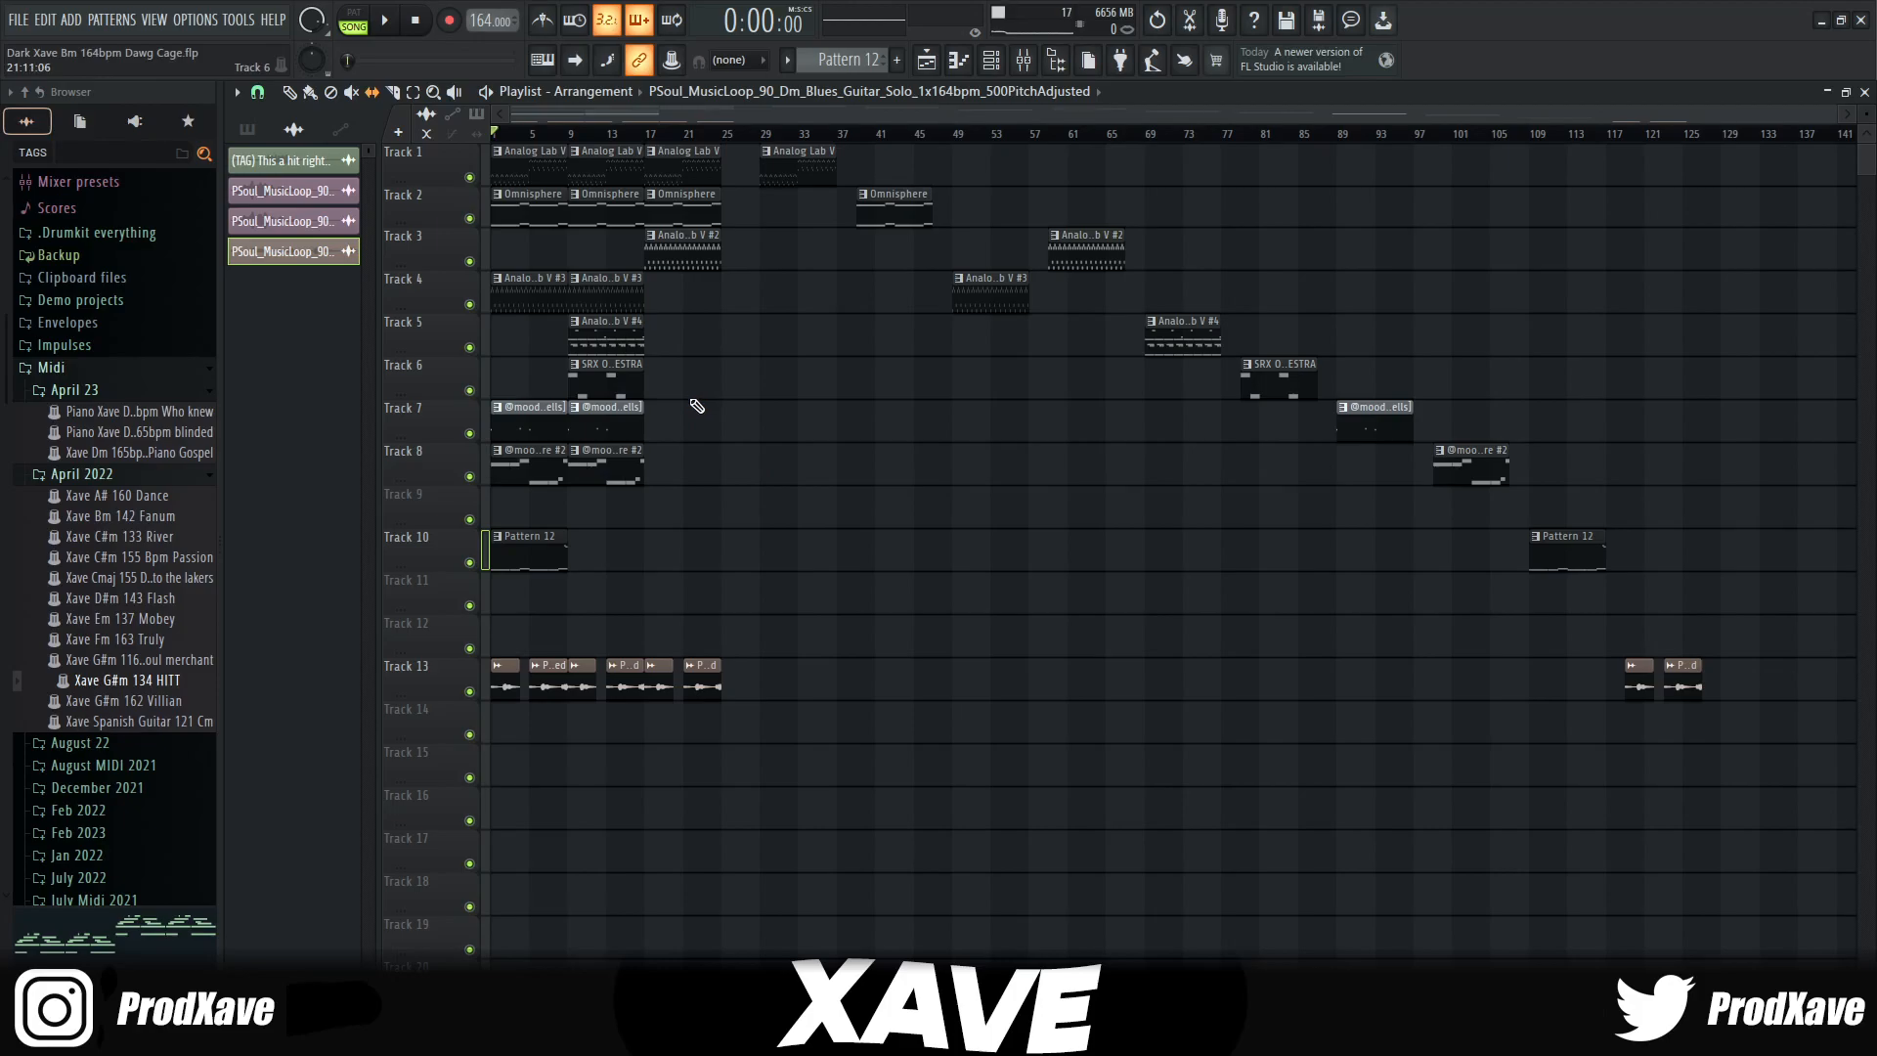
left_click(1285, 19)
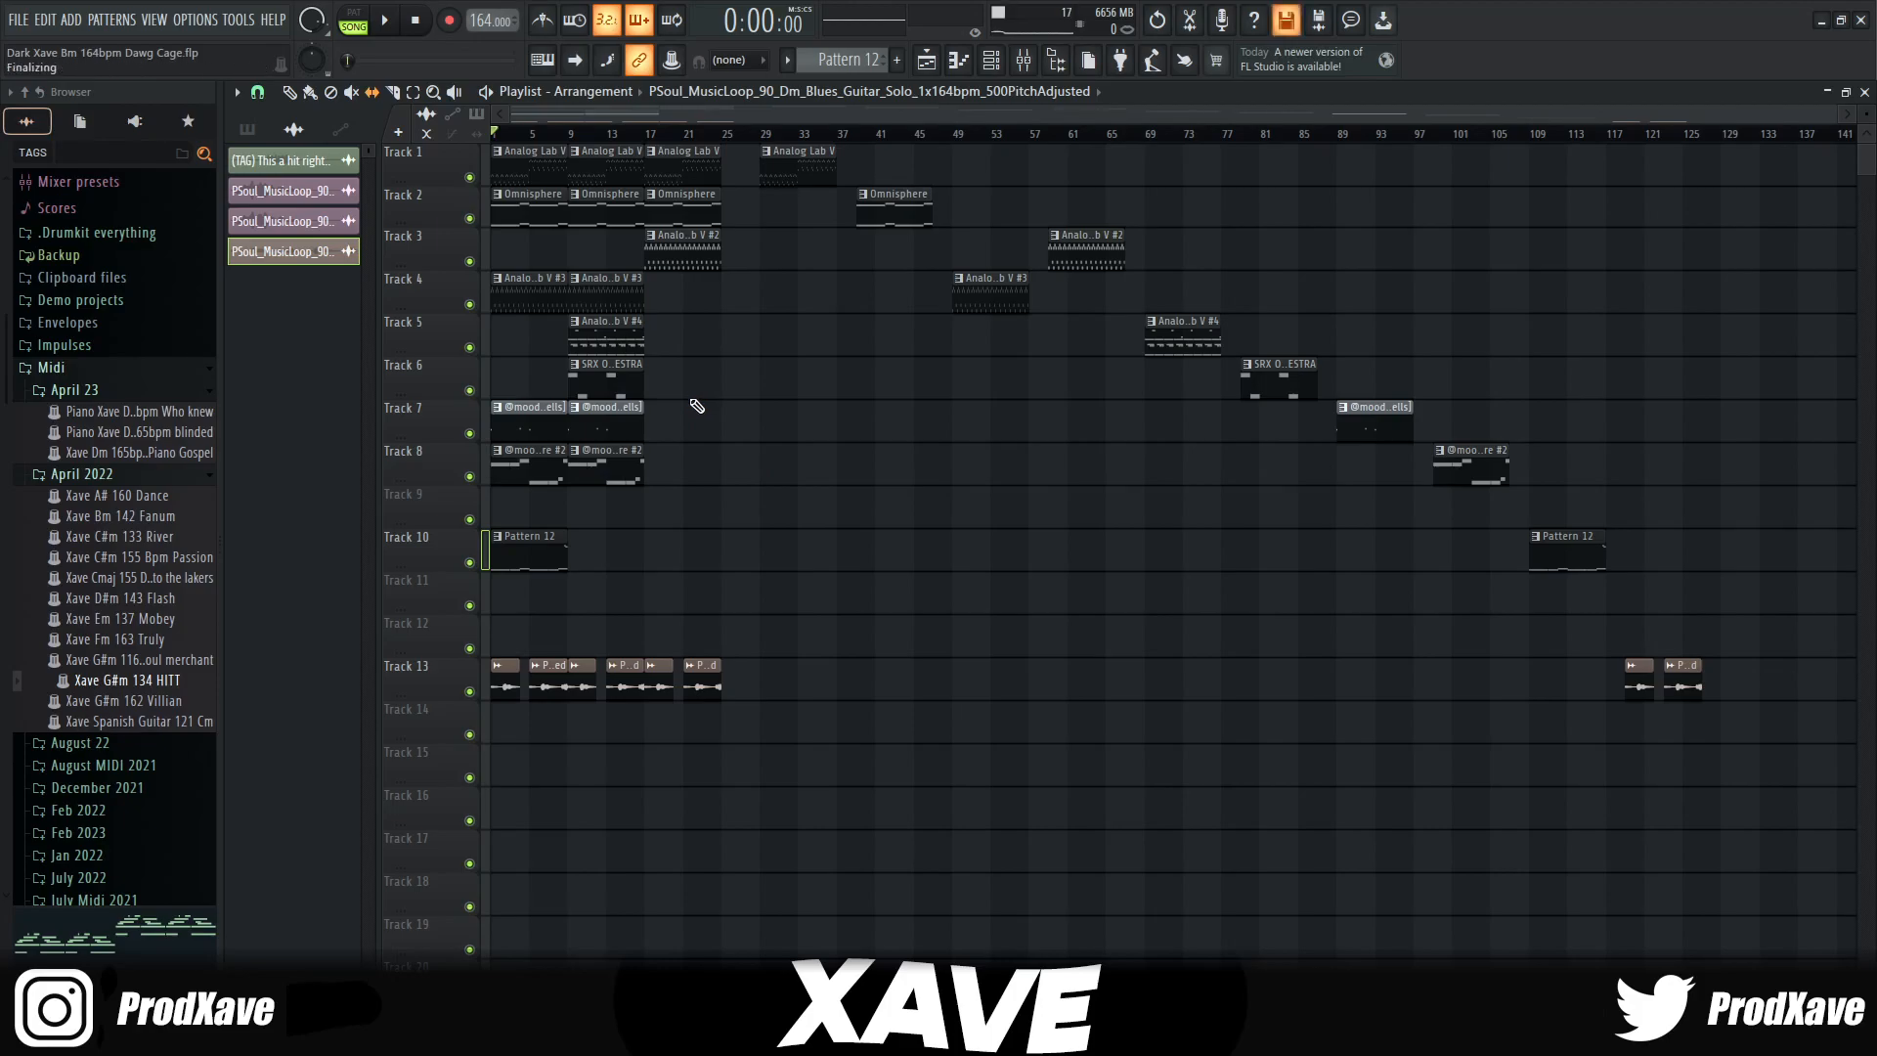